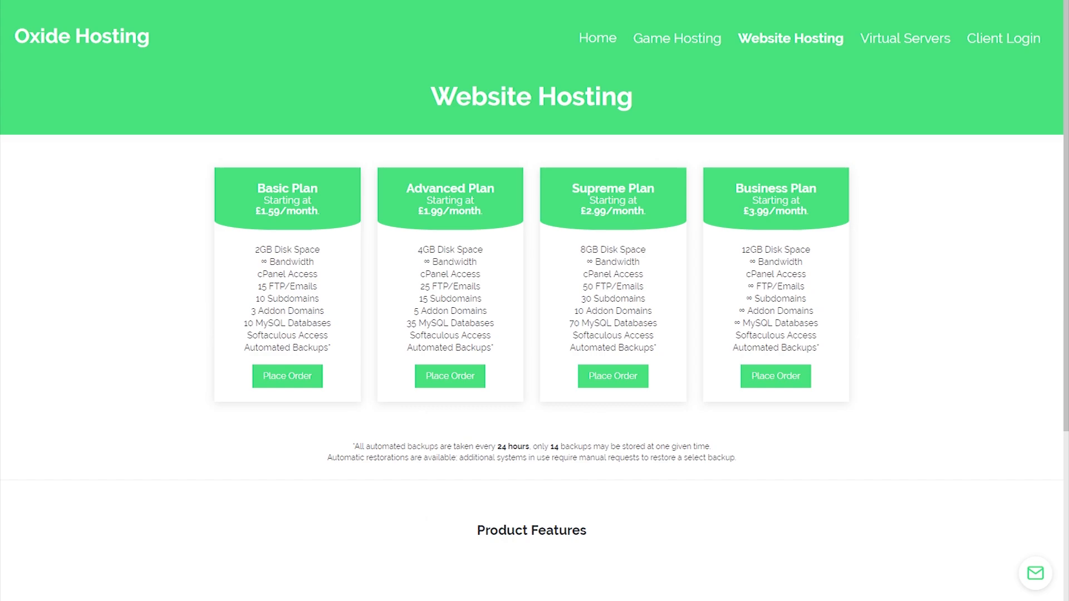
# - Create a new Google Cloud project named 'jda tutorial bot'
pyautogui.click(905, 38)
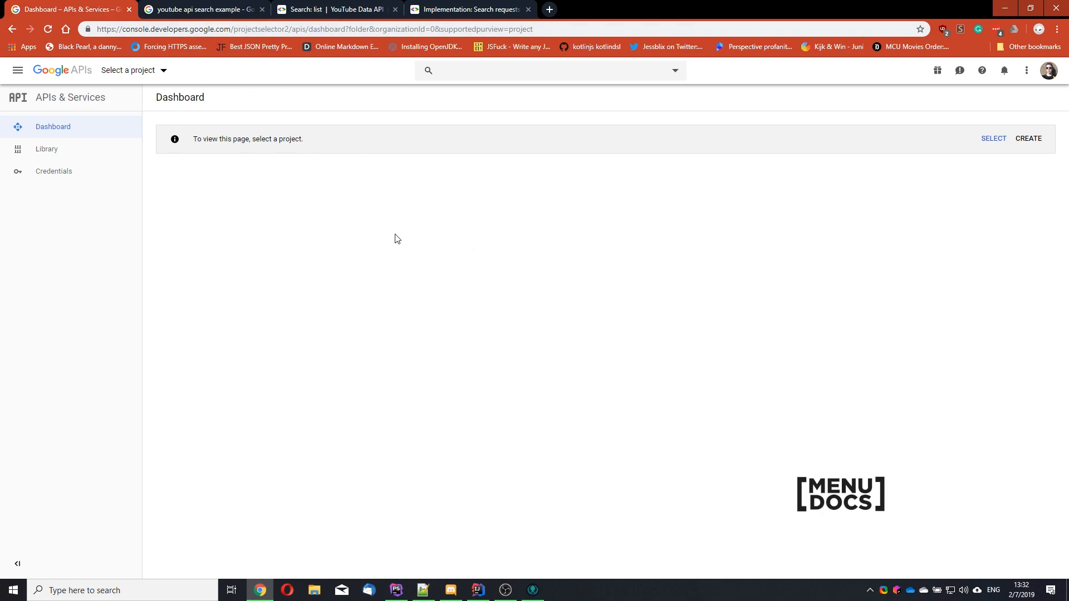
pyautogui.moveTo(450, 198)
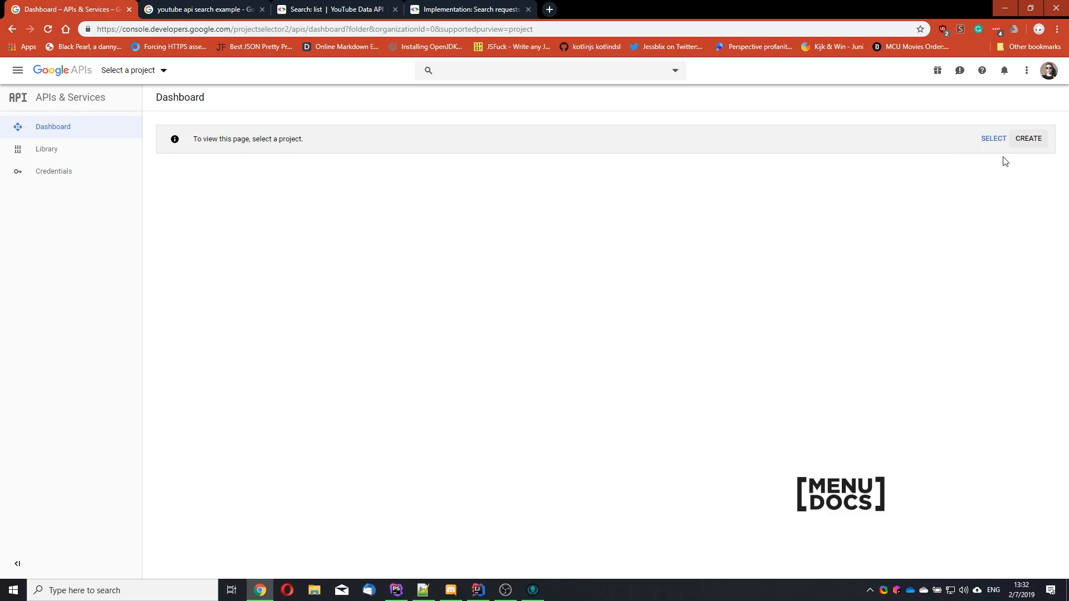
pyautogui.moveTo(969, 200)
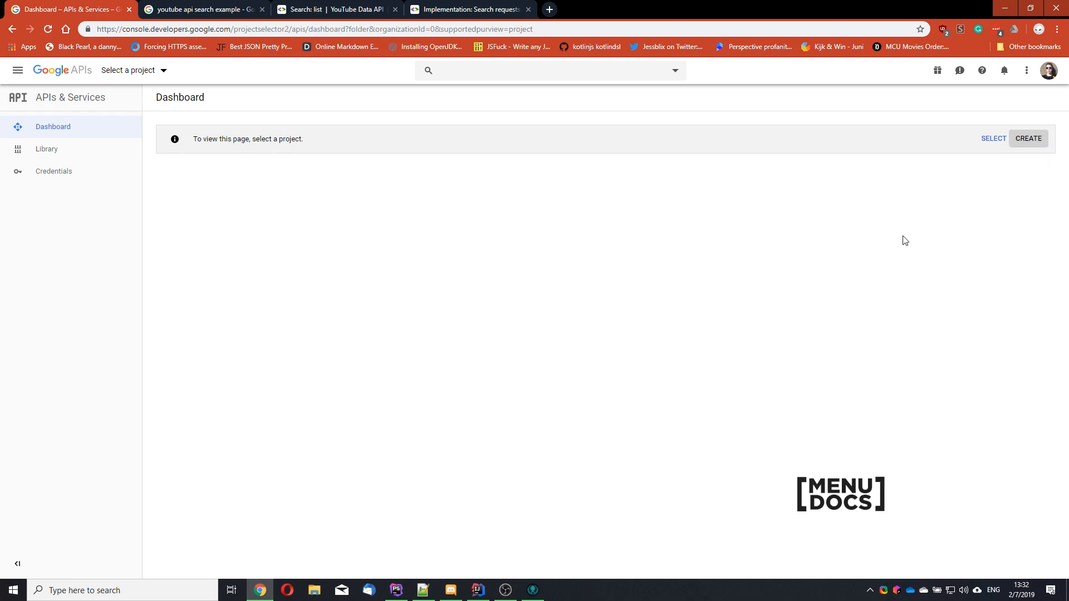
pyautogui.click(1029, 139)
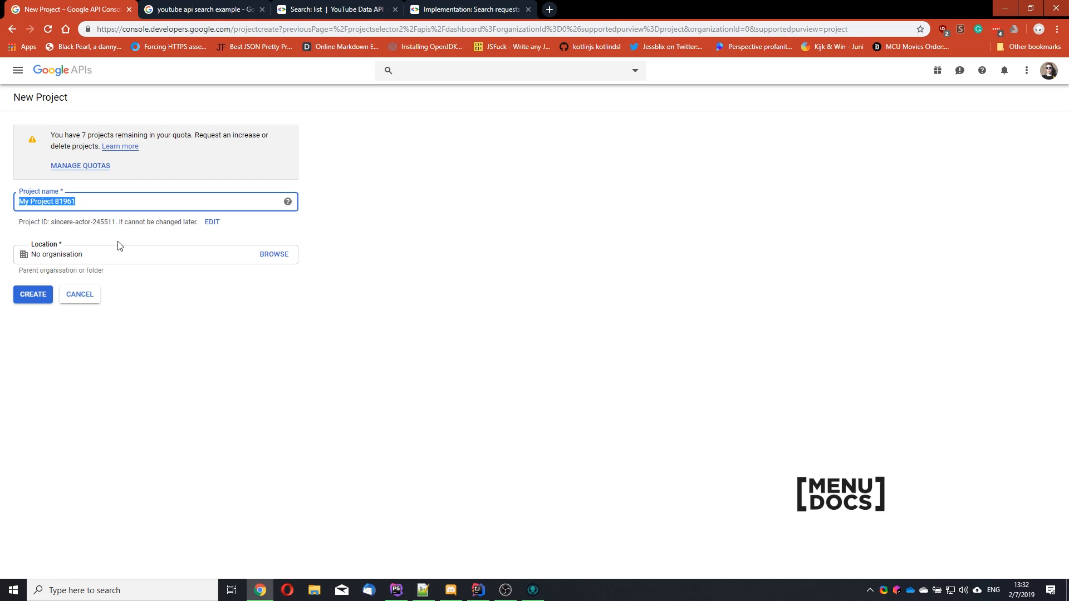
pyautogui.write('jda')
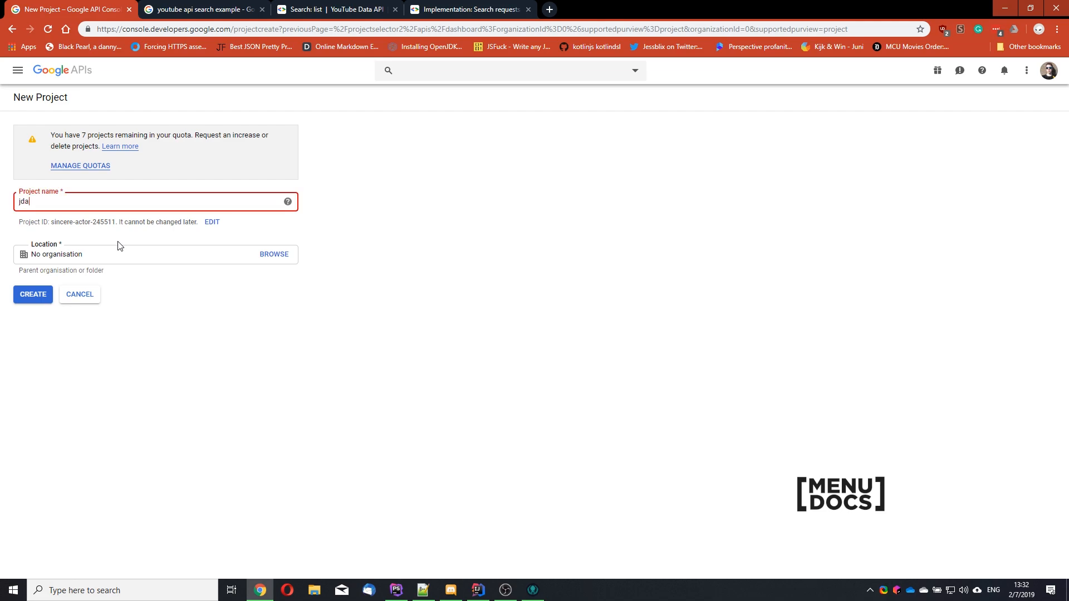
pyautogui.write('tutorial')
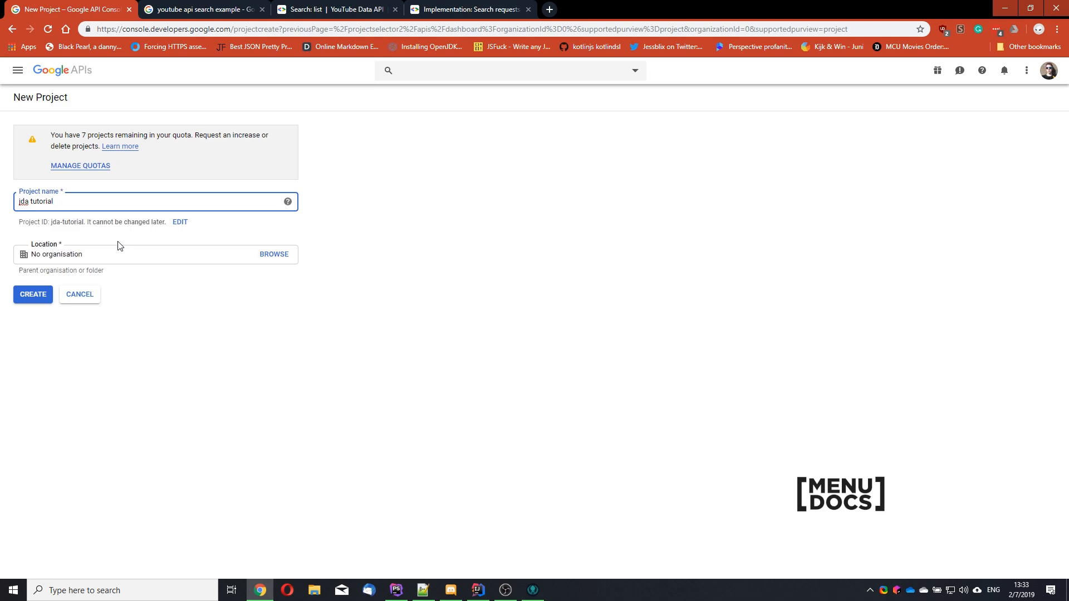
pyautogui.write('bot')
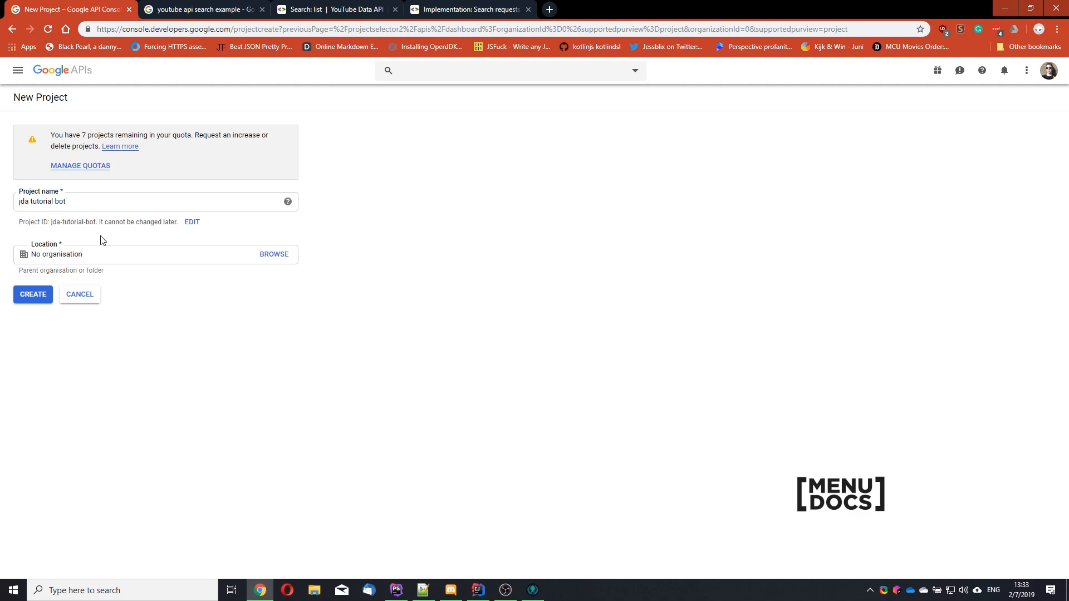
pyautogui.moveTo(112, 253)
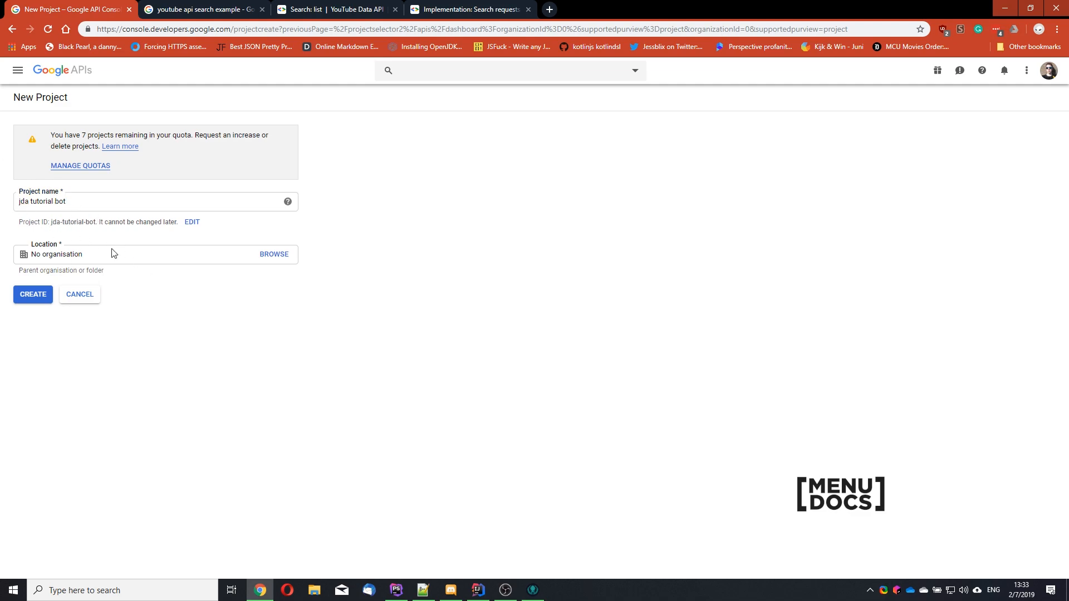
pyautogui.click(33, 294)
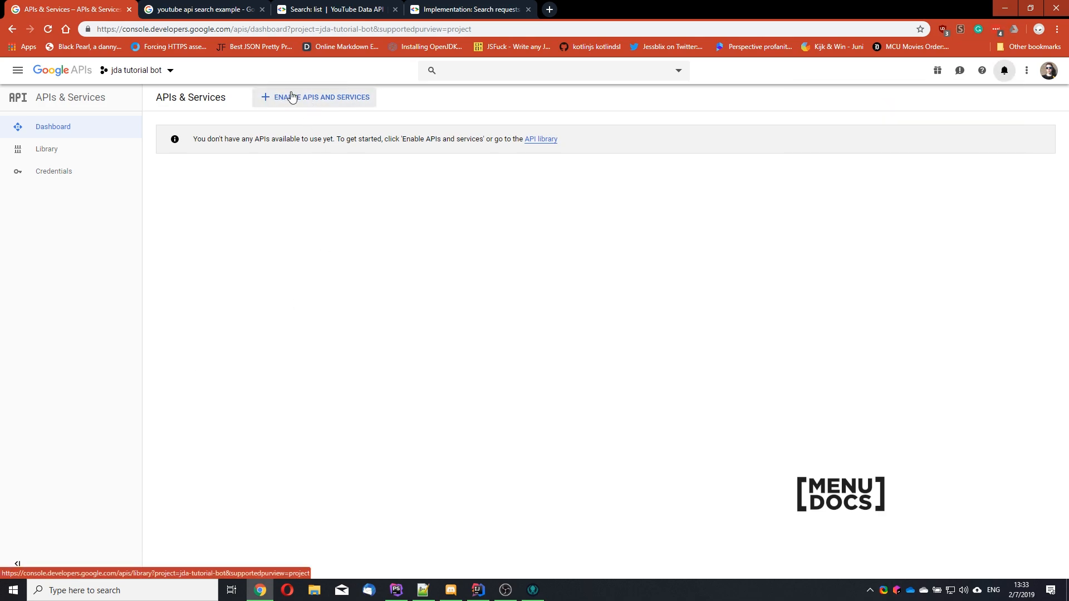
pyautogui.moveTo(310, 102)
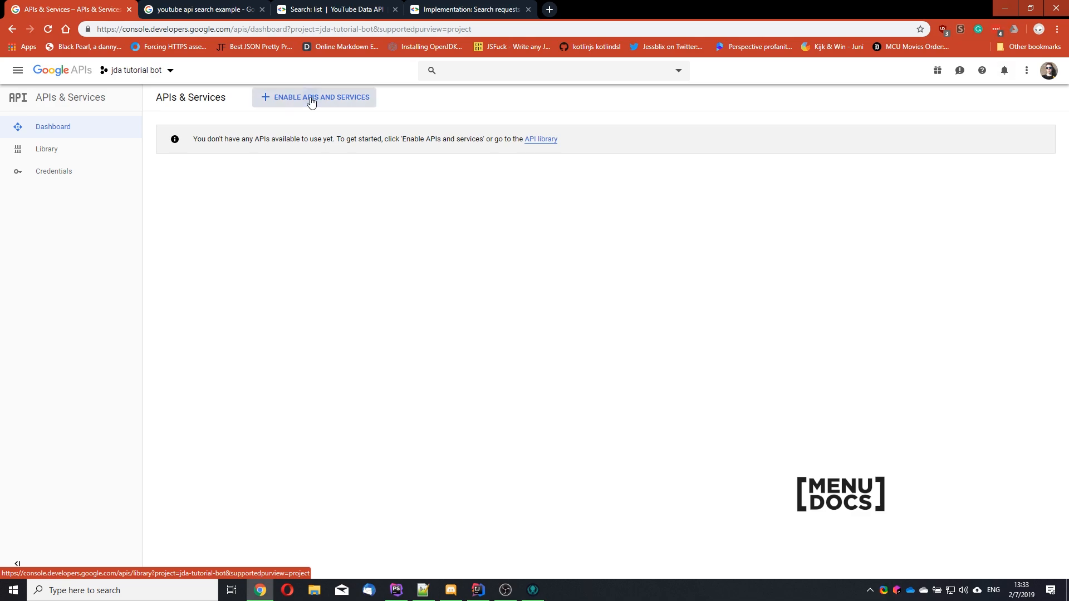
# - Search the API Library for 'youtube' to find YouTube Data API v3
pyautogui.click(314, 97)
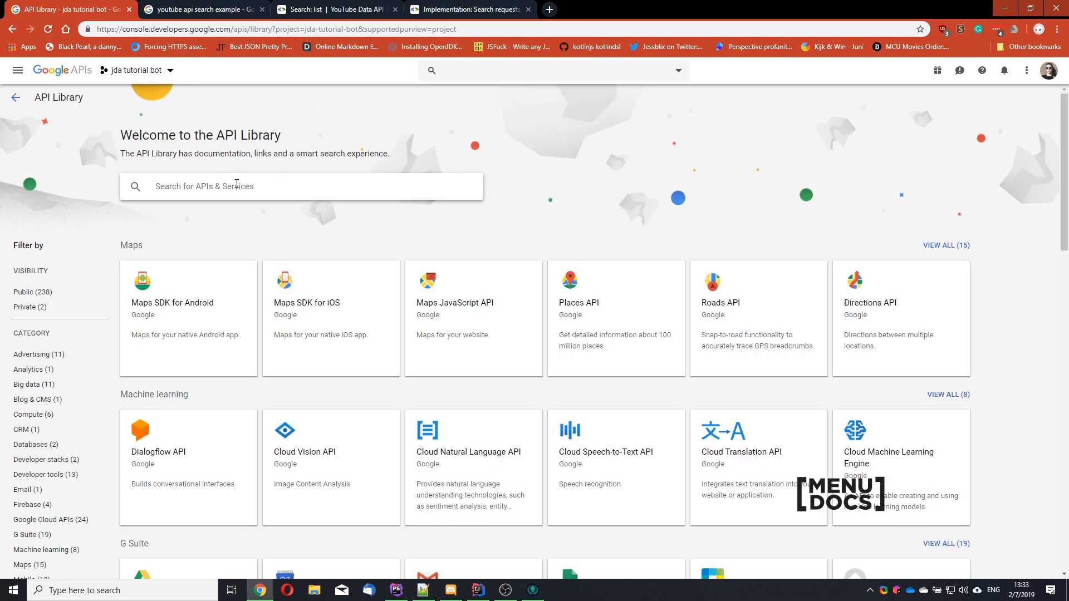
pyautogui.write('youtube')
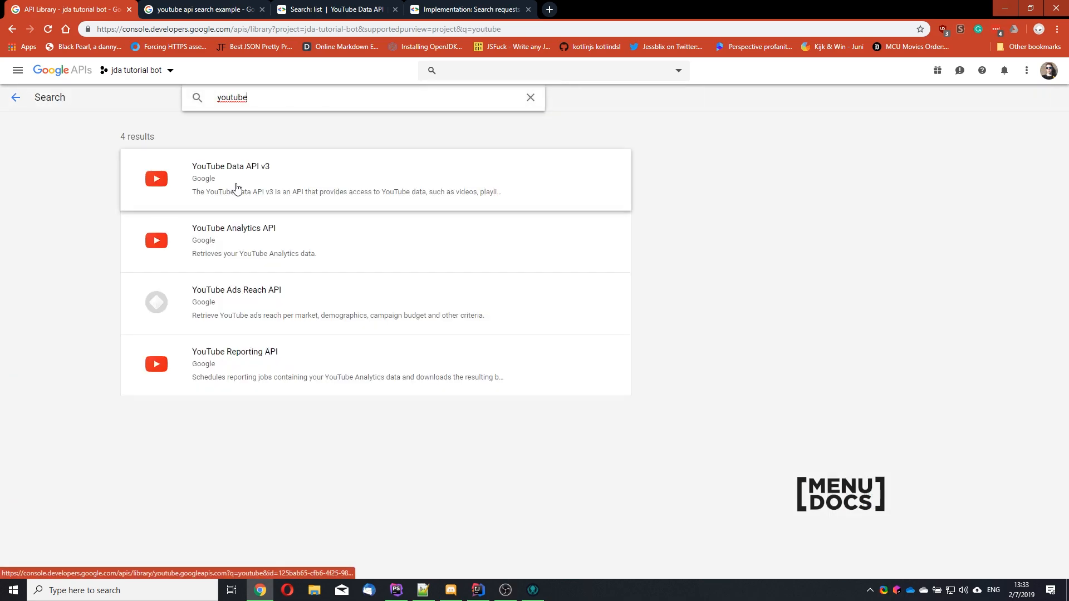
pyautogui.moveTo(690, 437)
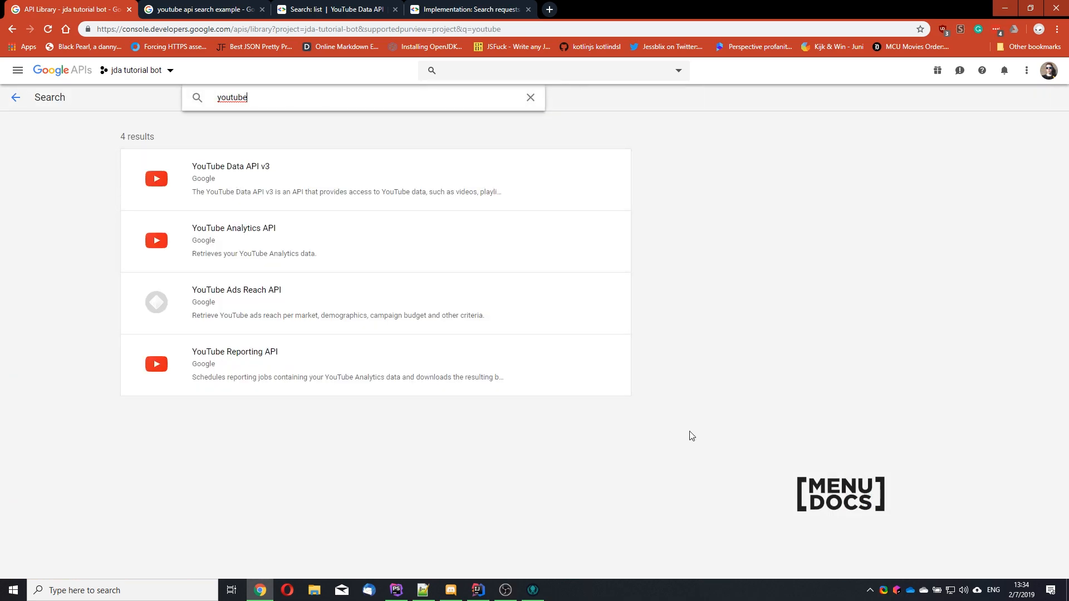
pyautogui.moveTo(708, 395)
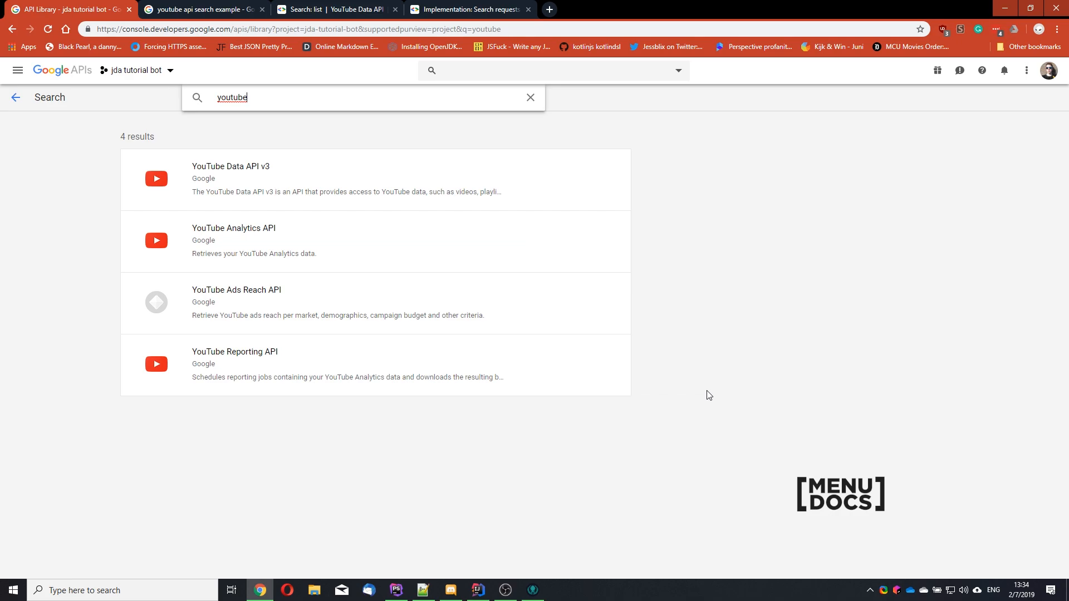
pyautogui.moveTo(692, 407)
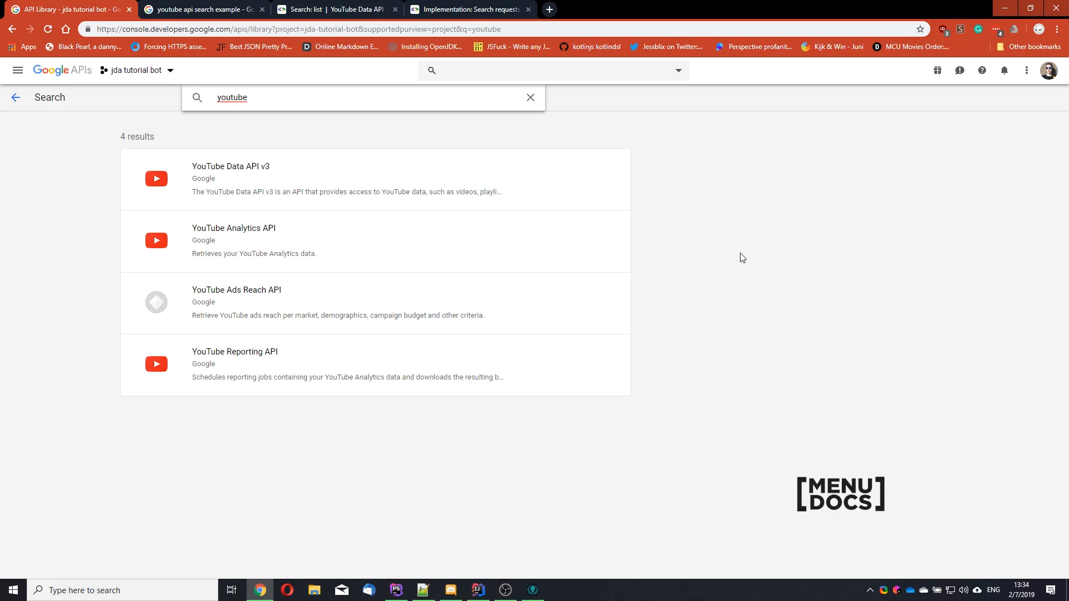
pyautogui.moveTo(264, 179)
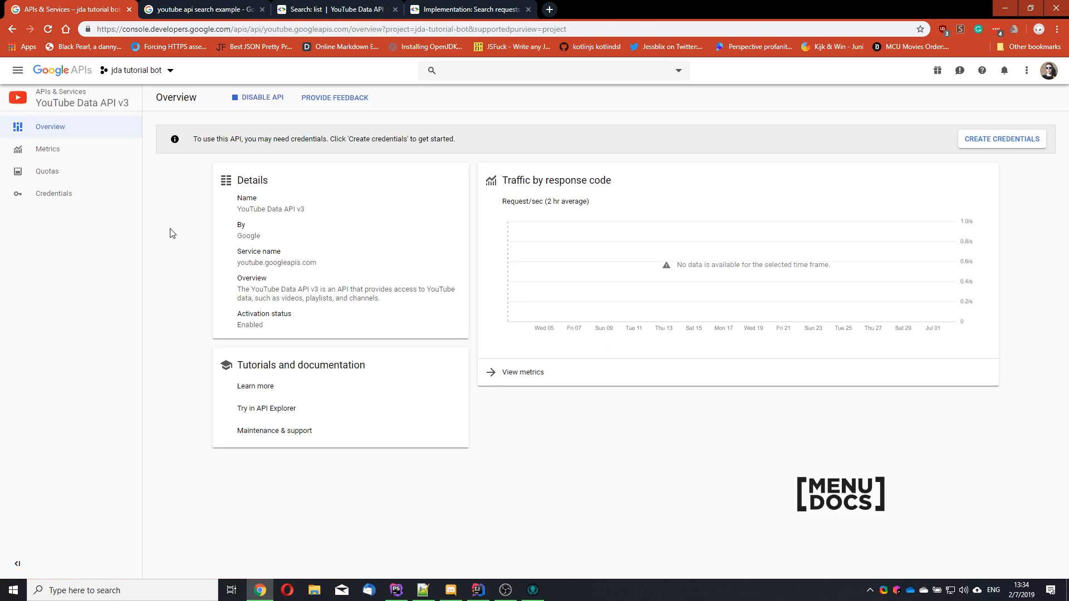
pyautogui.moveTo(76, 168)
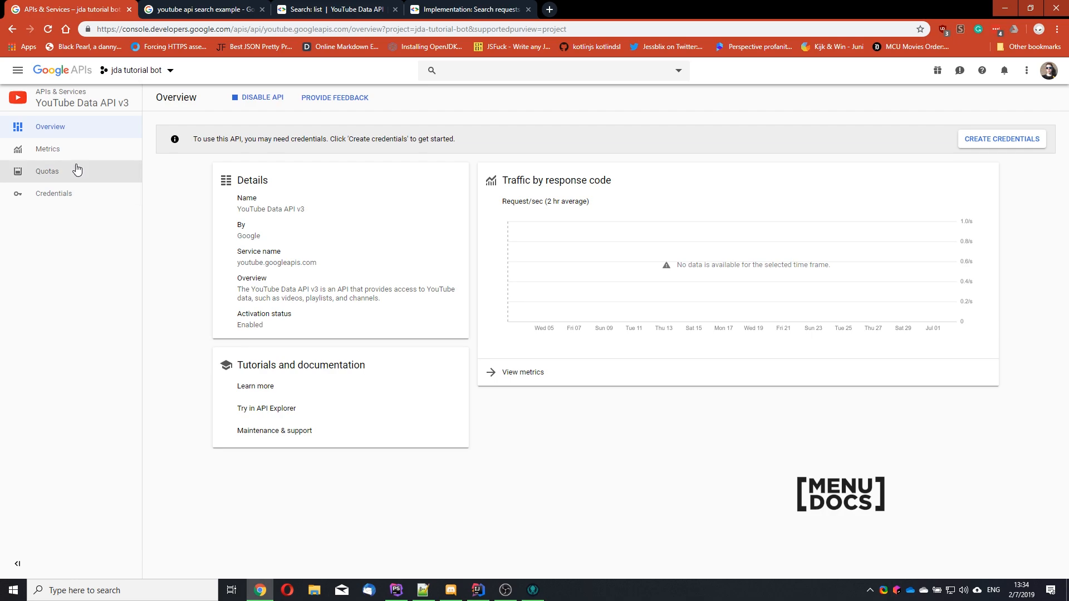
# - Check the YouTube Data API v3 Queries per day quota of 10,000, leaving it unchanged
pyautogui.click(46, 170)
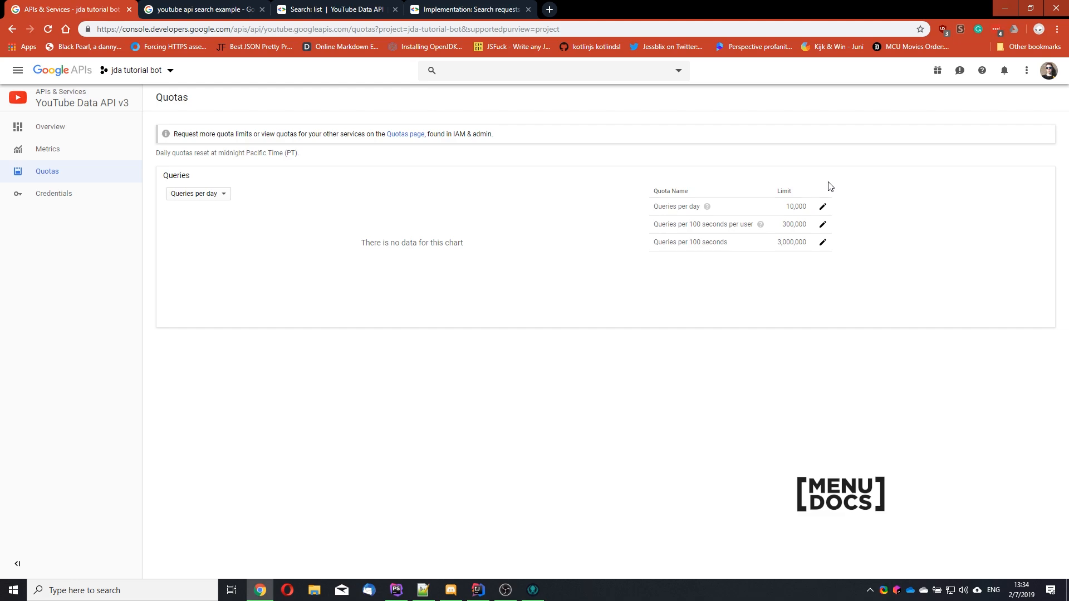
pyautogui.click(822, 207)
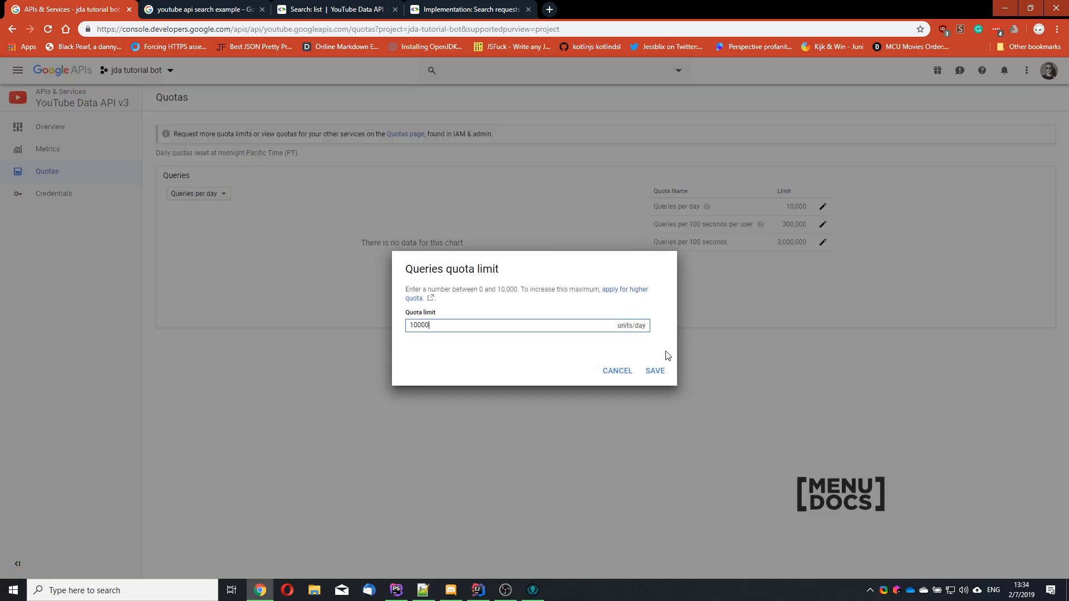
pyautogui.click(617, 370)
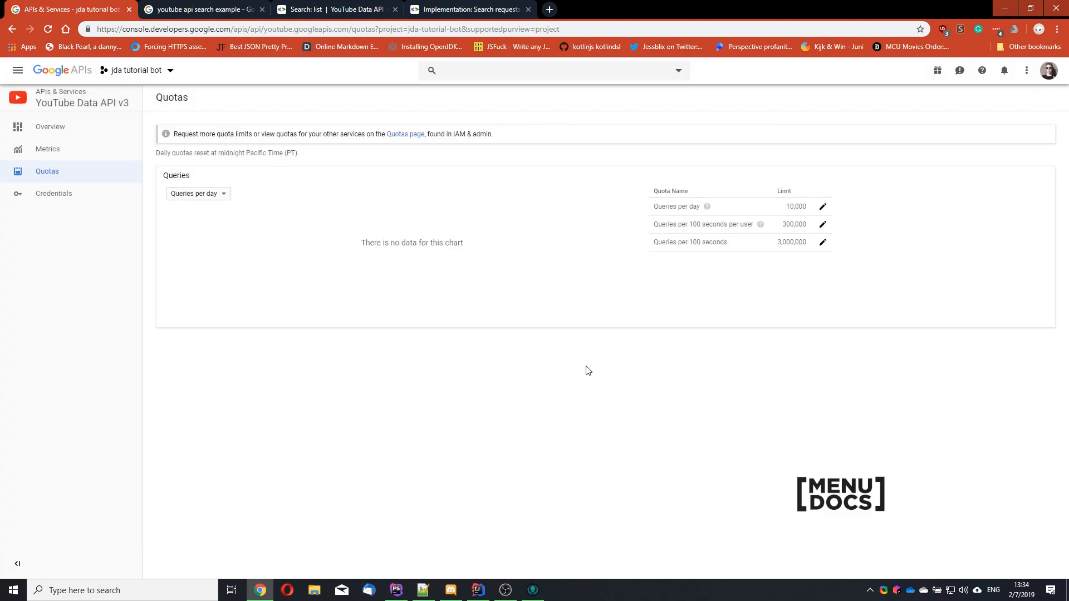
# - Create an API key under Credentials and copy it
pyautogui.click(54, 193)
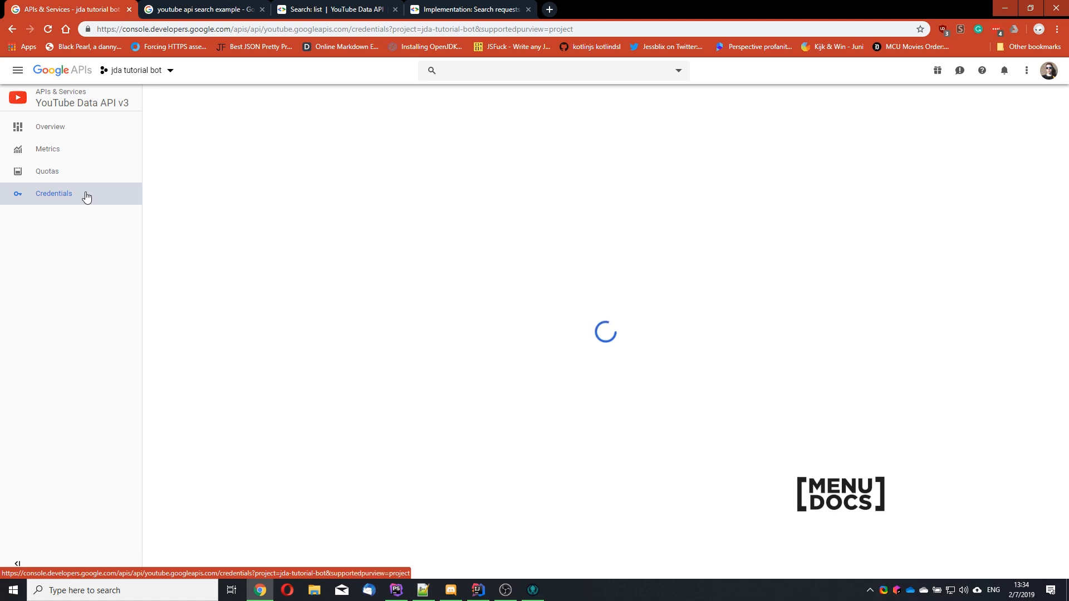
pyautogui.click(279, 96)
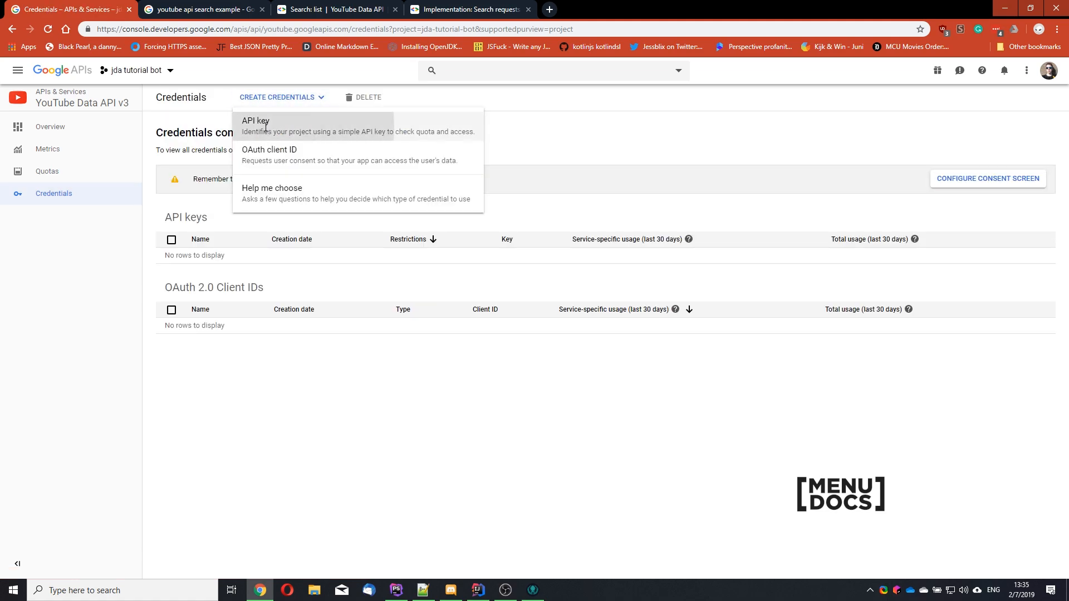
pyautogui.click(255, 121)
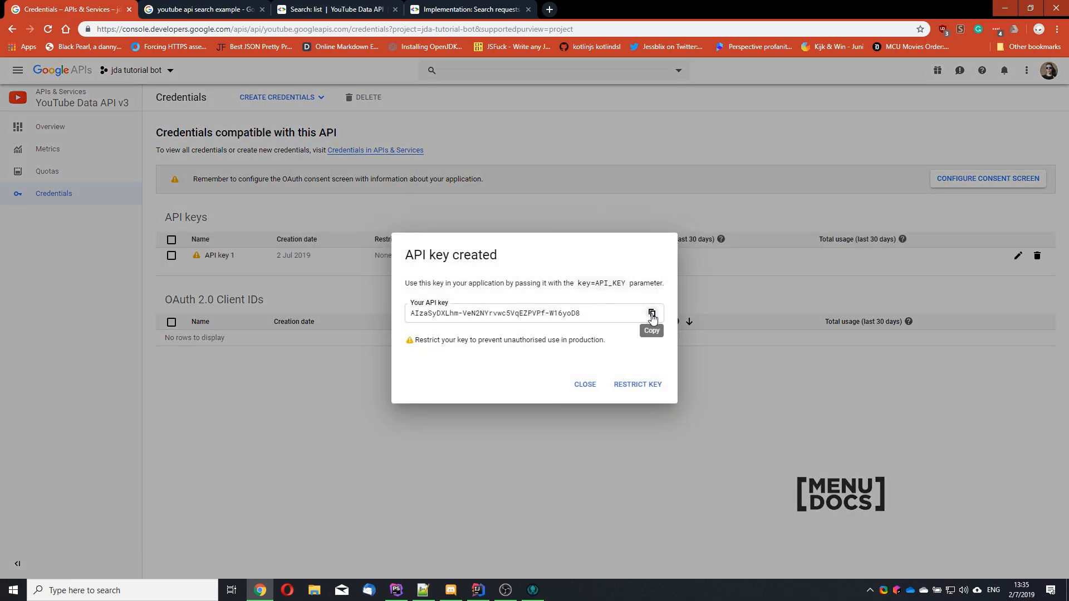
pyautogui.click(650, 313)
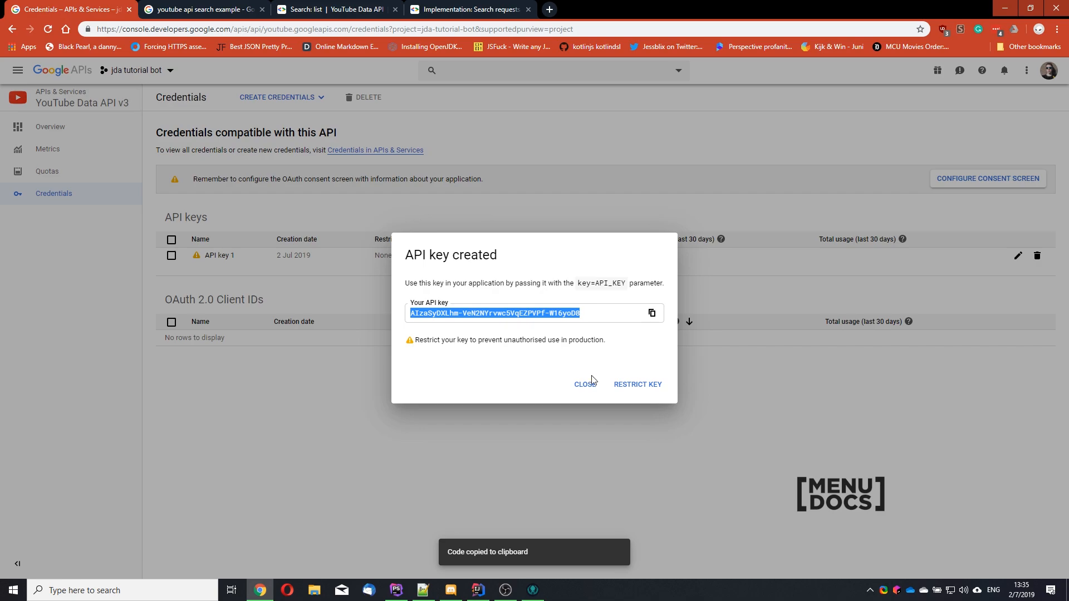
pyautogui.click(584, 384)
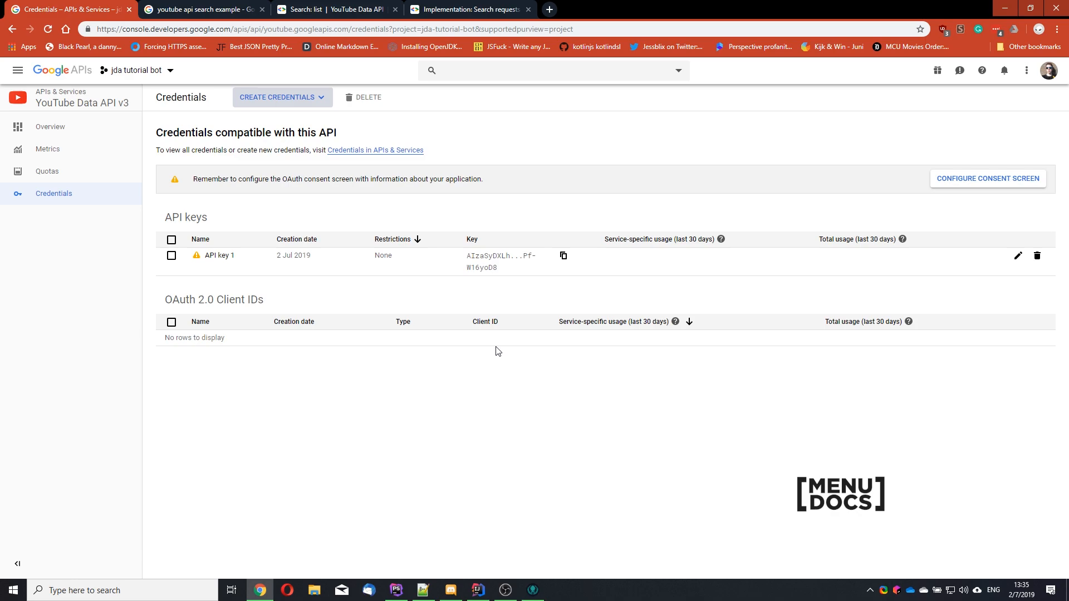
pyautogui.moveTo(468, 558)
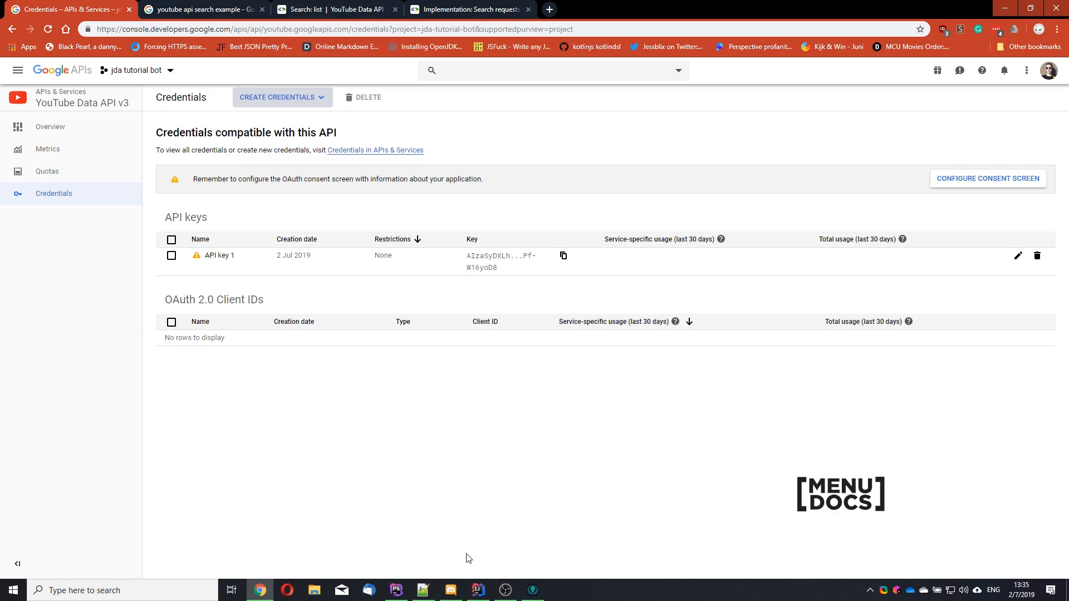
# - Paste the YouTube API key as the youtubekey value in botconfig-example.json
pyautogui.click(476, 590)
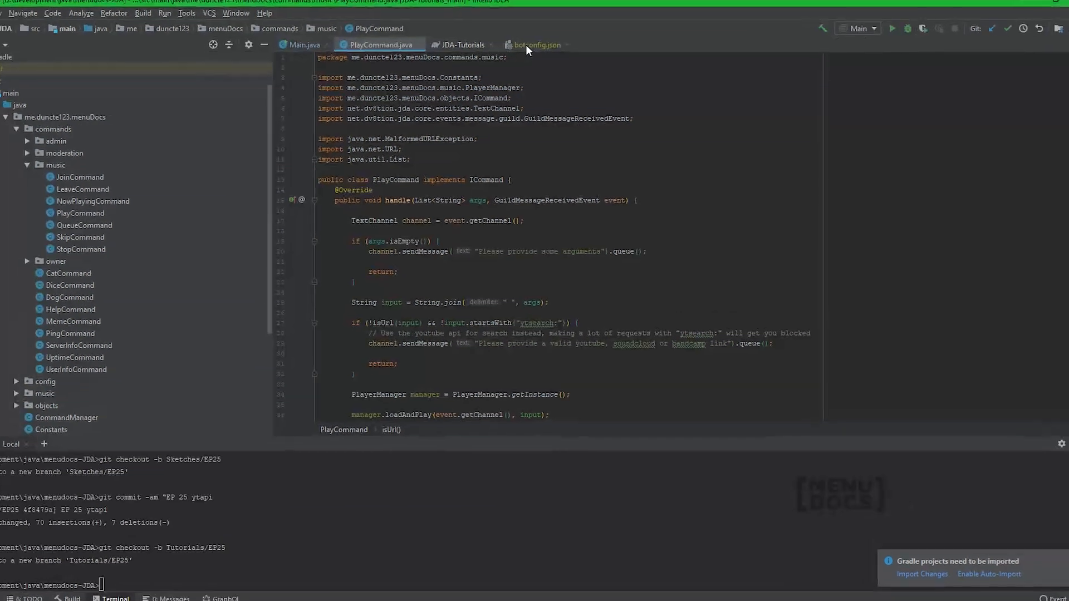
pyautogui.click(536, 45)
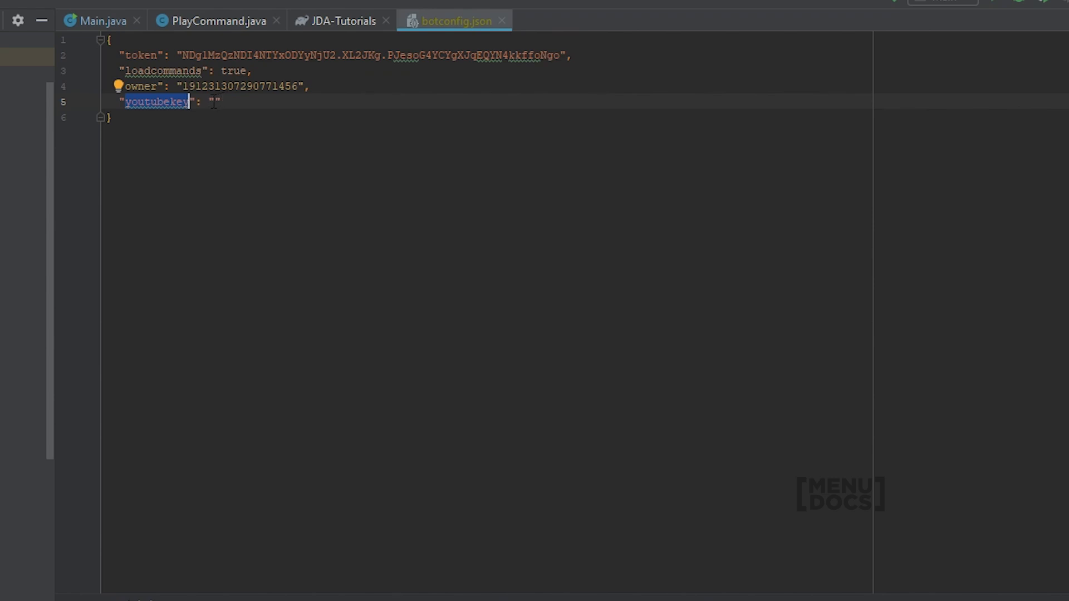
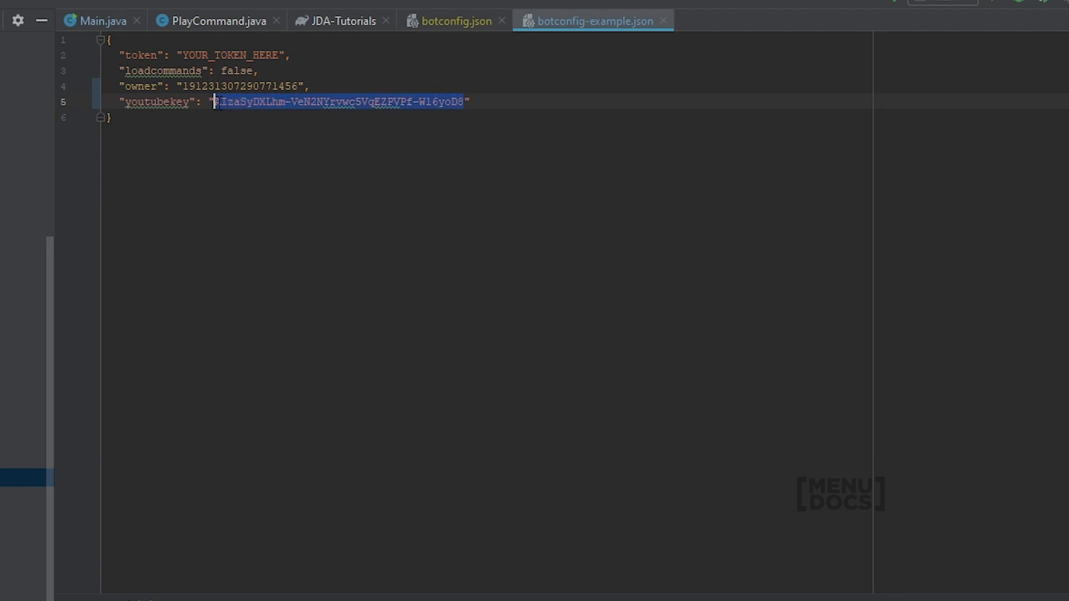
pyautogui.press('Delete')
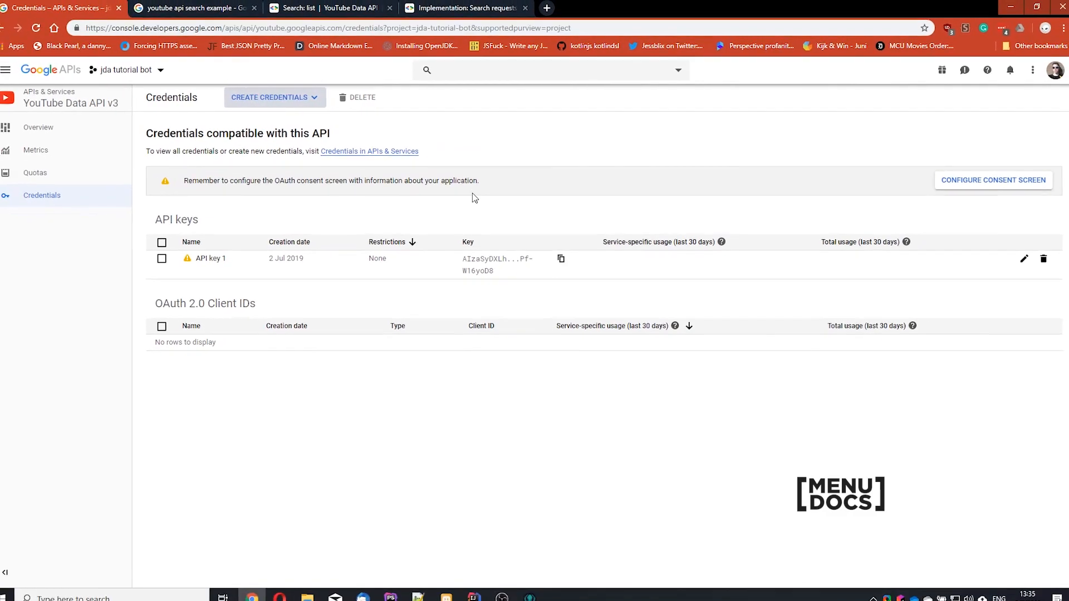
# - Regenerate the MenuDocs JDA bot token in the Discord Developer Portal
pyautogui.click(39, 127)
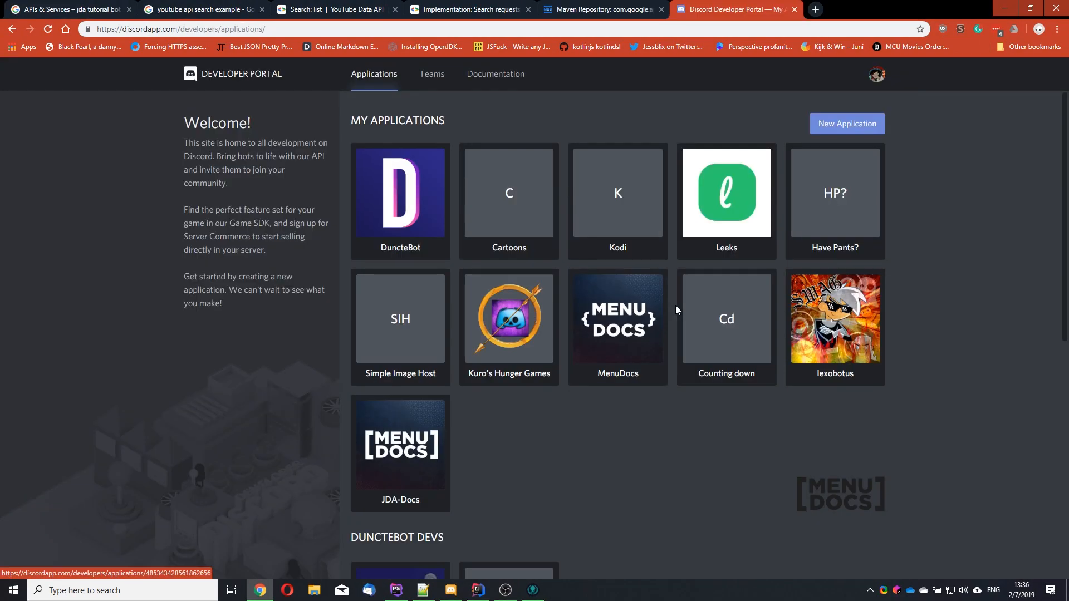
pyautogui.click(617, 319)
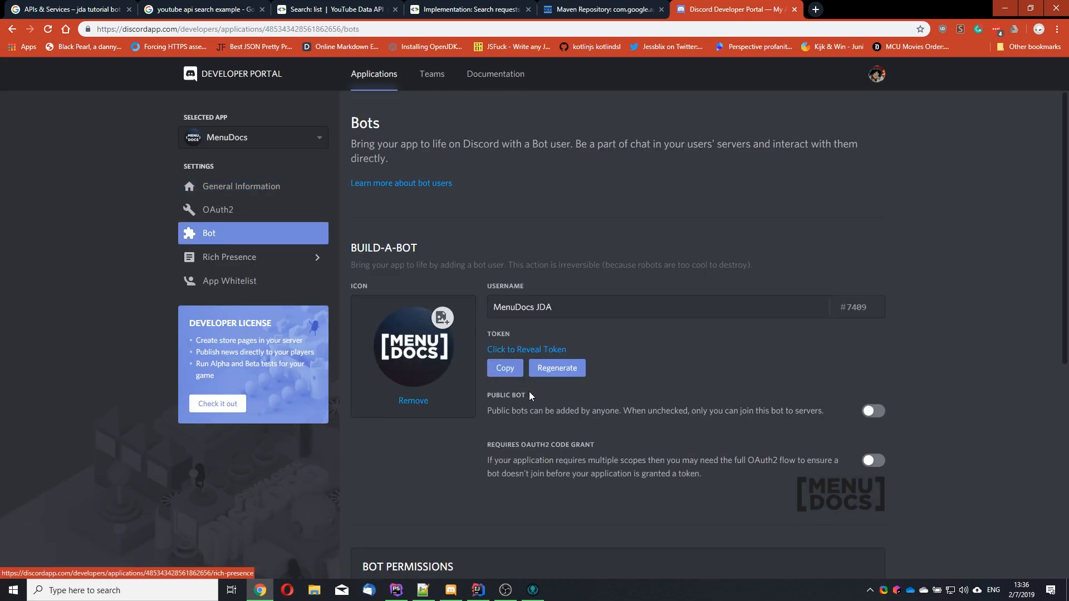
pyautogui.click(556, 367)
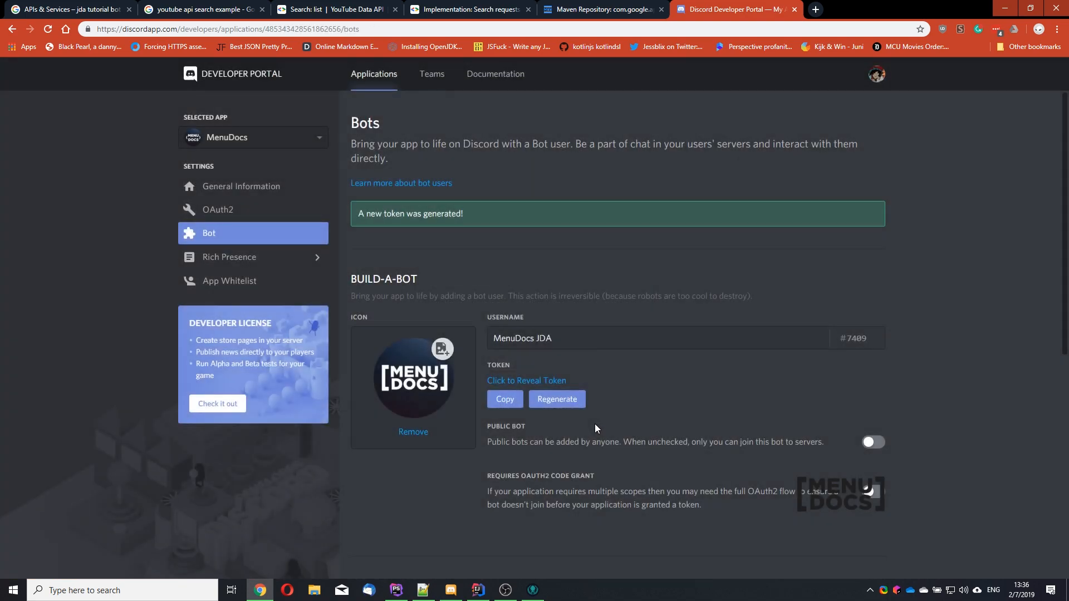
pyautogui.click(600, 9)
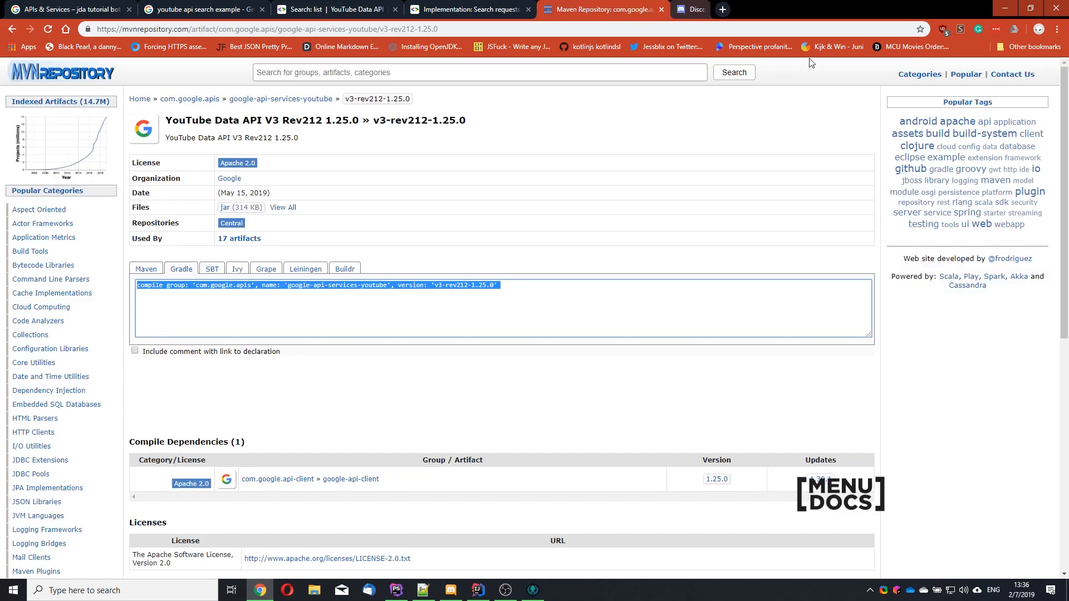
# - Find google-api-services-youtube v3-rev212-1.25.0 on MVN Repository and copy its Gradle line
pyautogui.click(720, 9)
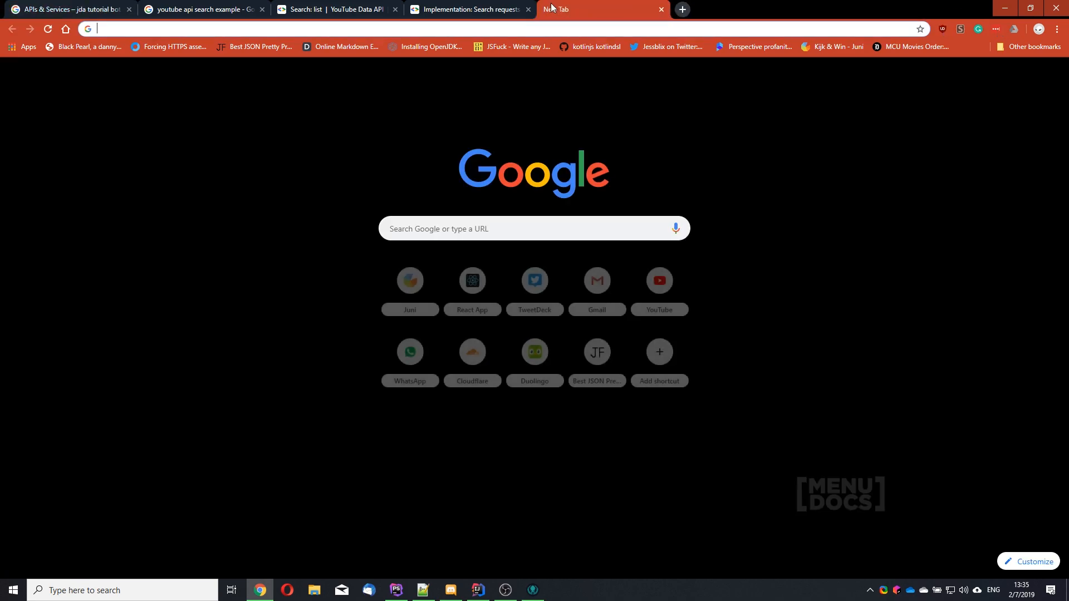
pyautogui.write('maven')
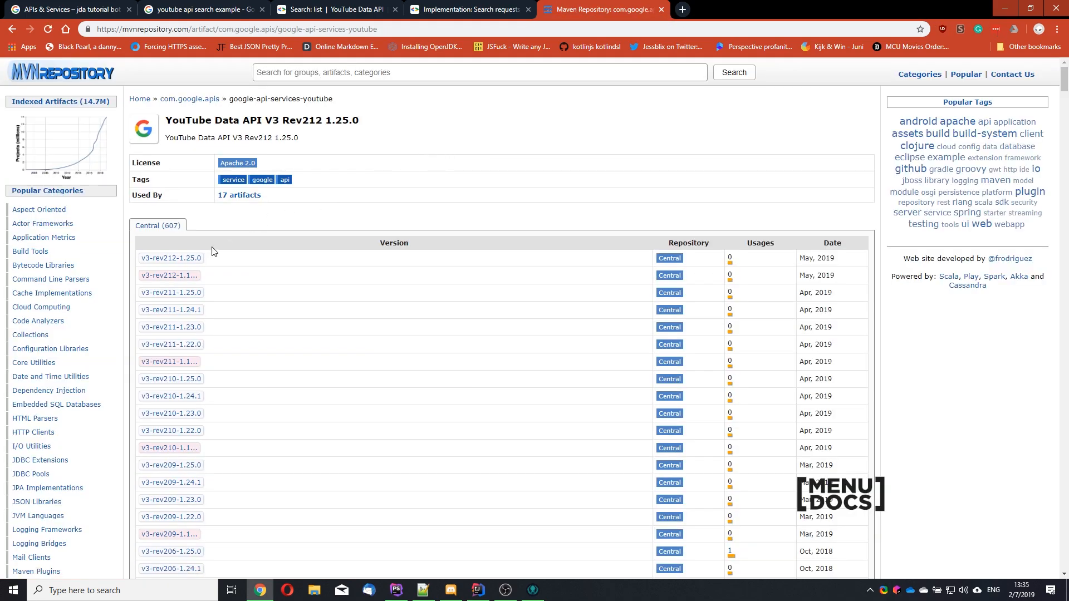
pyautogui.click(171, 258)
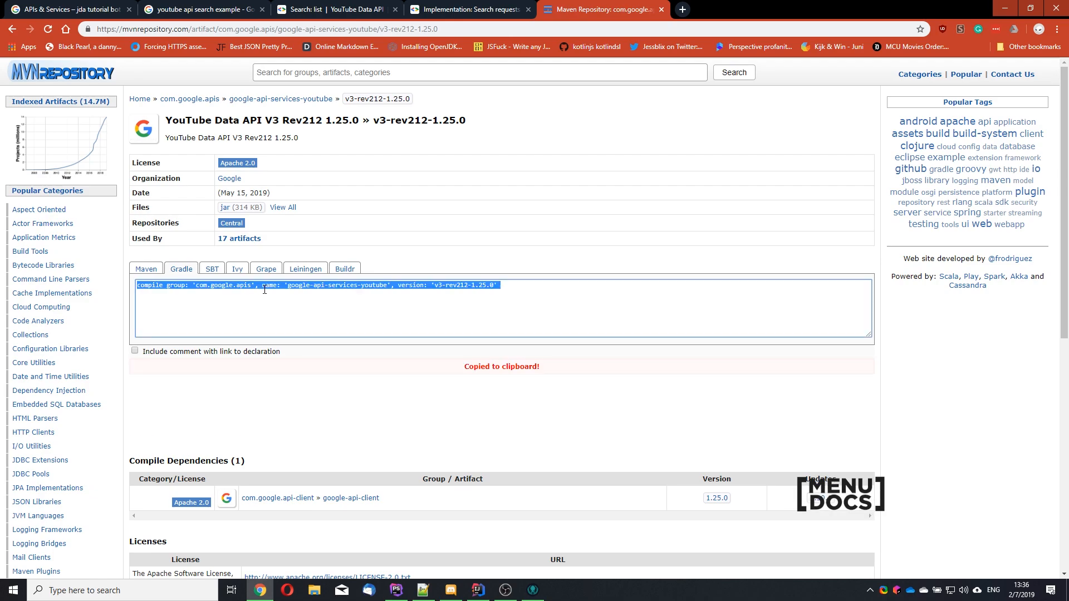
# - Add the com.google.apis google-api-services-youtube v3-rev212-1.25.0 dependency to build.gradle
pyautogui.click(476, 590)
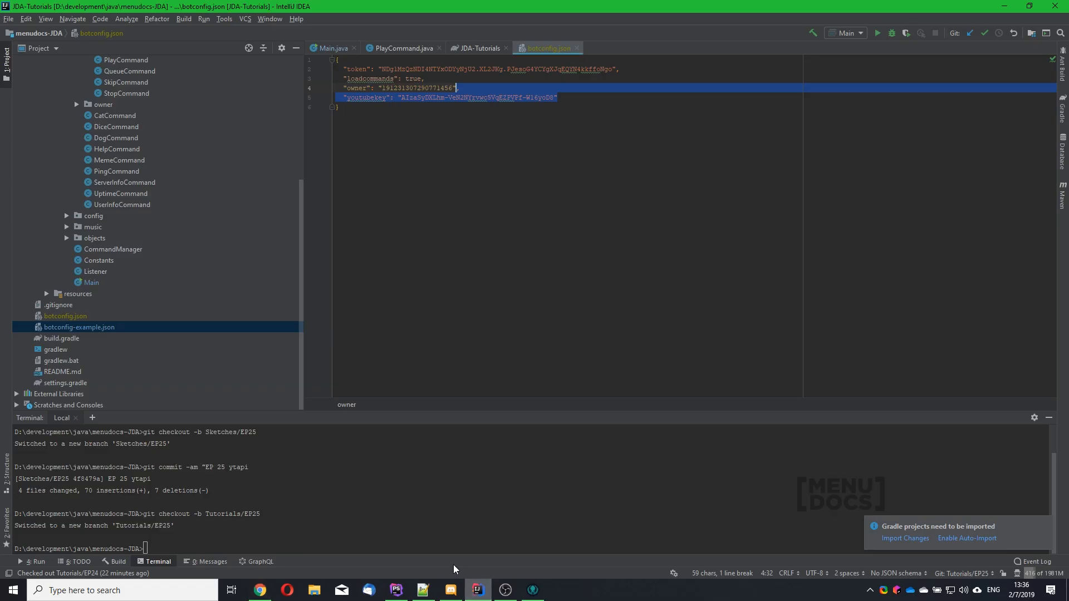
pyautogui.click(479, 48)
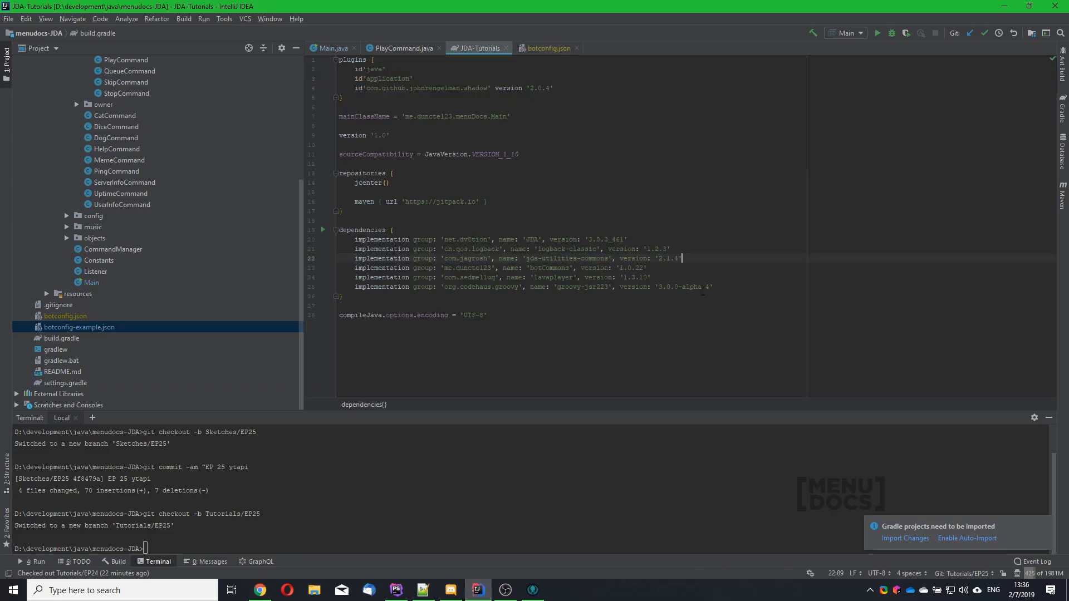
pyautogui.write("compile group: 'com.google.apis', name: 'google-api-services-youtube', version: 'v3-rev212-1.25.0'")
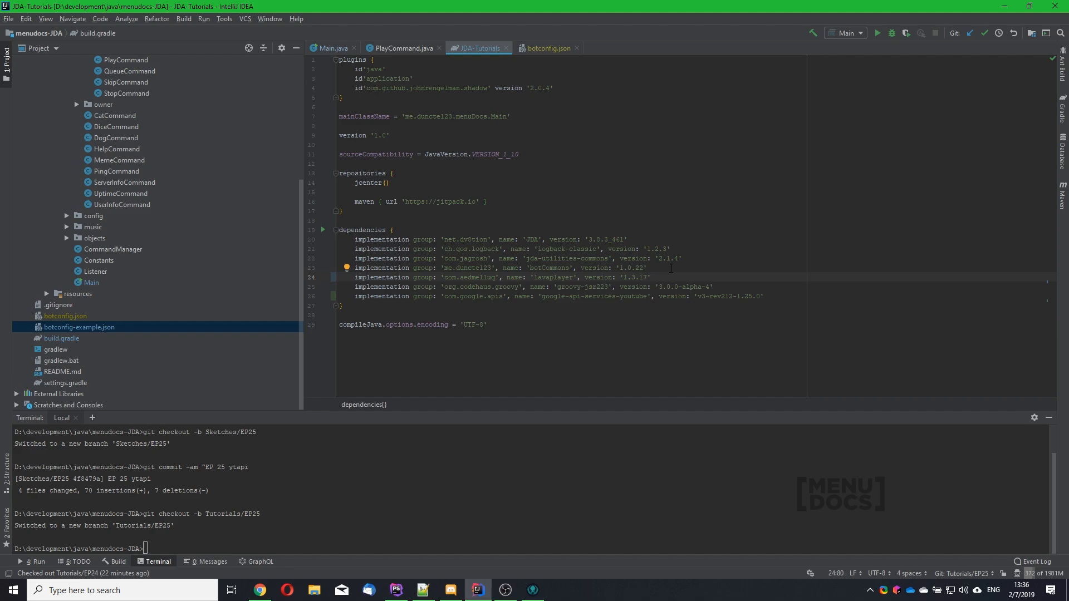
pyautogui.click(402, 48)
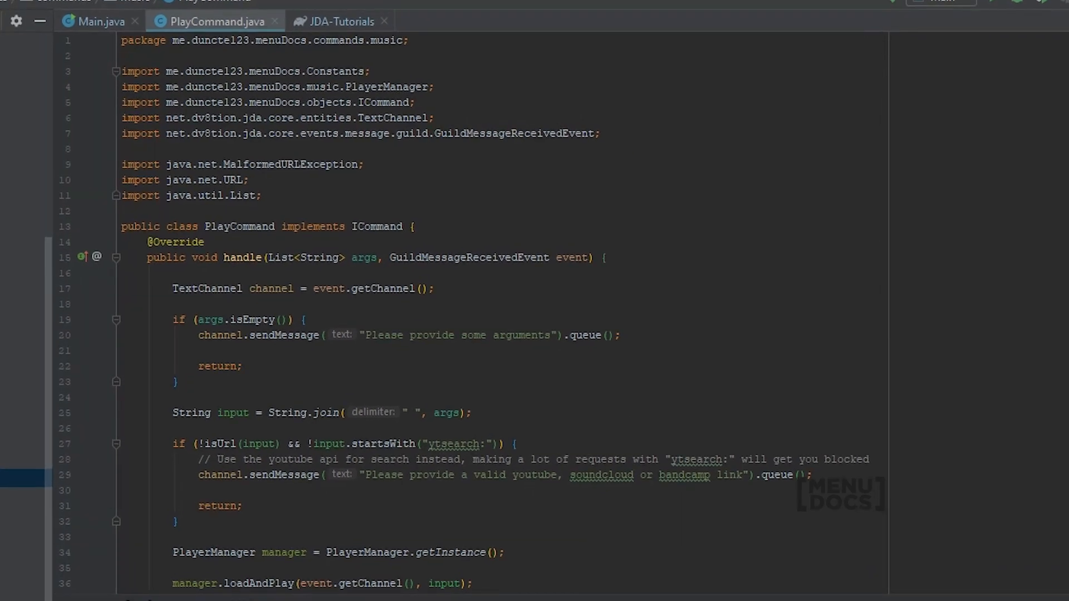
pyautogui.scroll(-3)
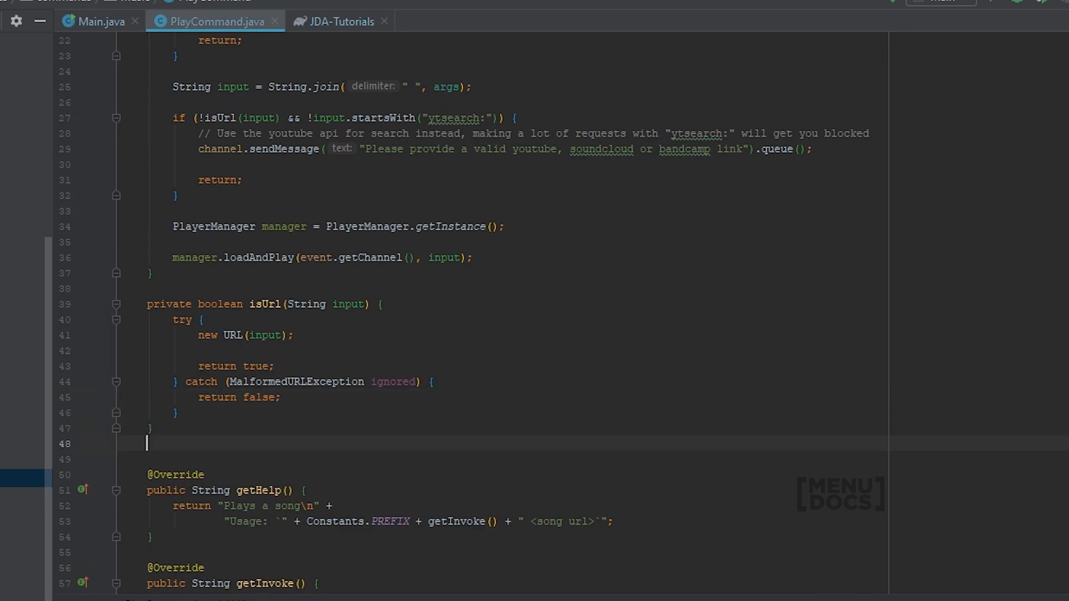
pyautogui.press('Enter')
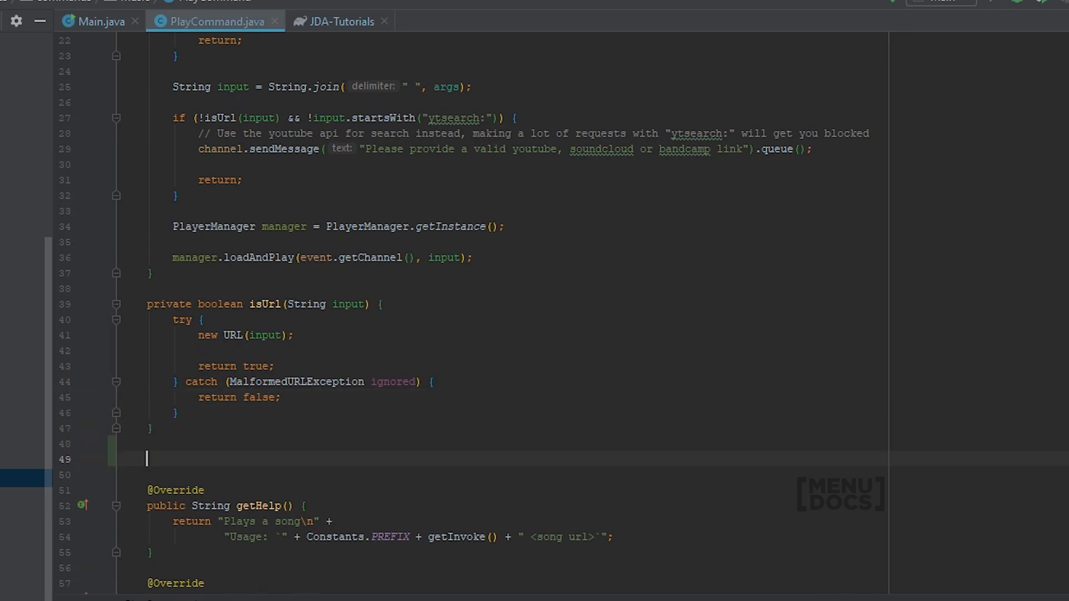
pyautogui.write('private String s')
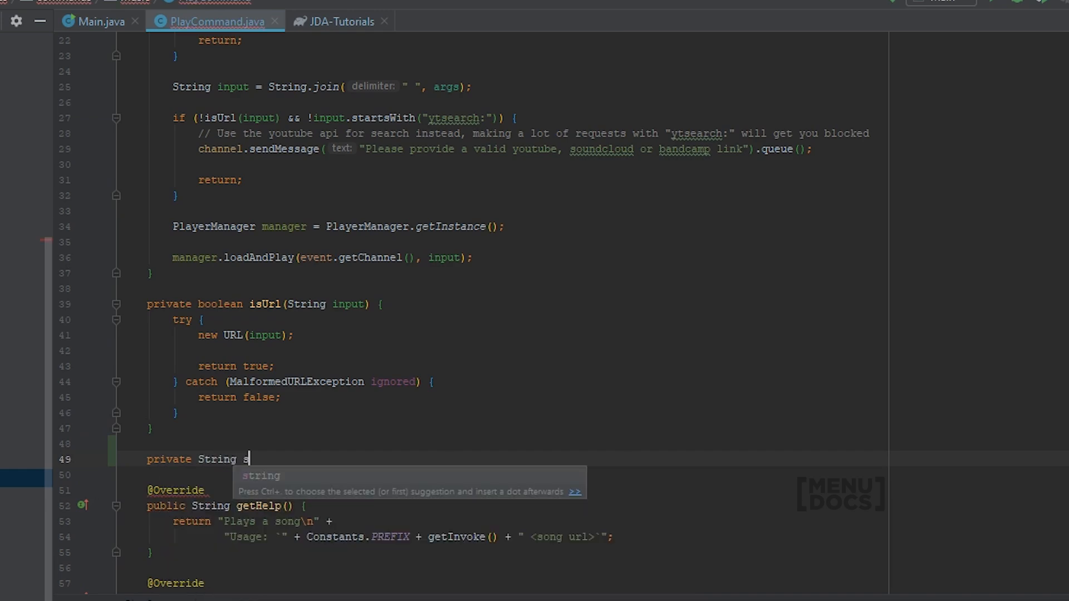
pyautogui.write('earchYoutu')
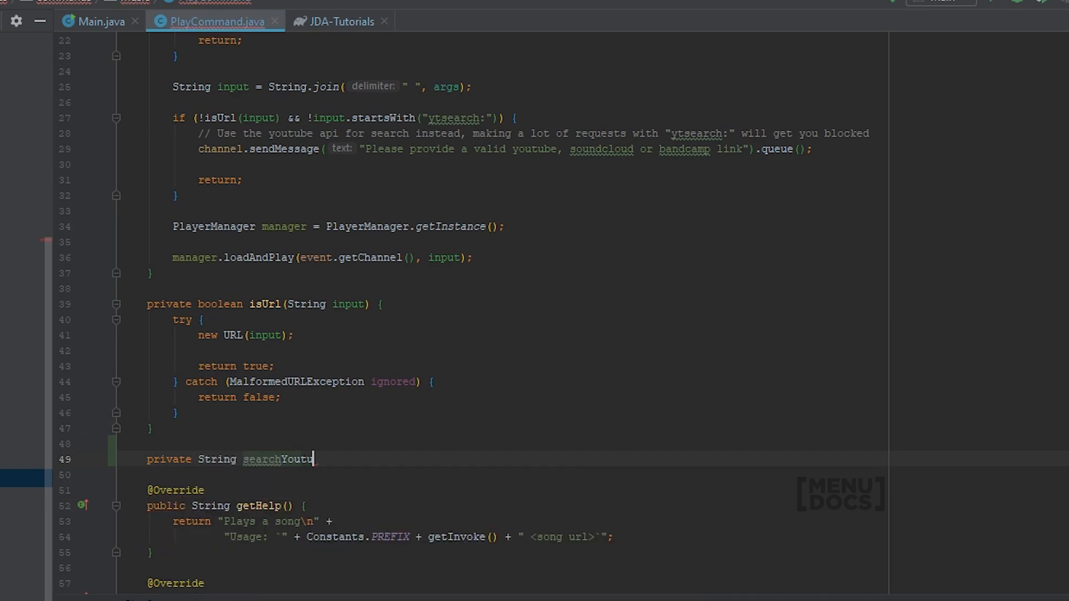
pyautogui.write('be()')
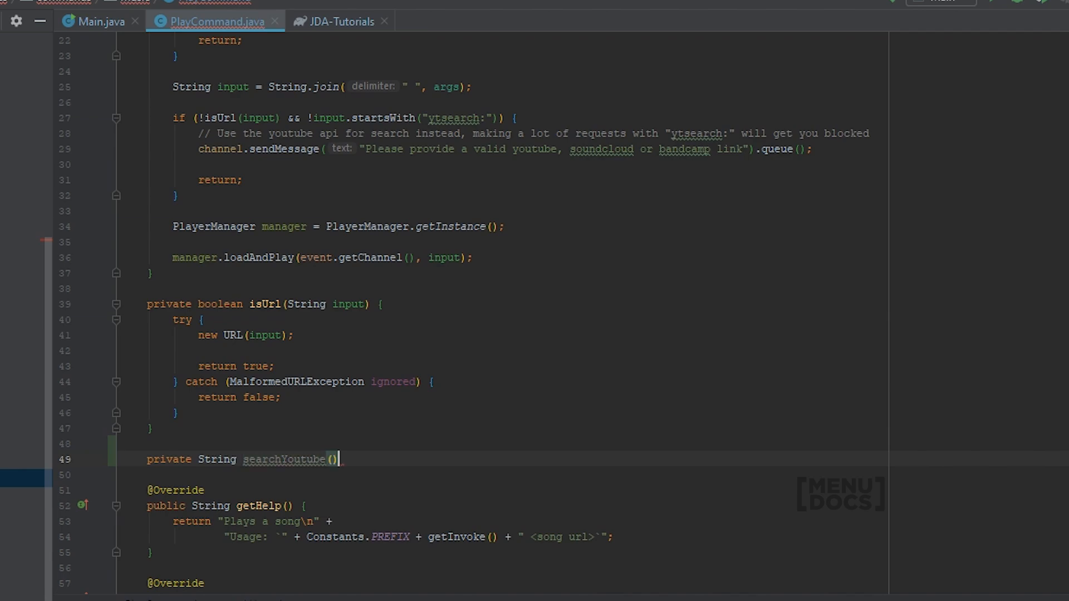
pyautogui.write('String')
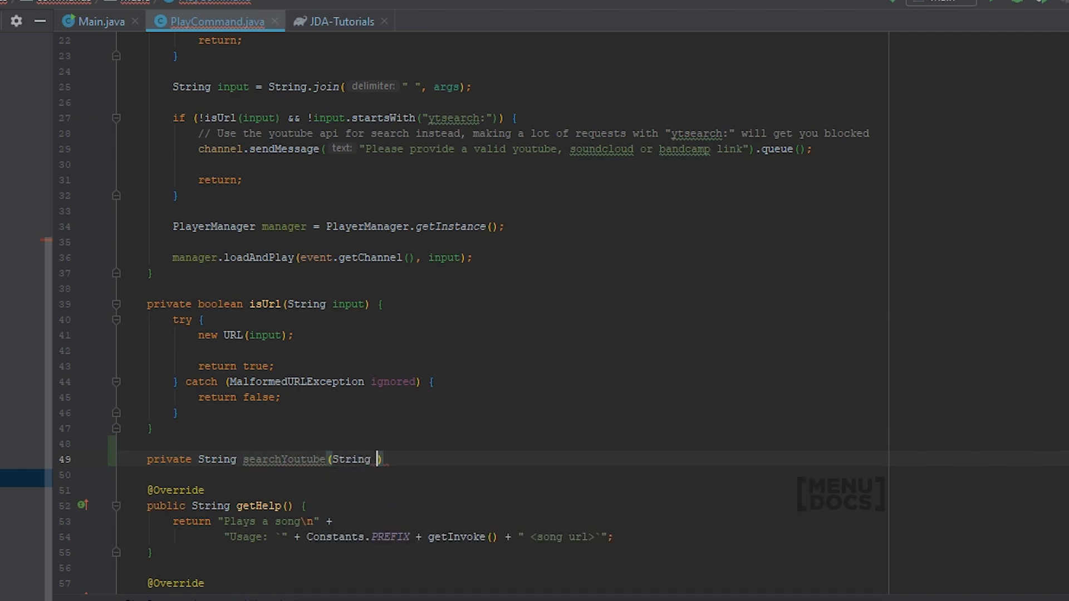
pyautogui.write('input')
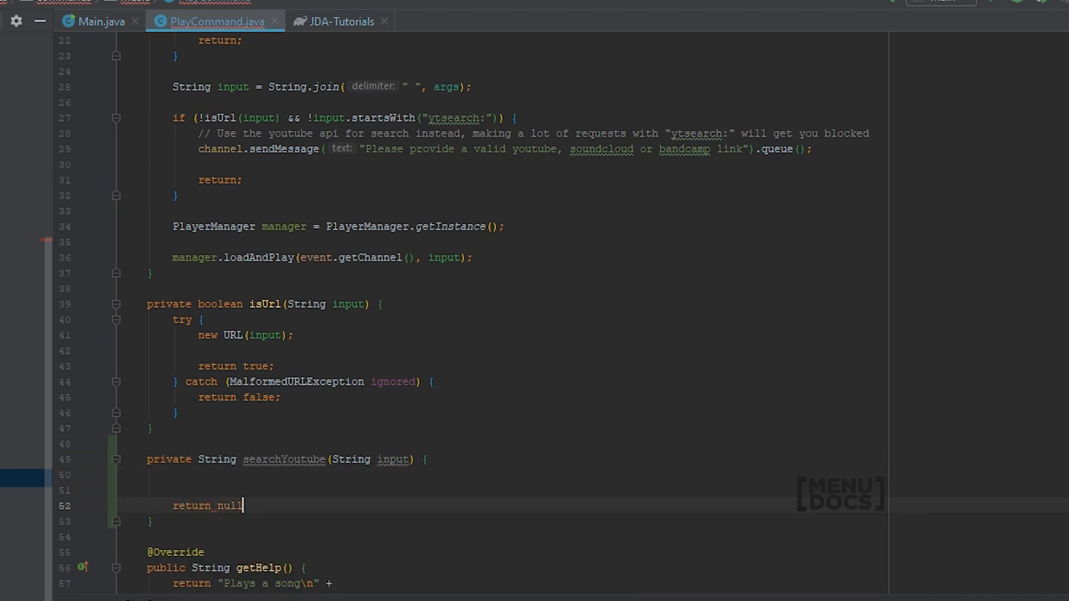
pyautogui.write('@n')
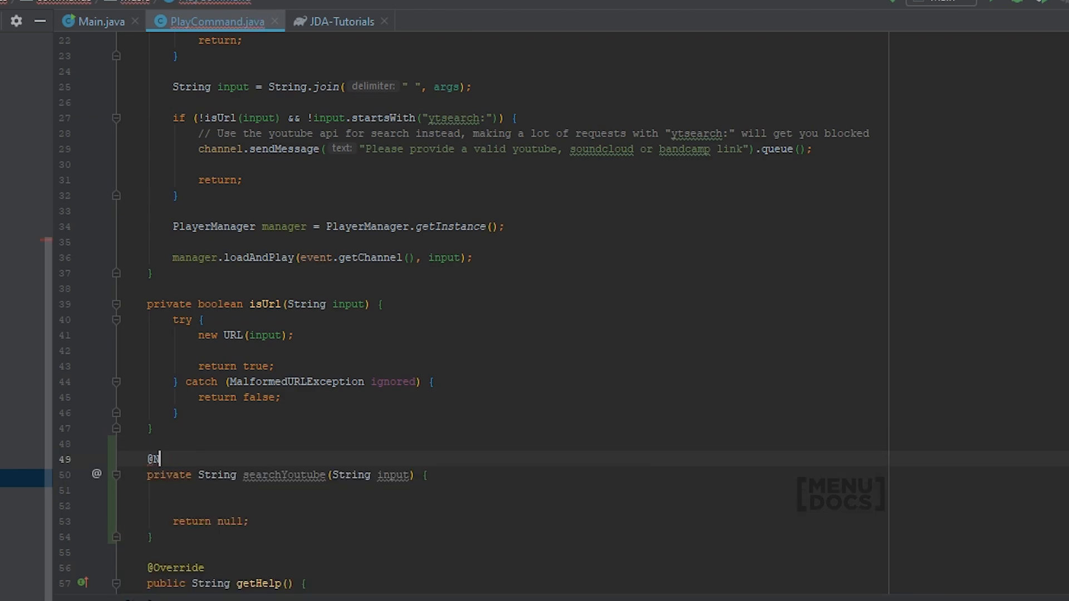
pyautogui.write('ullable')
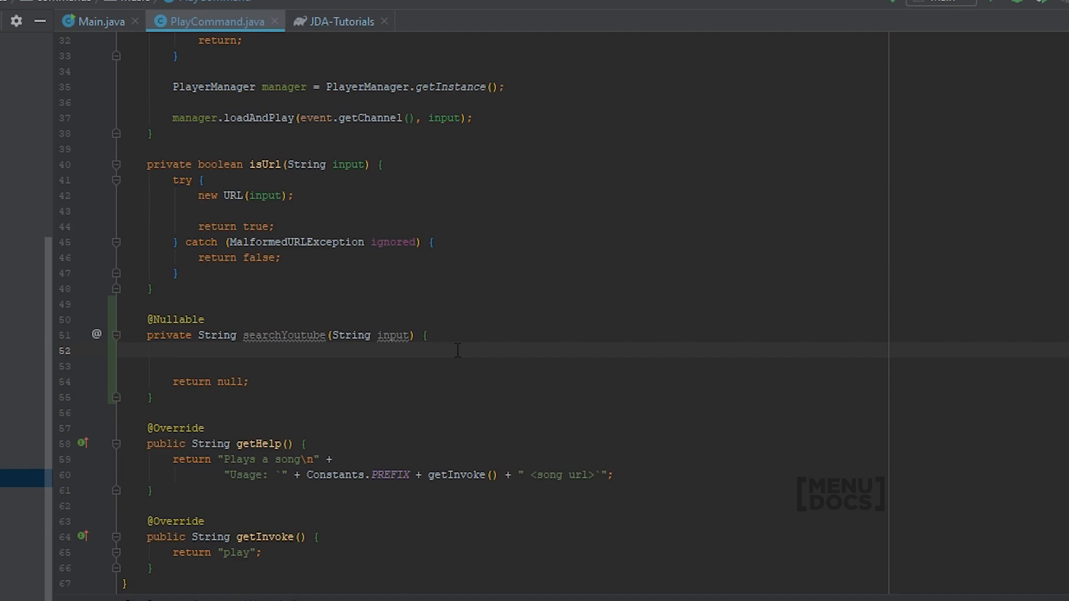
# - Remove the ytsearch check and the old invalid-link message from the non-URL branch
pyautogui.click(172, 351)
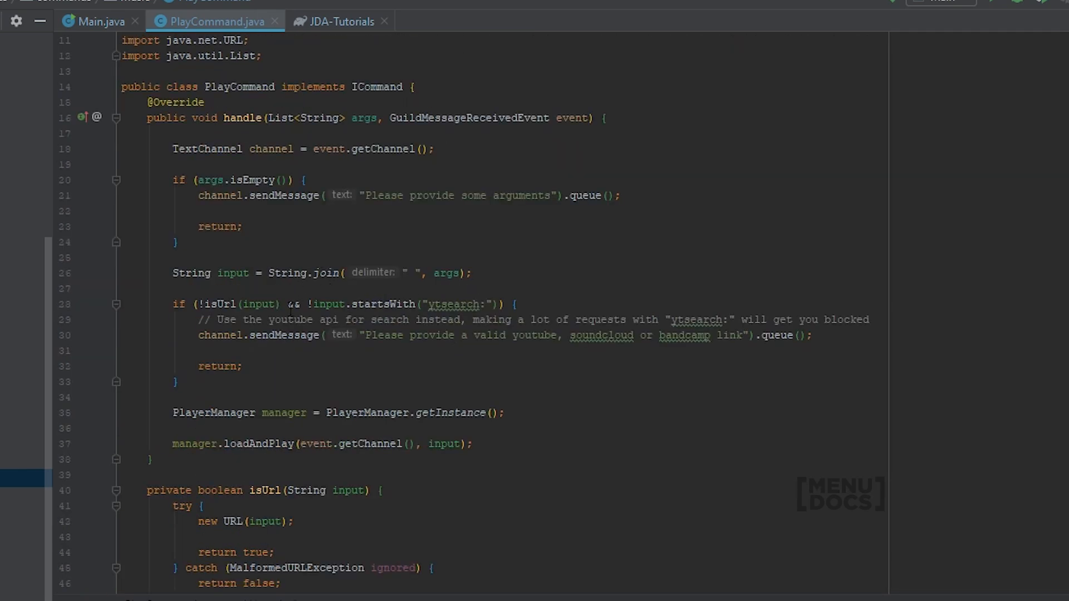
pyautogui.moveTo(282, 304); pyautogui.dragTo(433, 303)
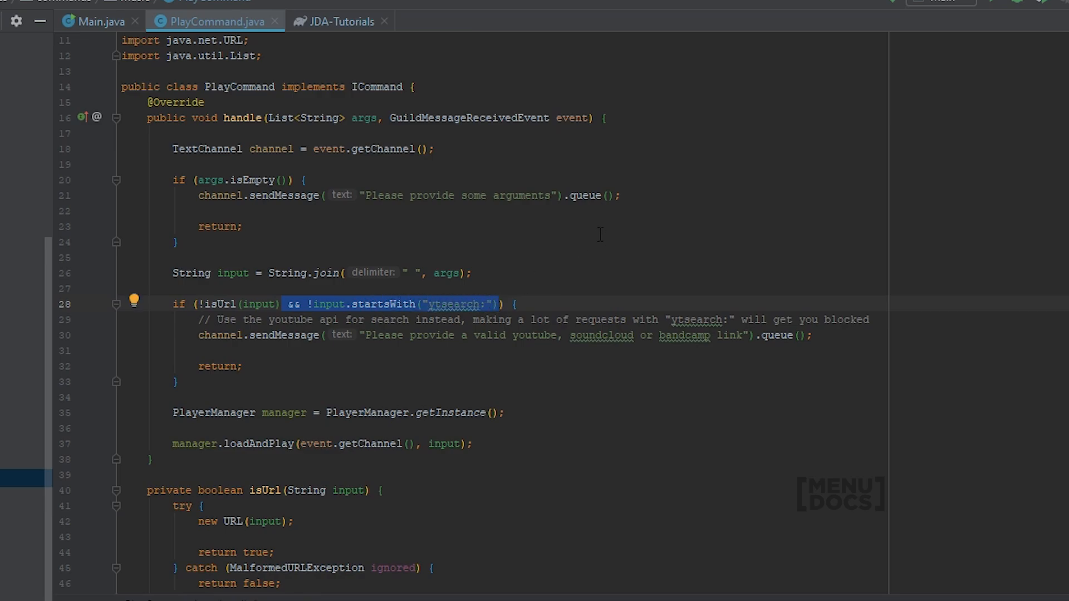
pyautogui.press('Delete')
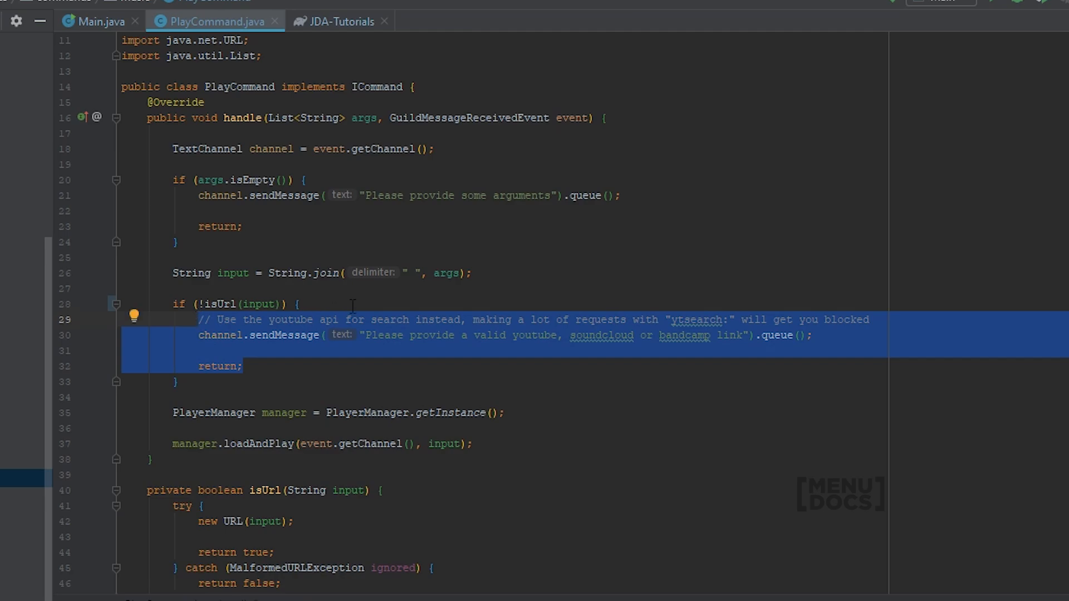
pyautogui.press('Delete')
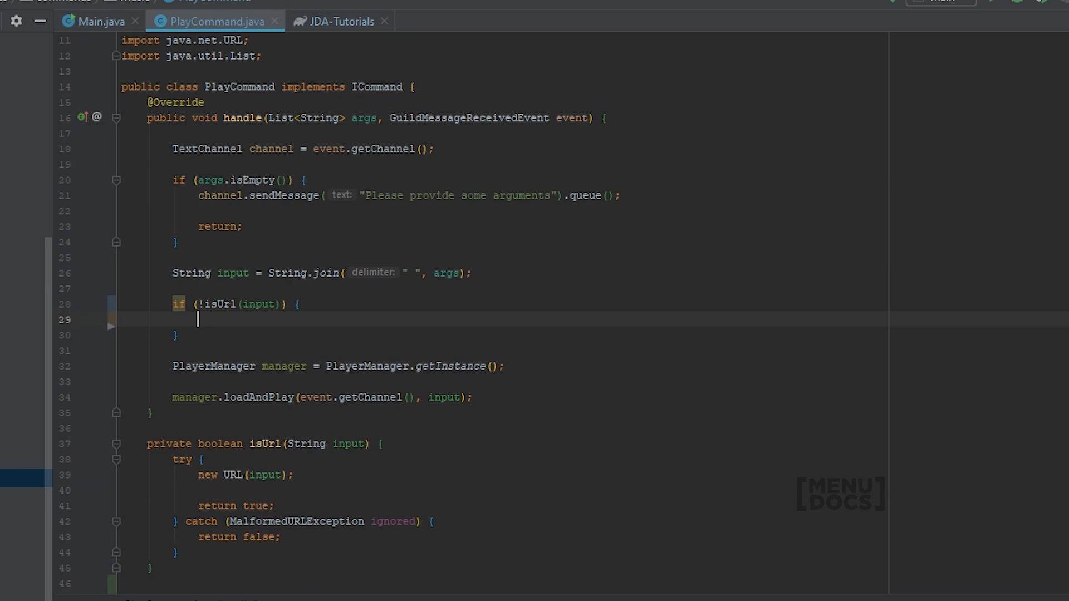
# - Add String ytSearched = searchYoutube(input); and input = ytSearched; to that branch
pyautogui.write('String yt')
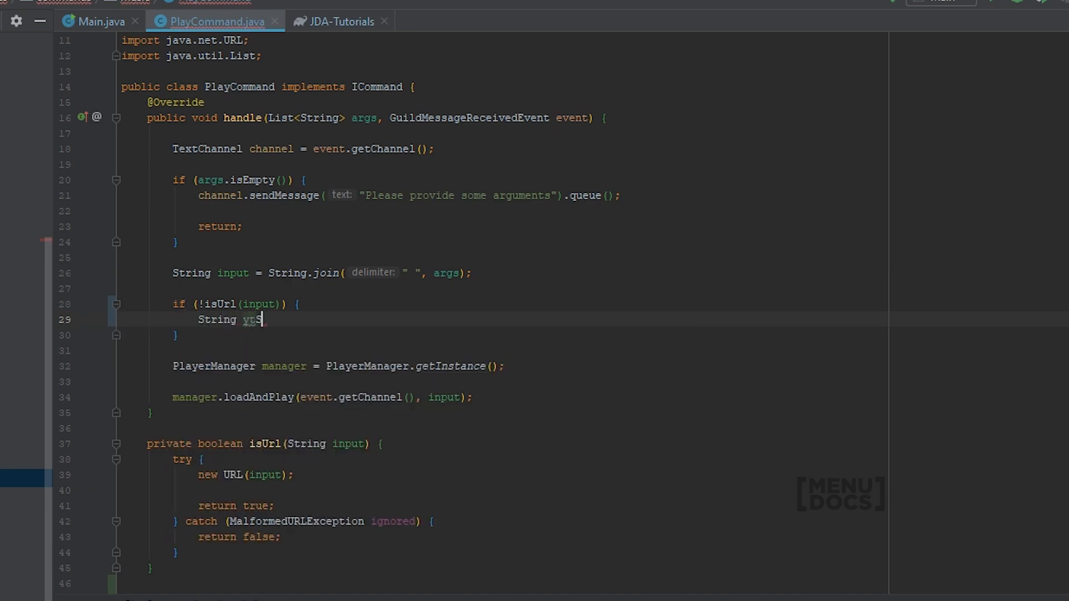
pyautogui.write('Searched =')
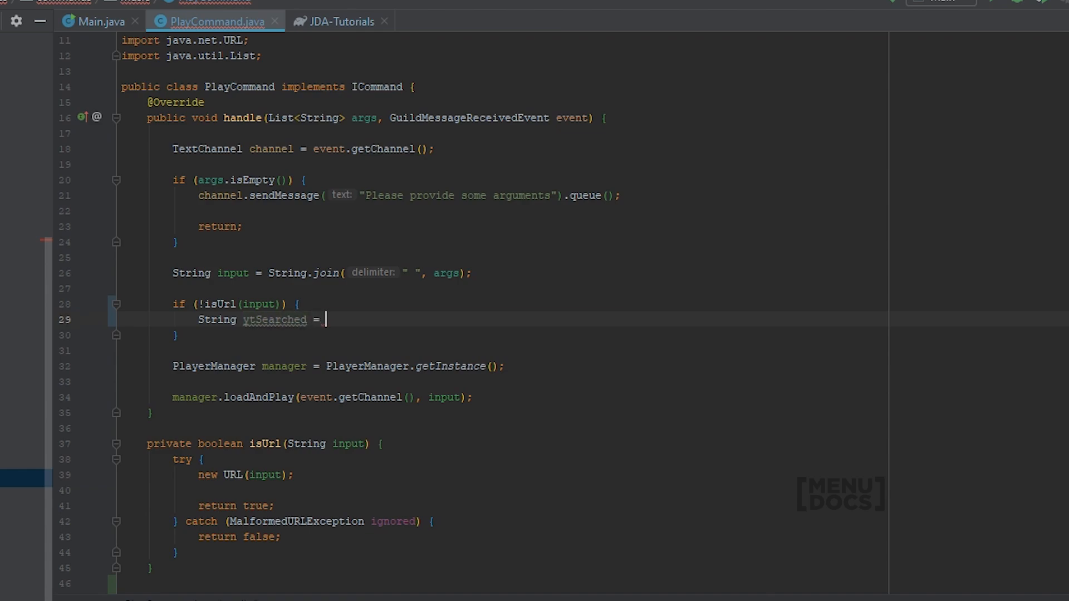
pyautogui.write('searchYoutube(input);')
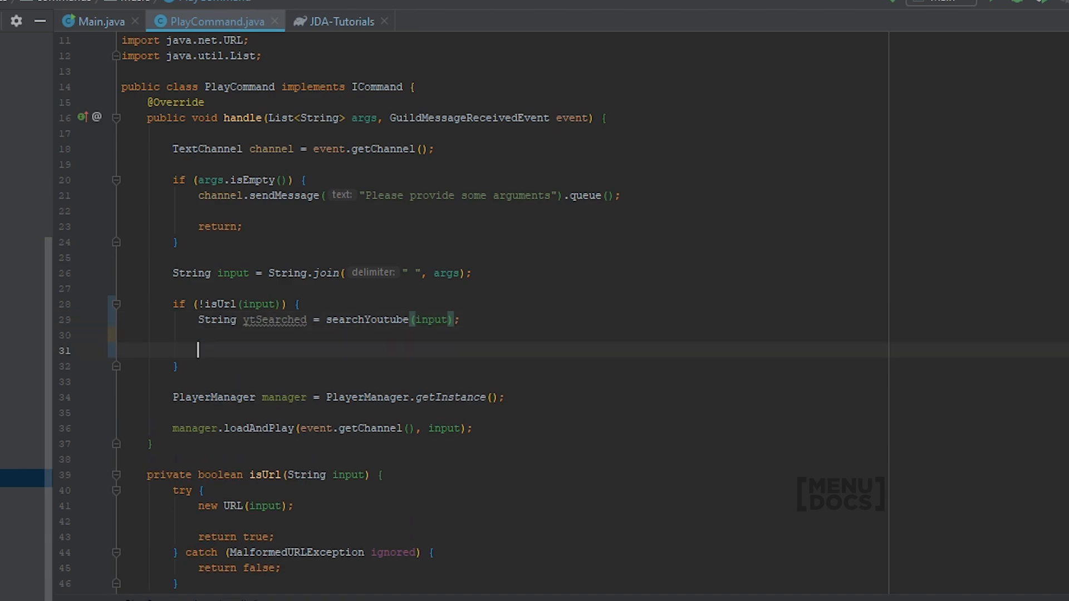
pyautogui.write('in')
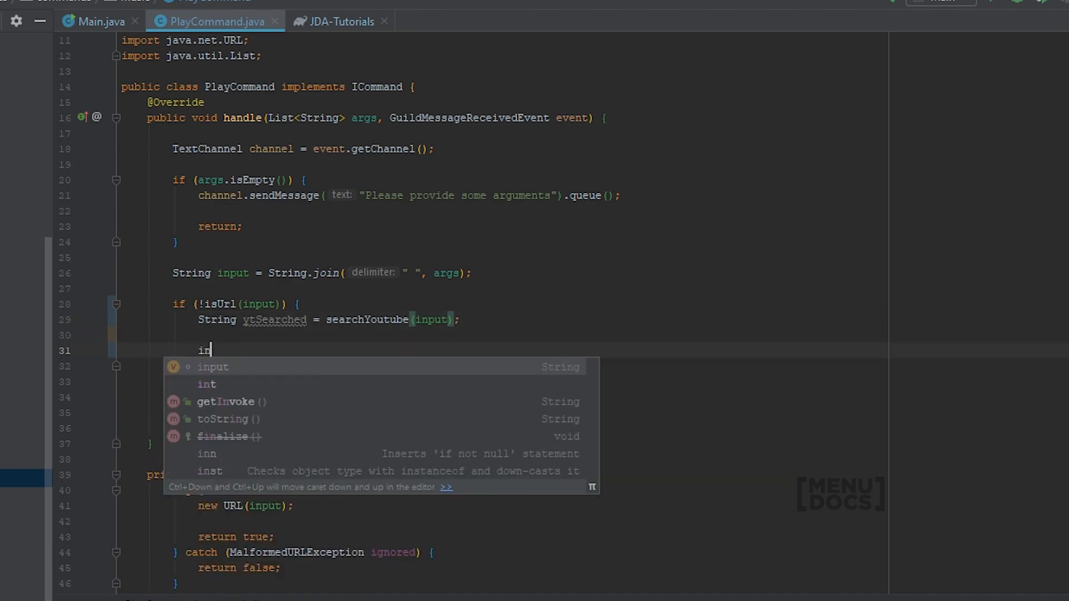
pyautogui.write('input =')
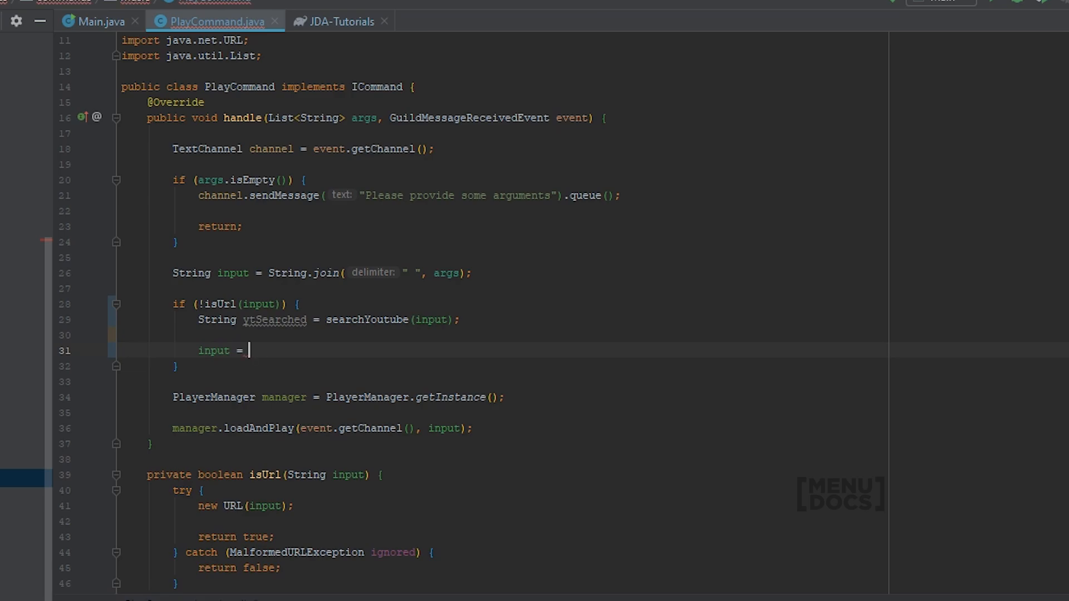
# - Before reassigning input, add a ytSearched == null check that sends 'Youtube returned no results' and returns
pyautogui.write('ytSearched;')
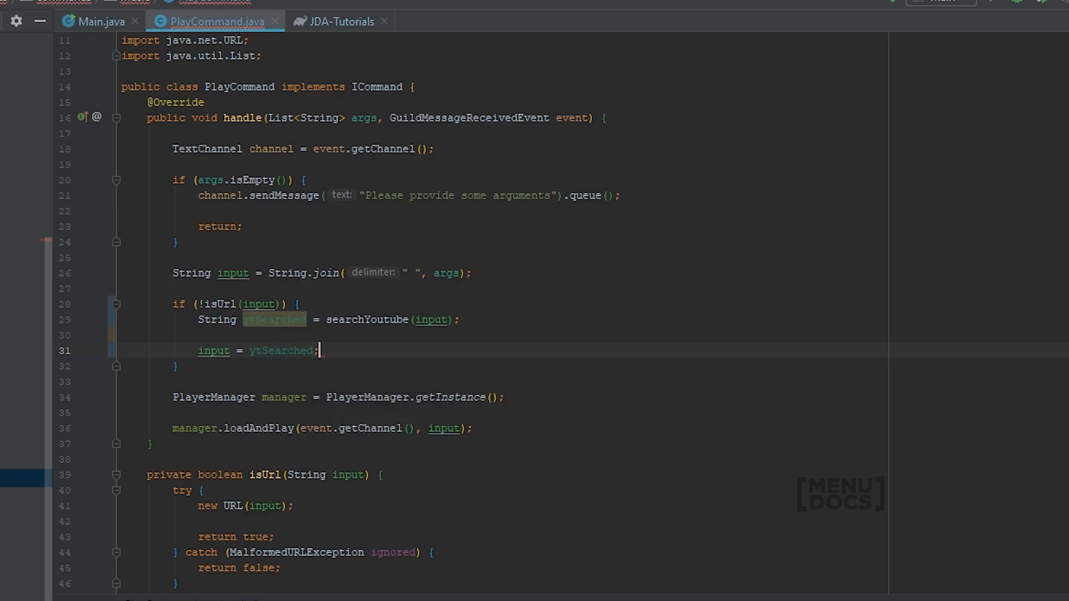
pyautogui.press('enter')
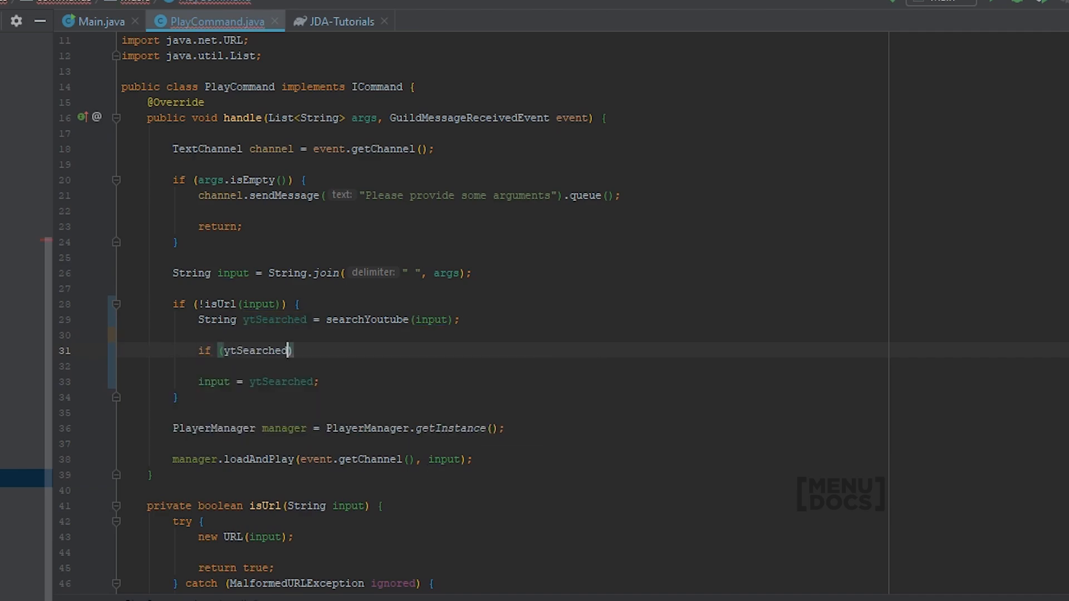
pyautogui.write('== null')
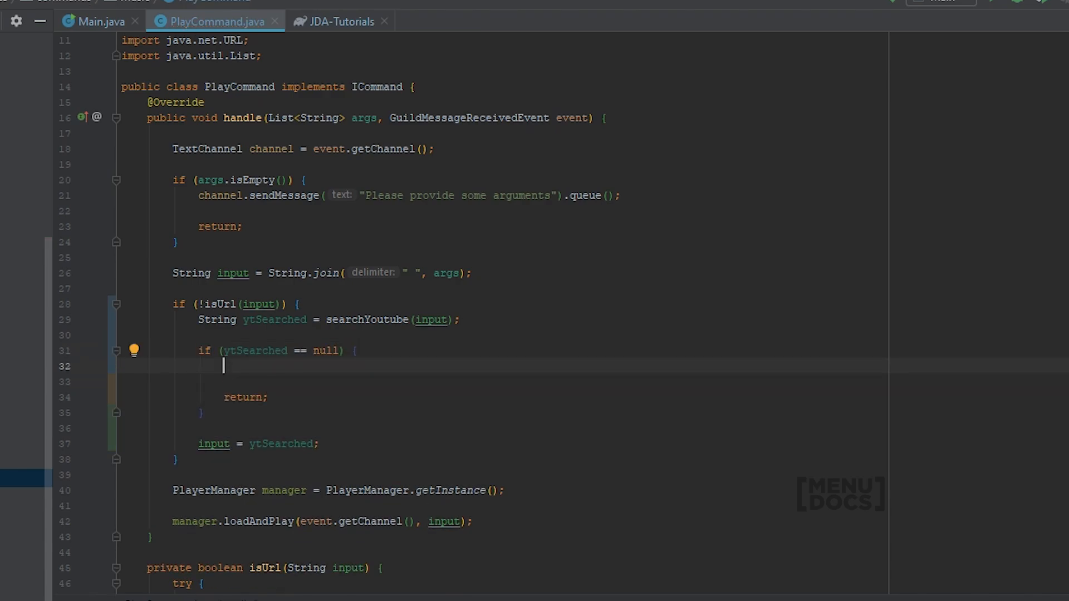
pyautogui.write('channel.sendMessage("")')
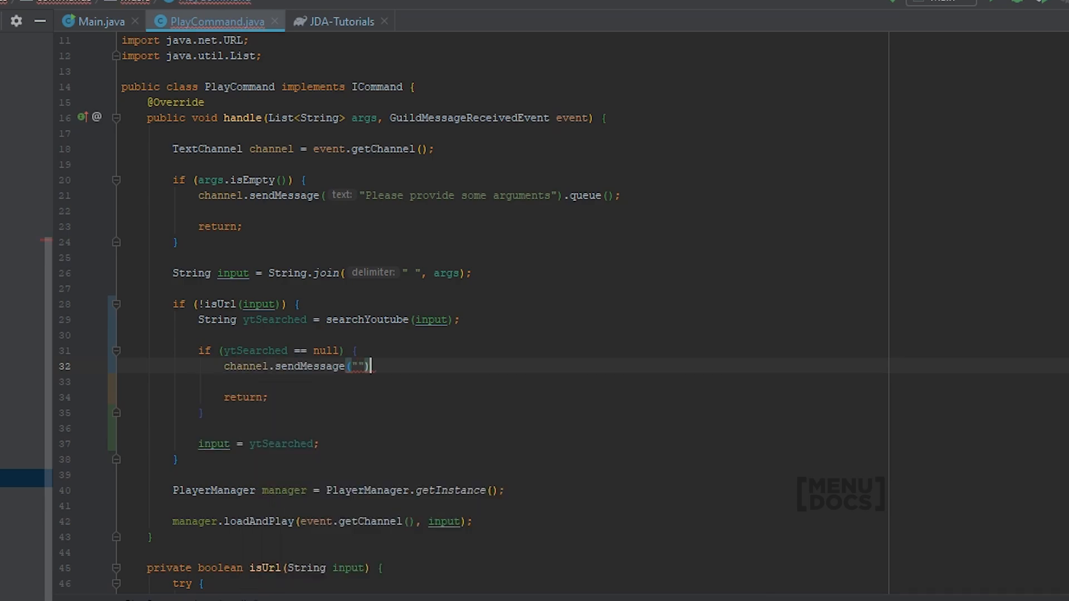
pyautogui.write('.queue();')
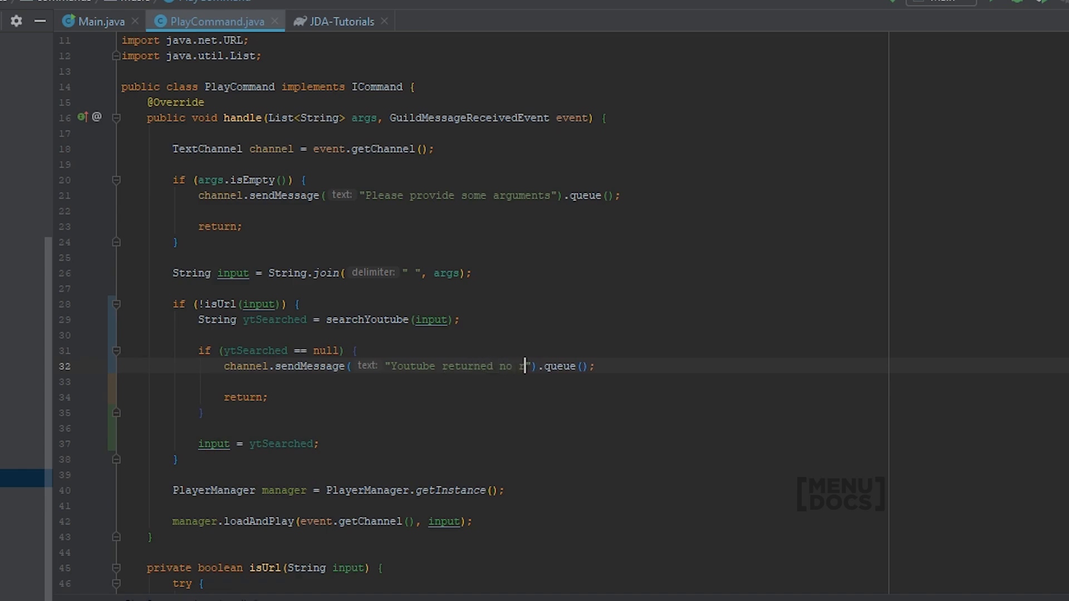
pyautogui.write('esults')
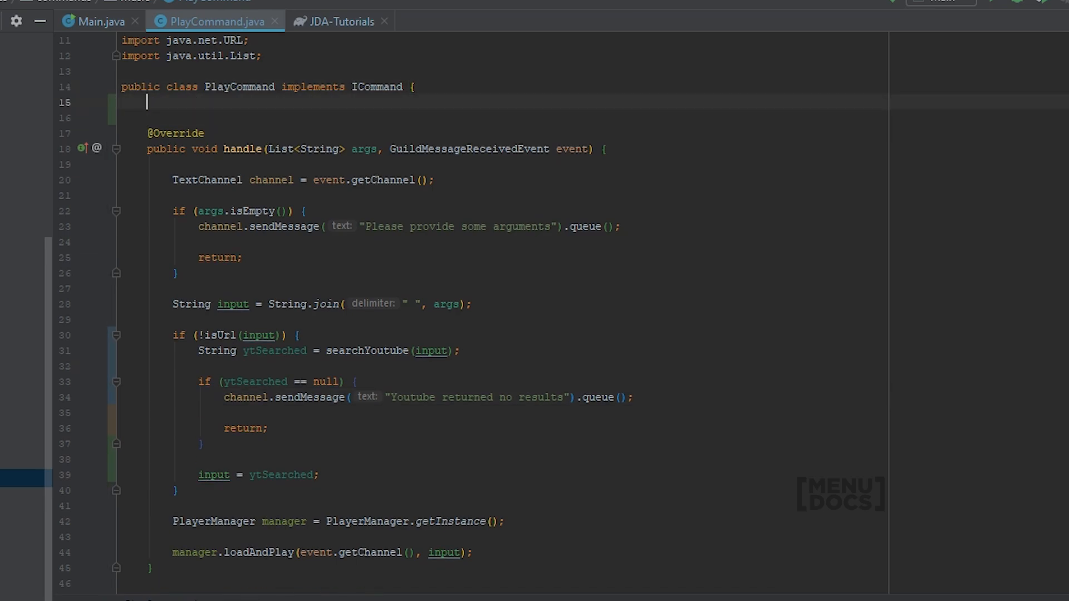
# - Declare private final YouTube youTube and a constructor assigning it from a null temp
pyautogui.write('private')
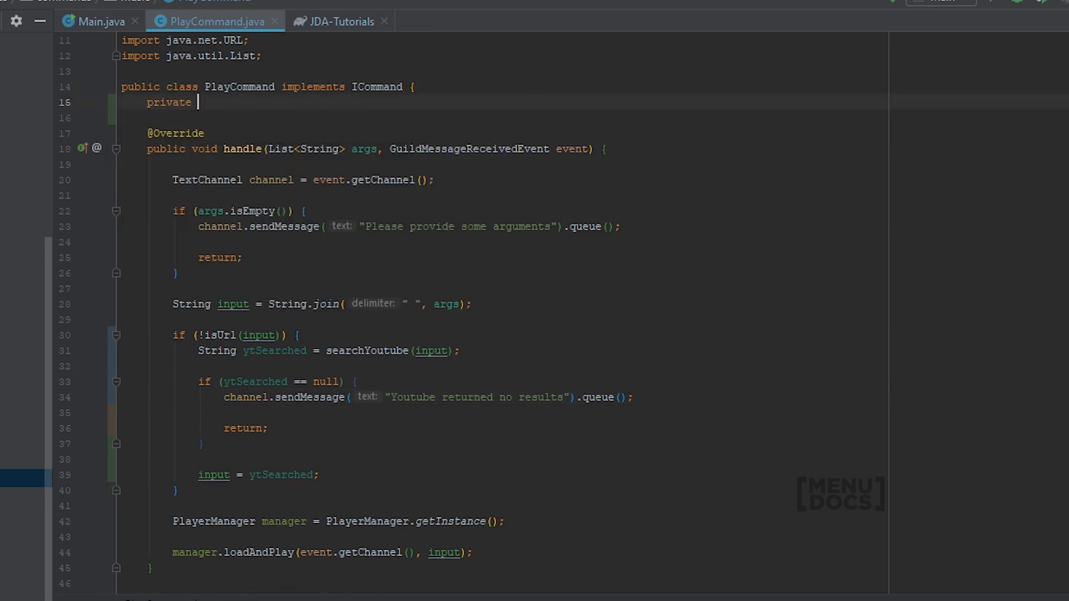
pyautogui.write('final YouTube youTube;')
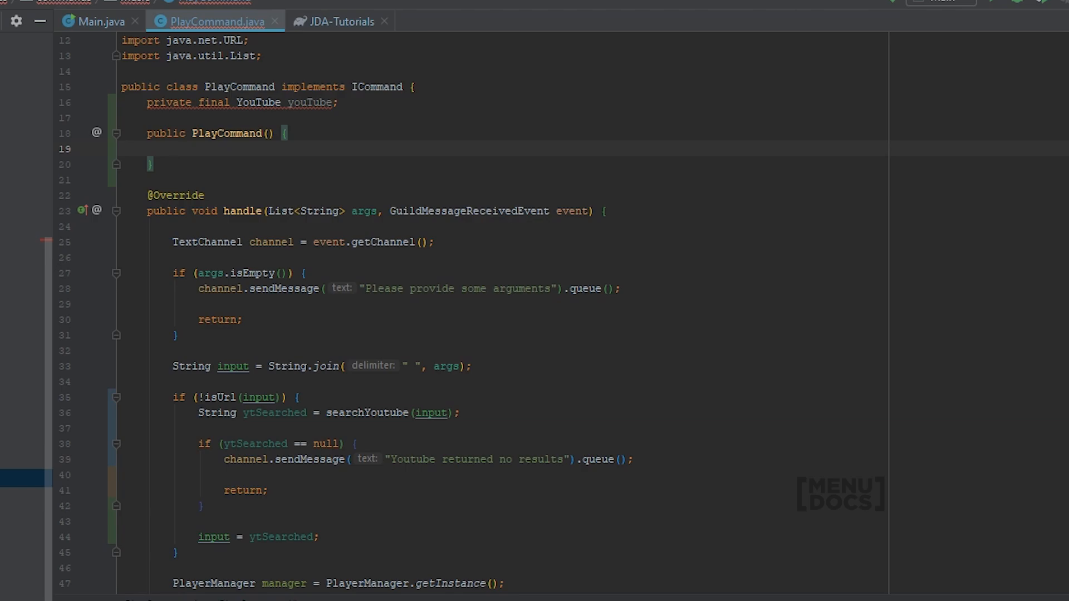
pyautogui.write('YouTube t')
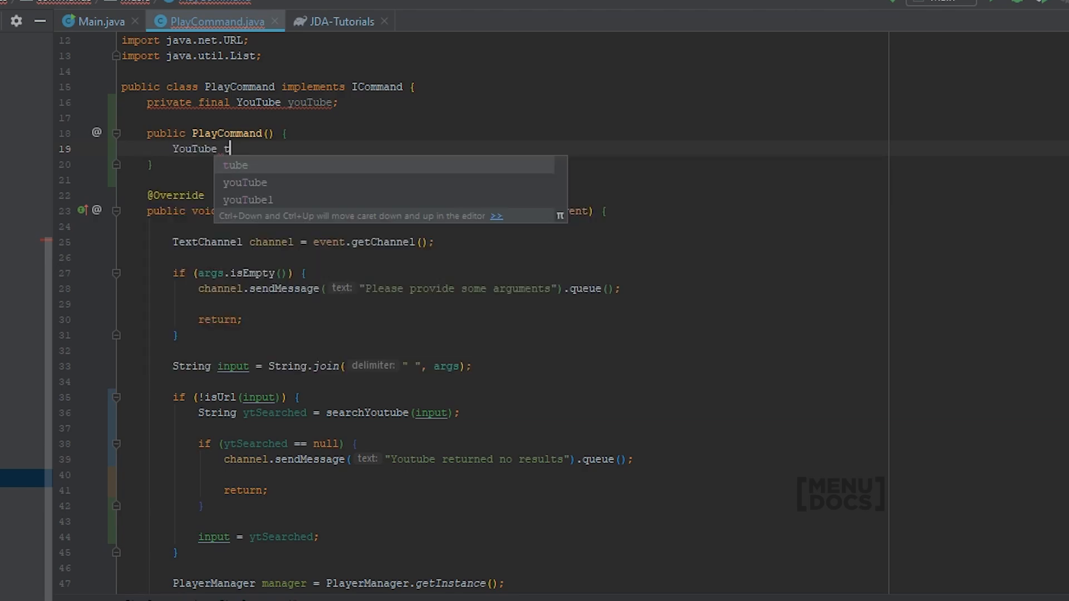
pyautogui.write('emp = n')
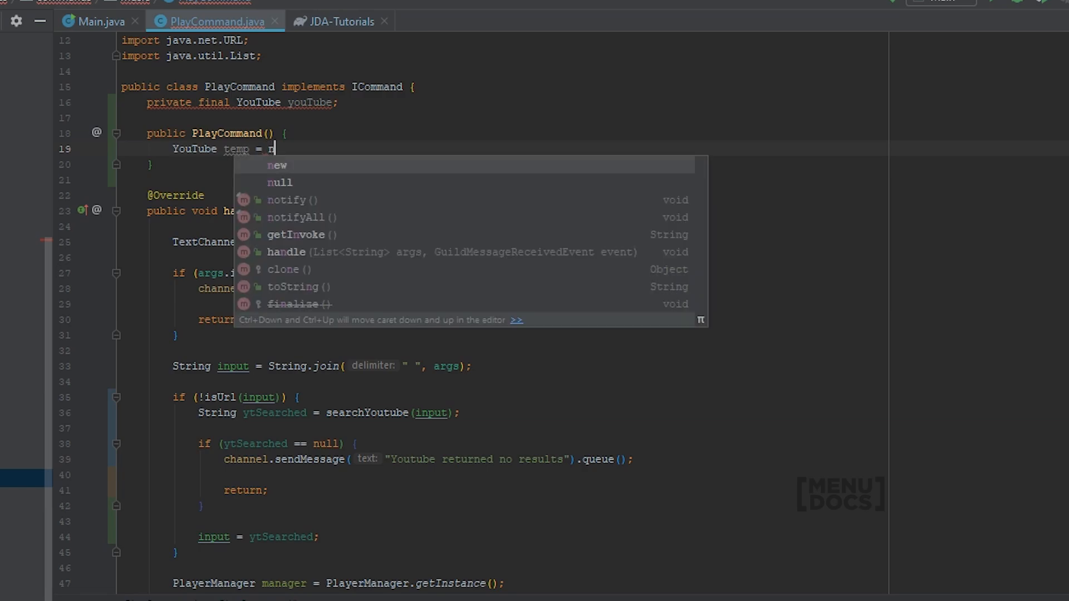
pyautogui.write('ull;')
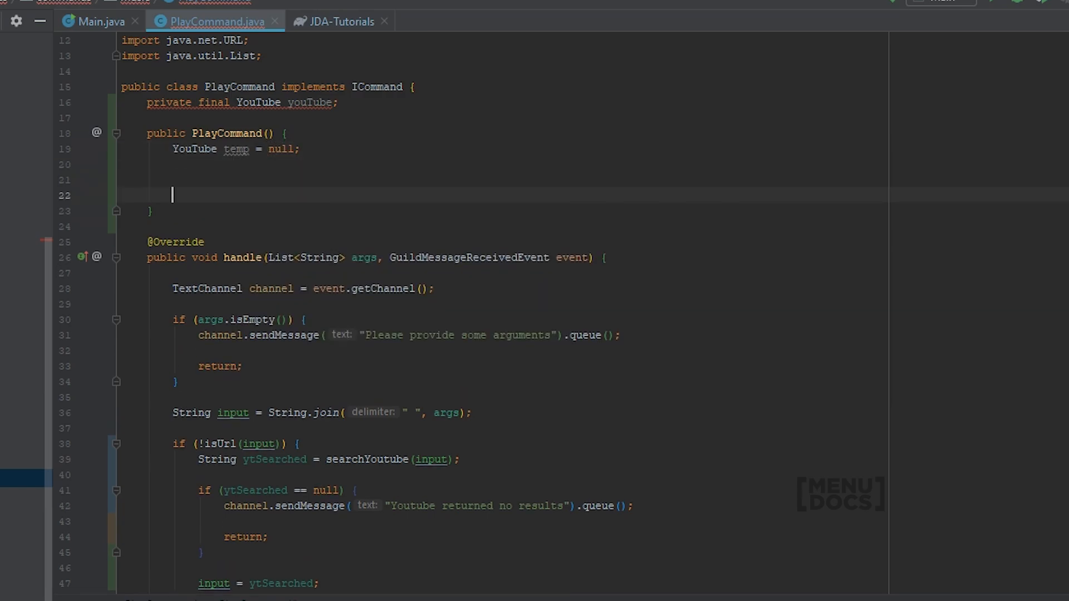
pyautogui.write('youTube = temp;')
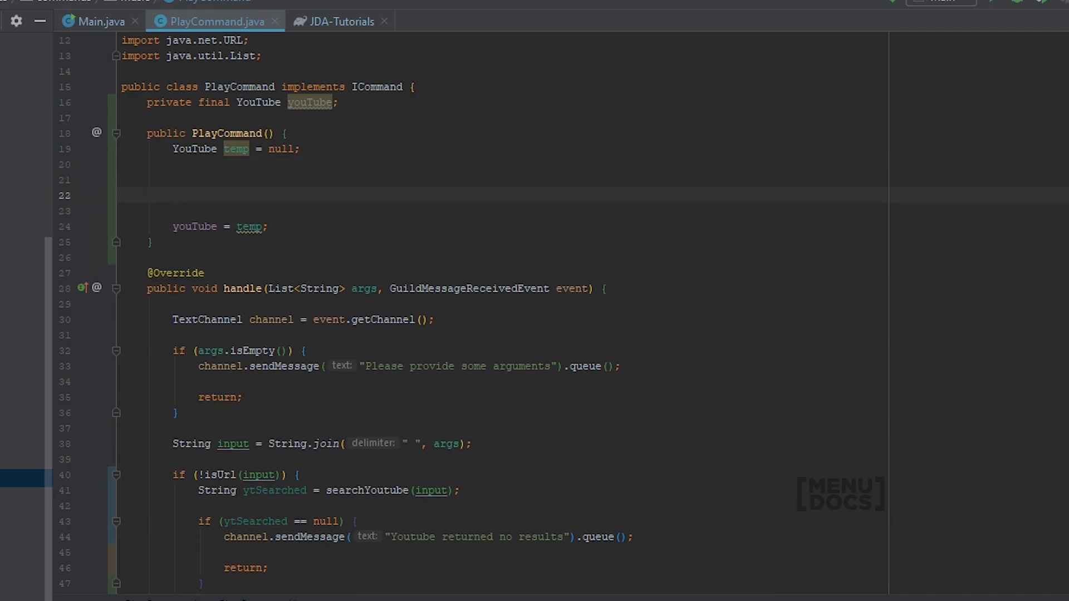
# - Add a try/catch on Exception e that calls e.printStackTrace() in the constructor
pyautogui.write('try {')
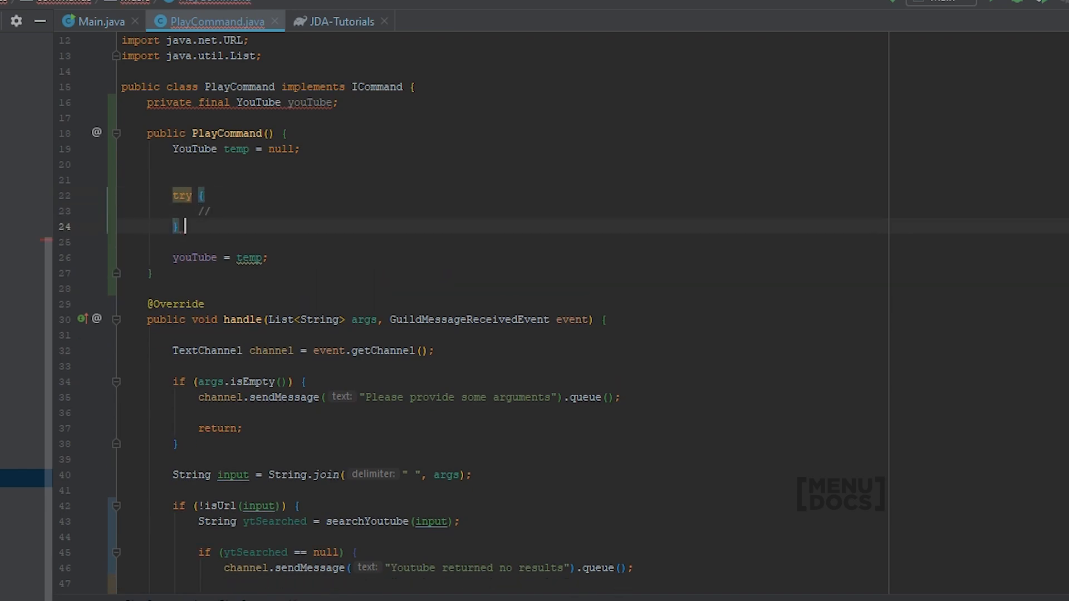
pyautogui.write('catch (E')
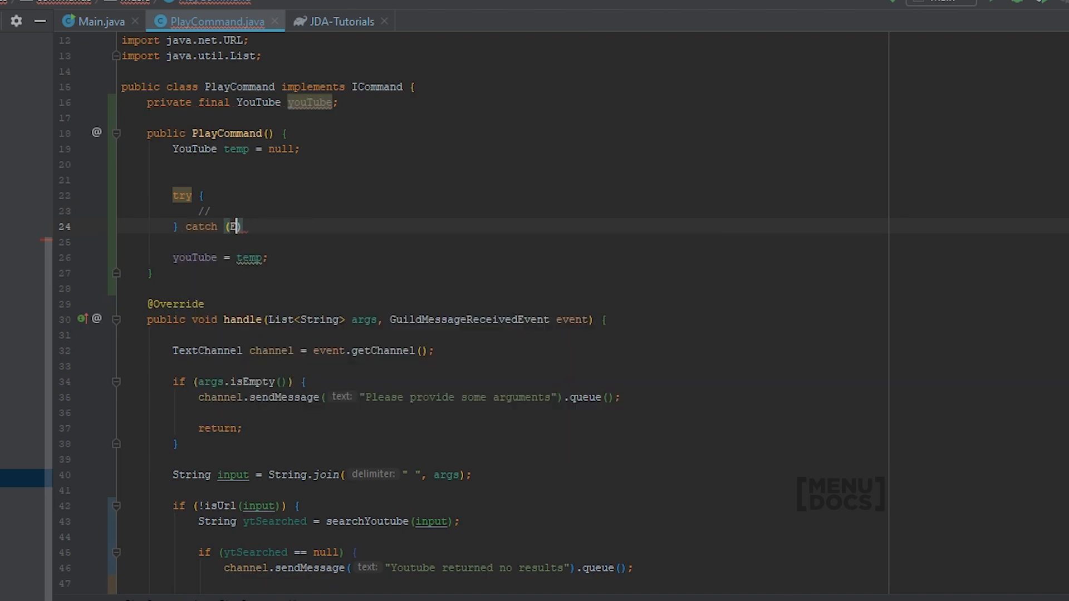
pyautogui.write('xception e')
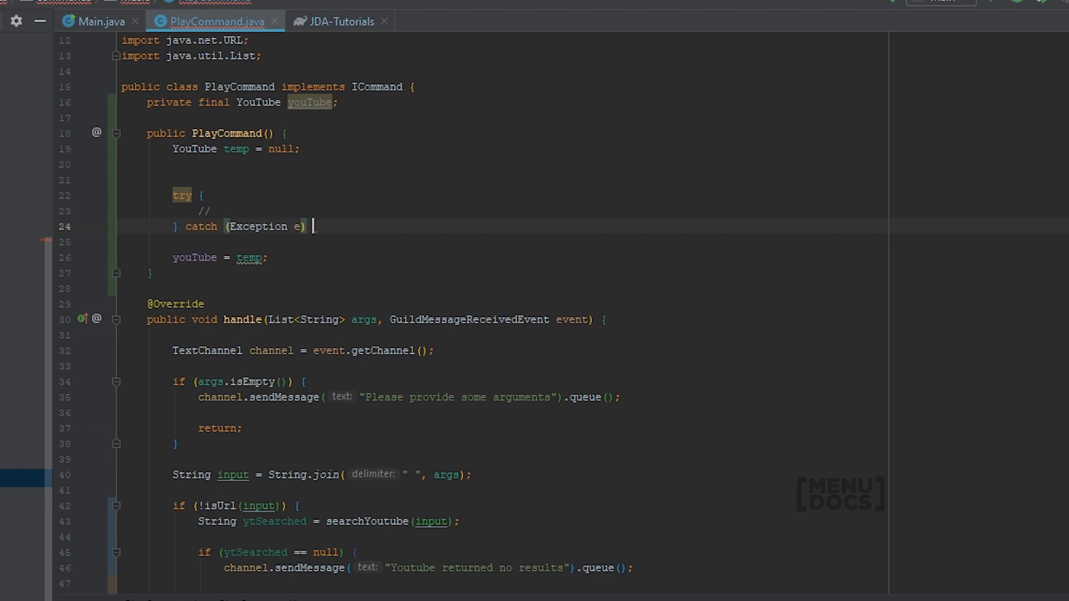
pyautogui.write('e.printStackTrace();')
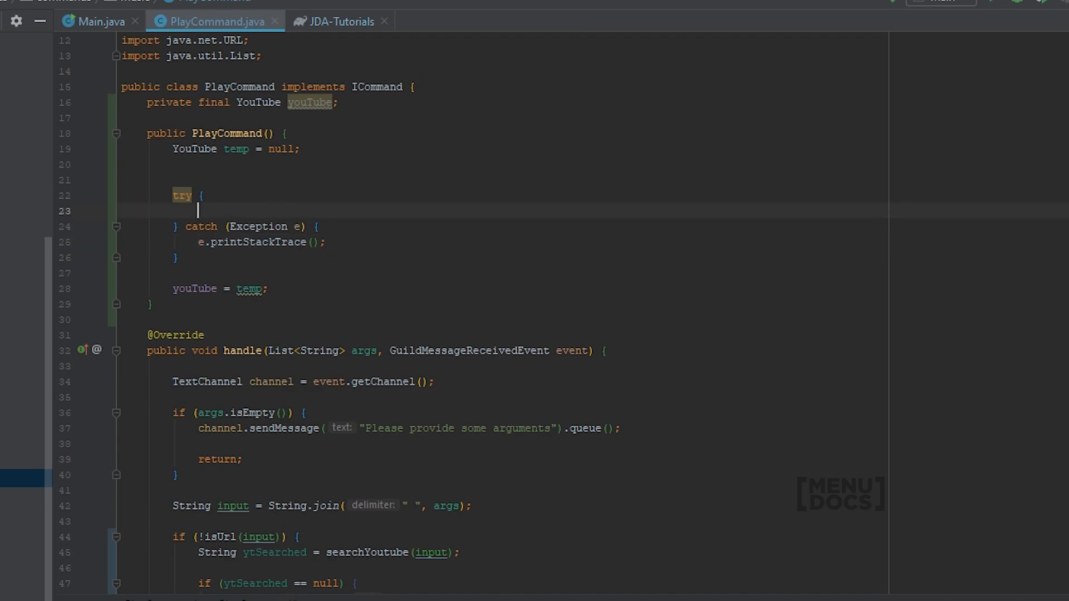
# - Assign temp = new YouTube.Builder with application name 'Menudocs JDA tutorial bot'
pyautogui.write('trmp =')
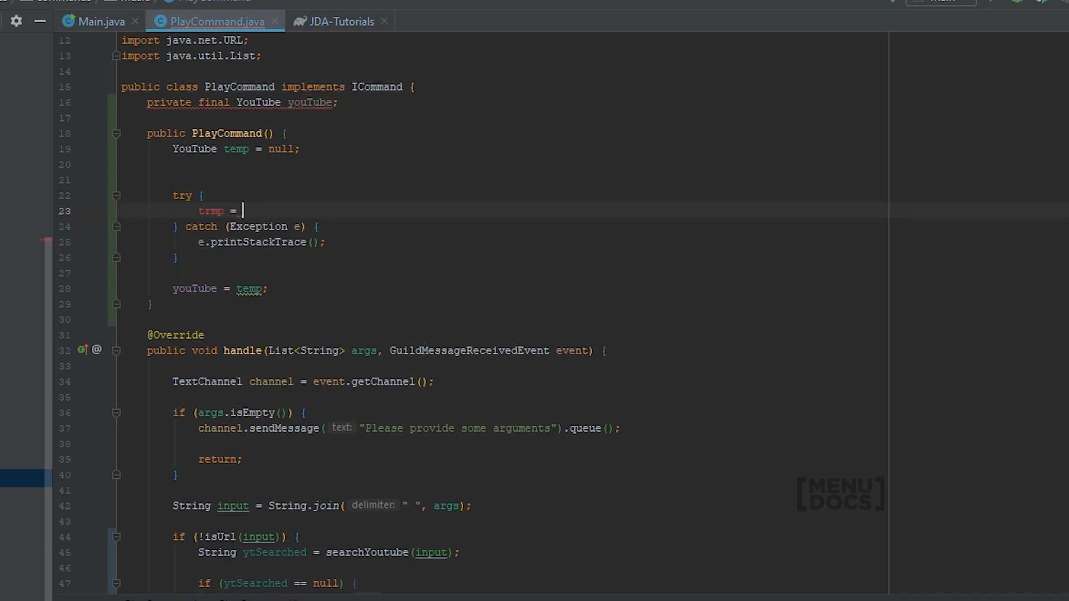
pyautogui.write('new YouTube.Builder(')
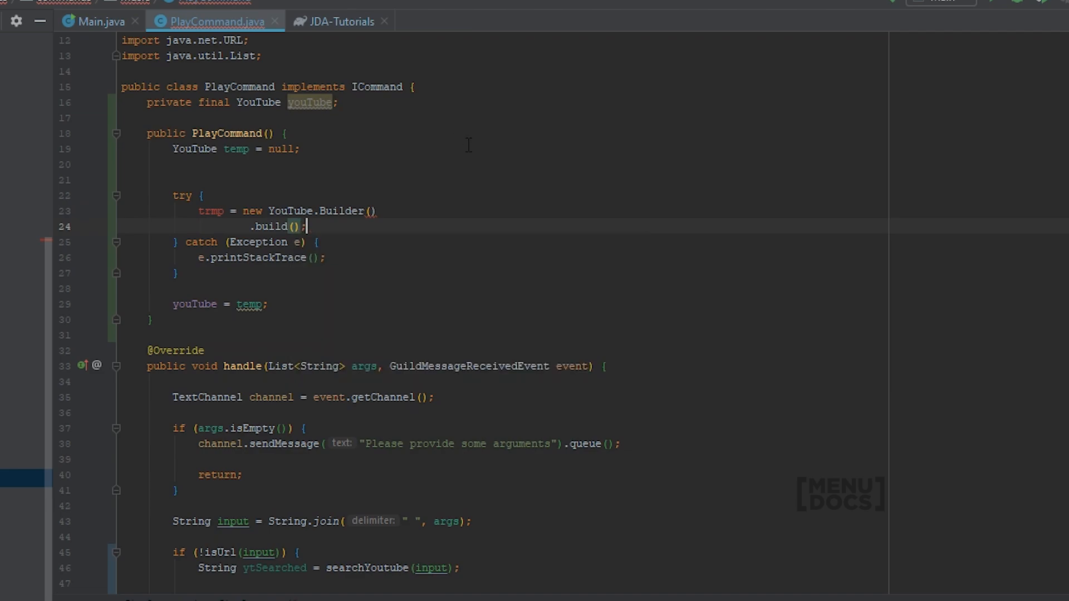
pyautogui.press('enter')
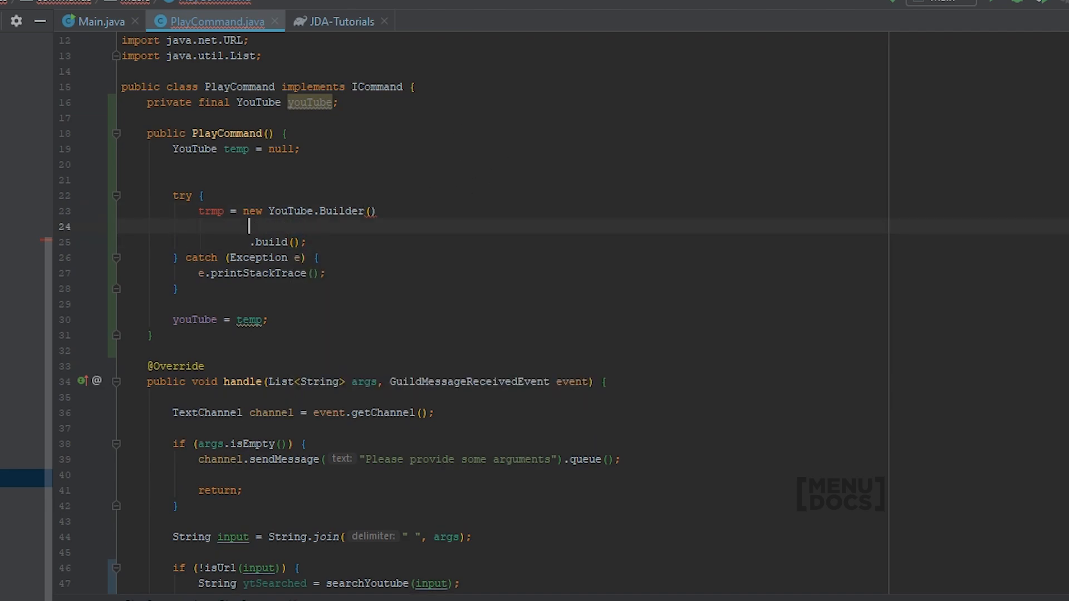
pyautogui.write('.setApplicationName(')
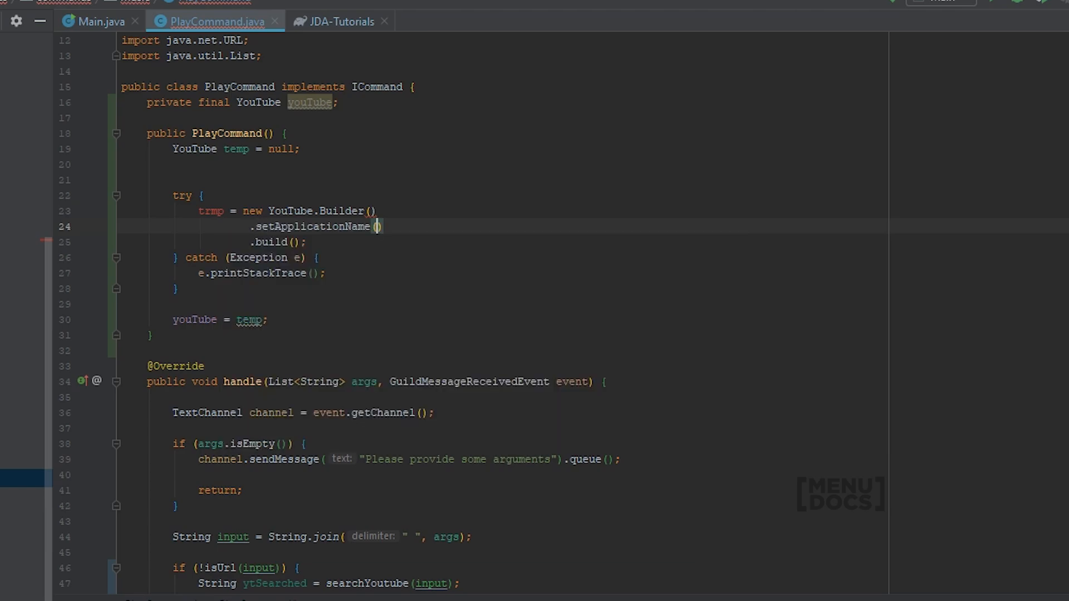
pyautogui.write('""')
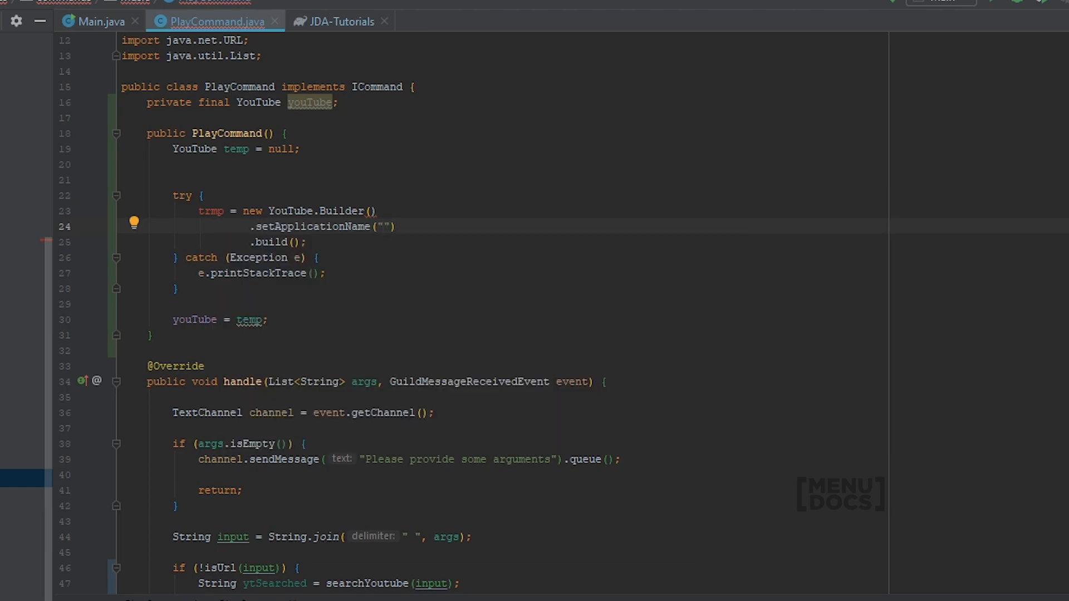
pyautogui.write('Menudocs JDA')
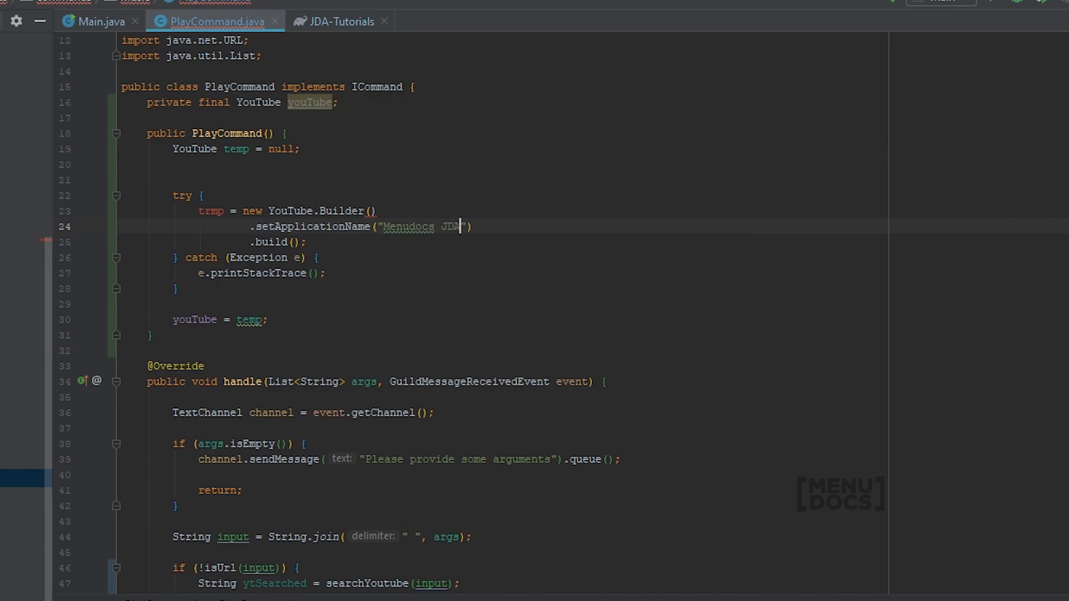
pyautogui.write('tut')
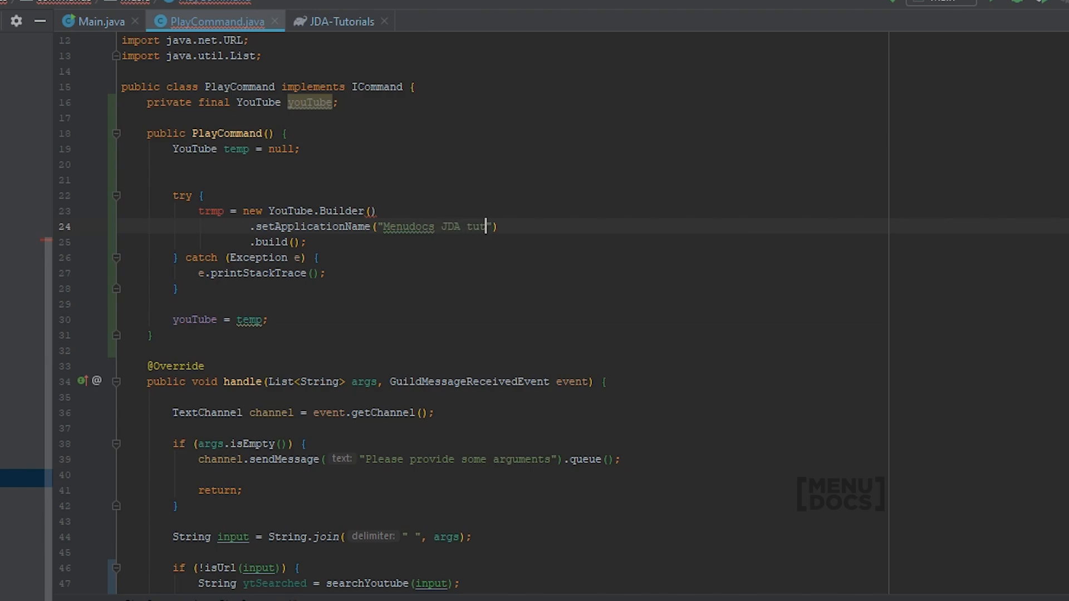
pyautogui.write('orial bot')
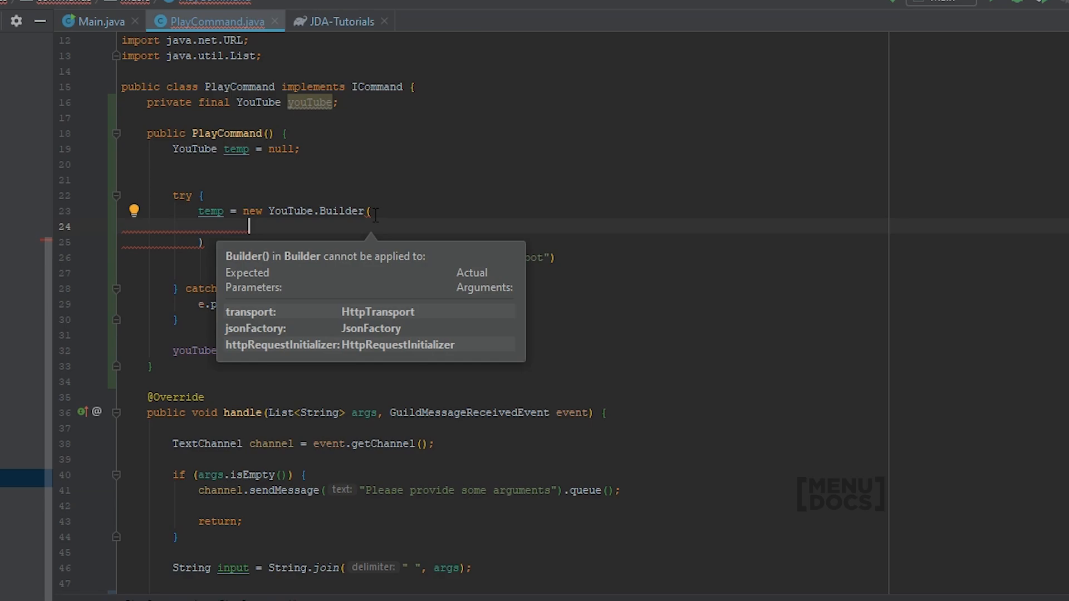
# - Pass GoogleNetHttpTransport.newTrustedTransport(), JacksonFactory.getDefaultInstance() and null into YouTube.Builder
pyautogui.write('Goo')
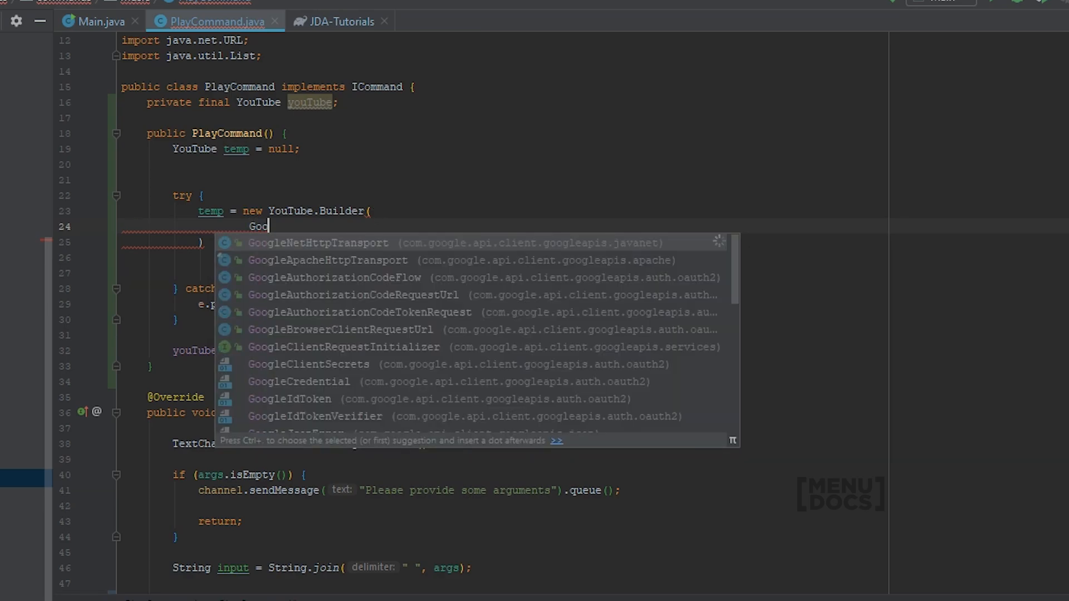
pyautogui.click(316, 243)
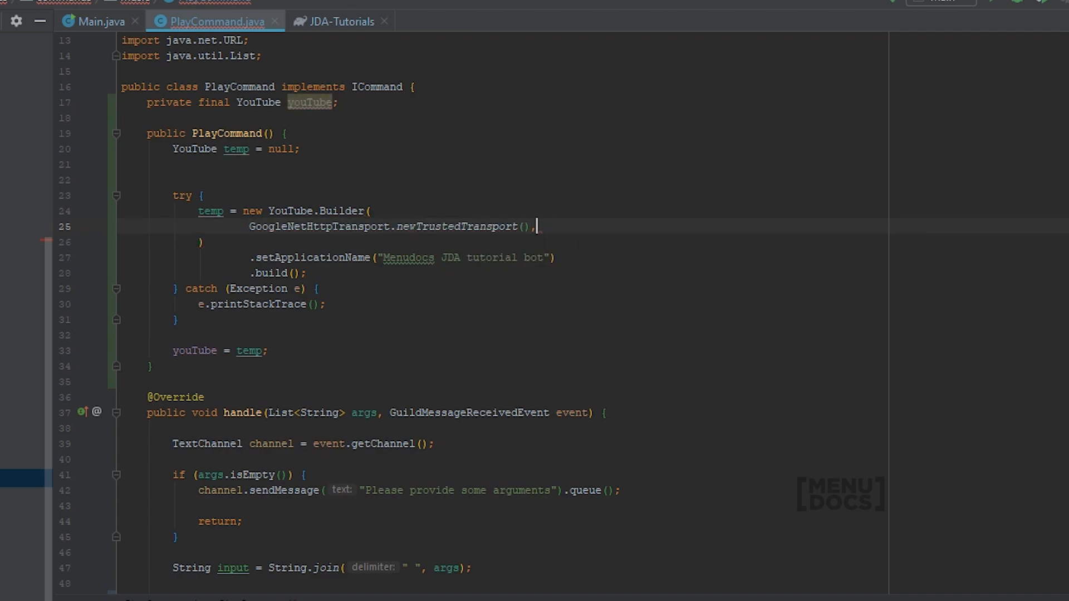
pyautogui.press('enter')
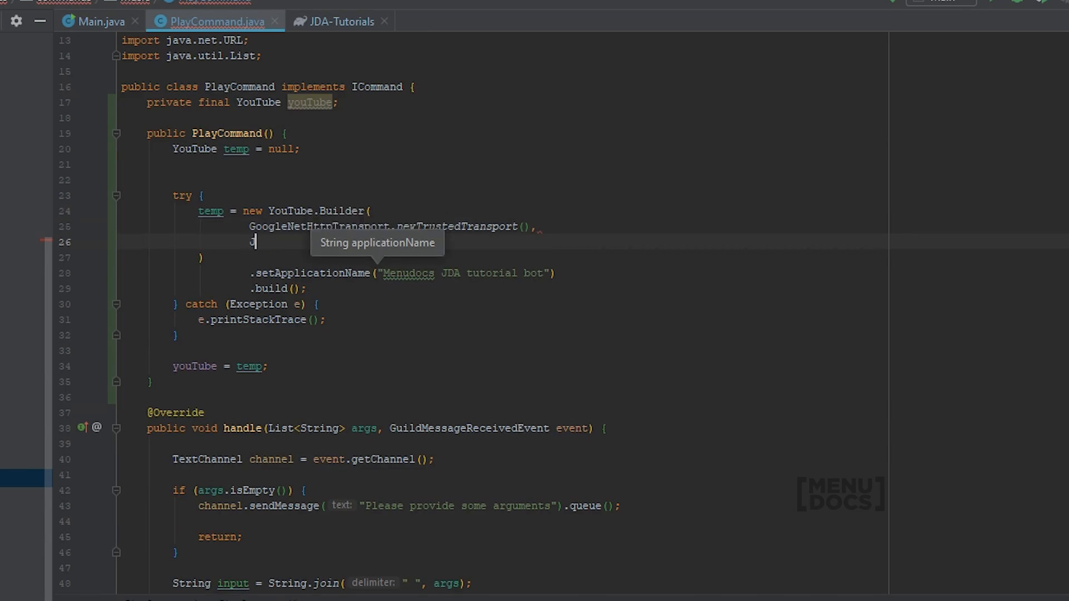
pyautogui.write('JacksonFactory.getDefaultInstance()')
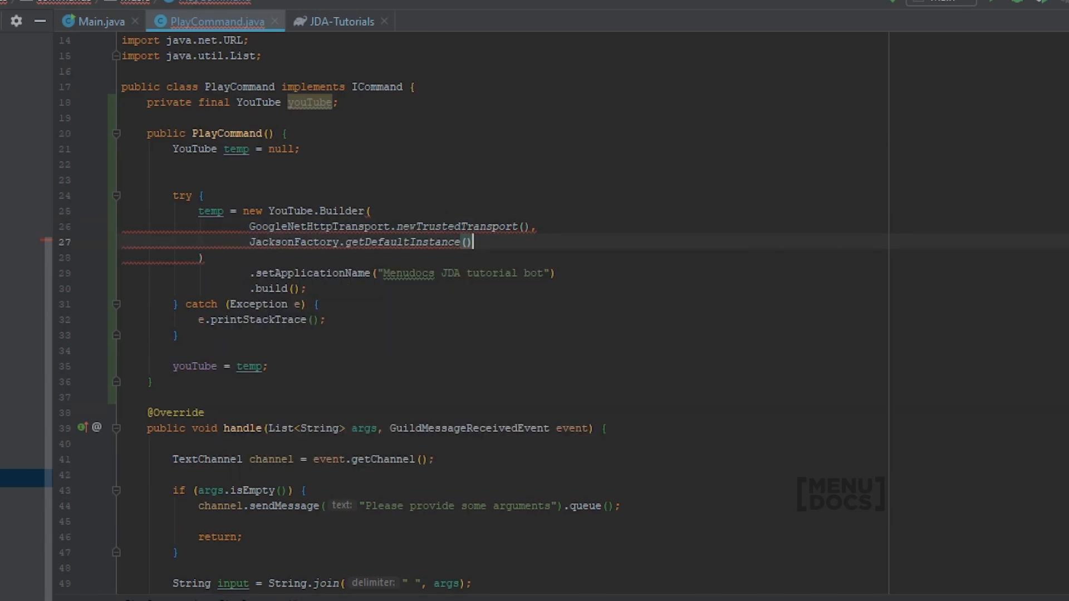
pyautogui.write(',')
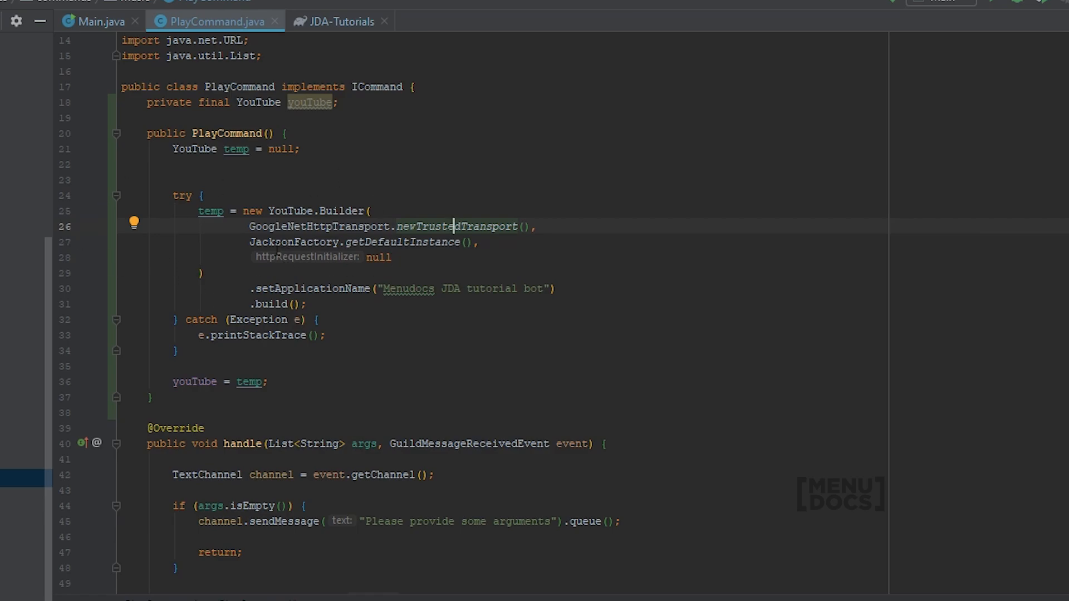
pyautogui.moveTo(154, 241)
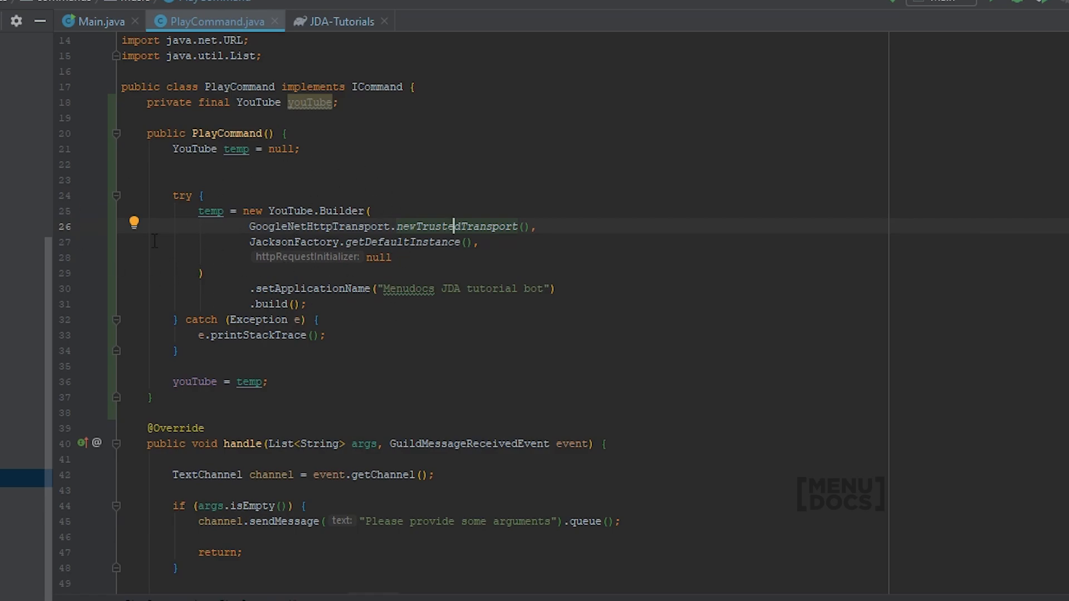
# - Wrap searchYoutube's body in try/catch(Exception e) printing the stack trace, removing the placeholder comment
pyautogui.scroll(-3)
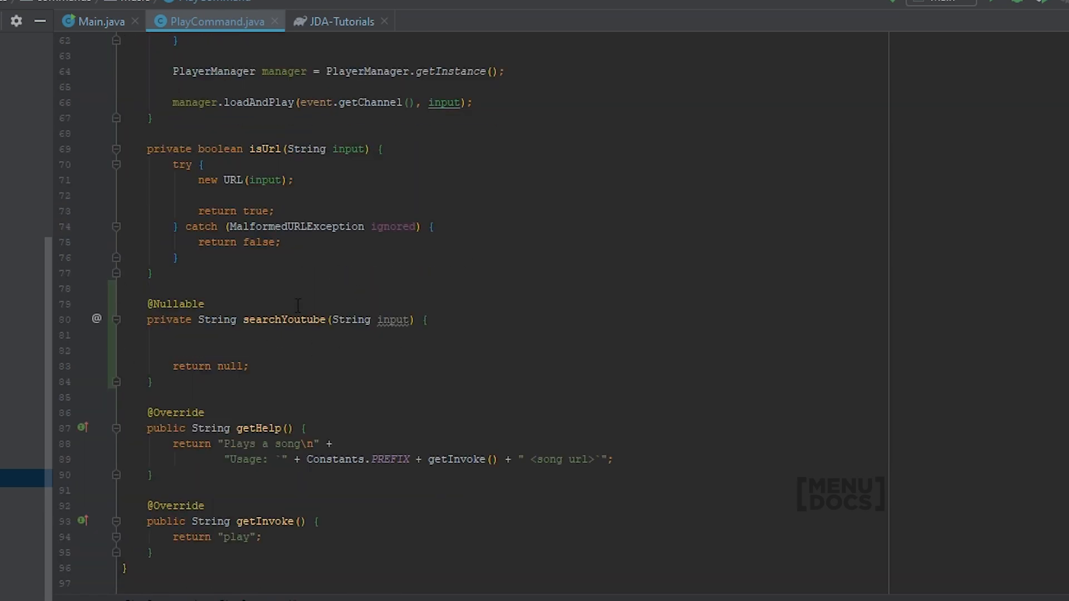
pyautogui.moveTo(323, 273)
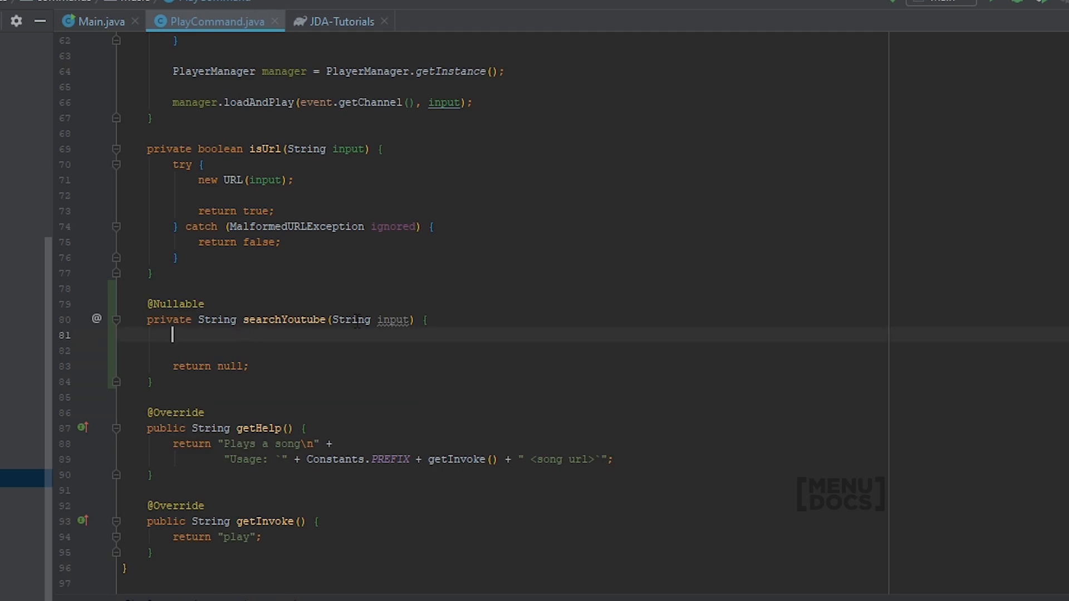
pyautogui.write('t')
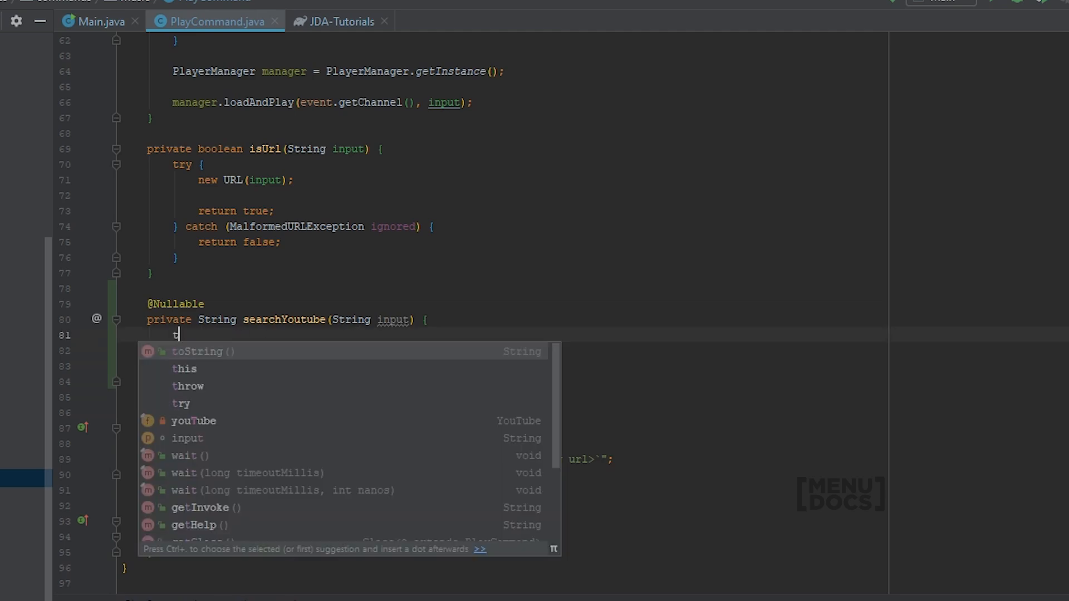
pyautogui.press('Escape')
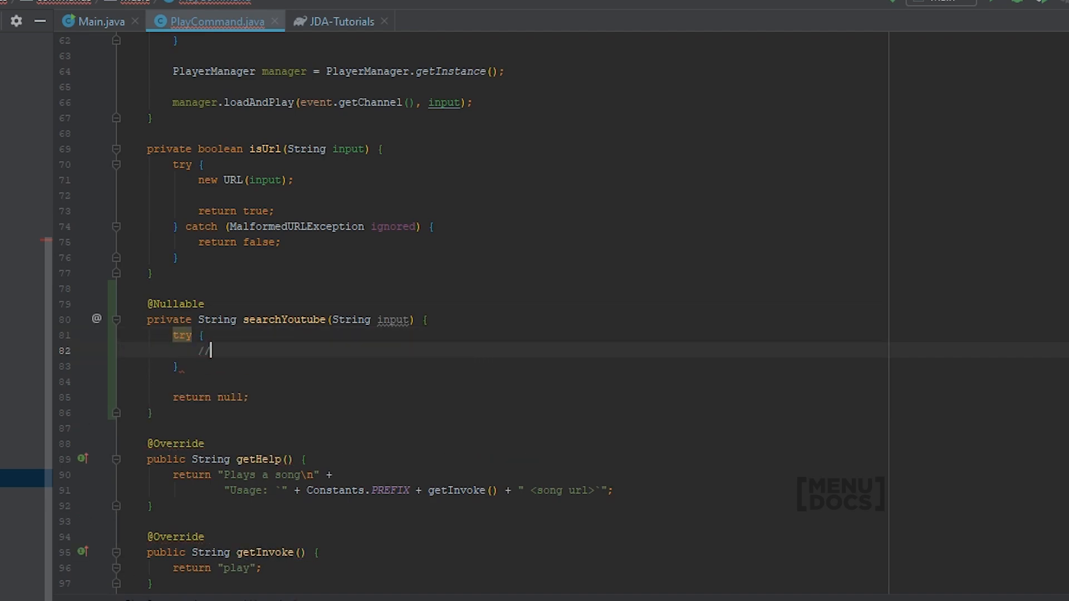
pyautogui.write('} catch (Exception e) {')
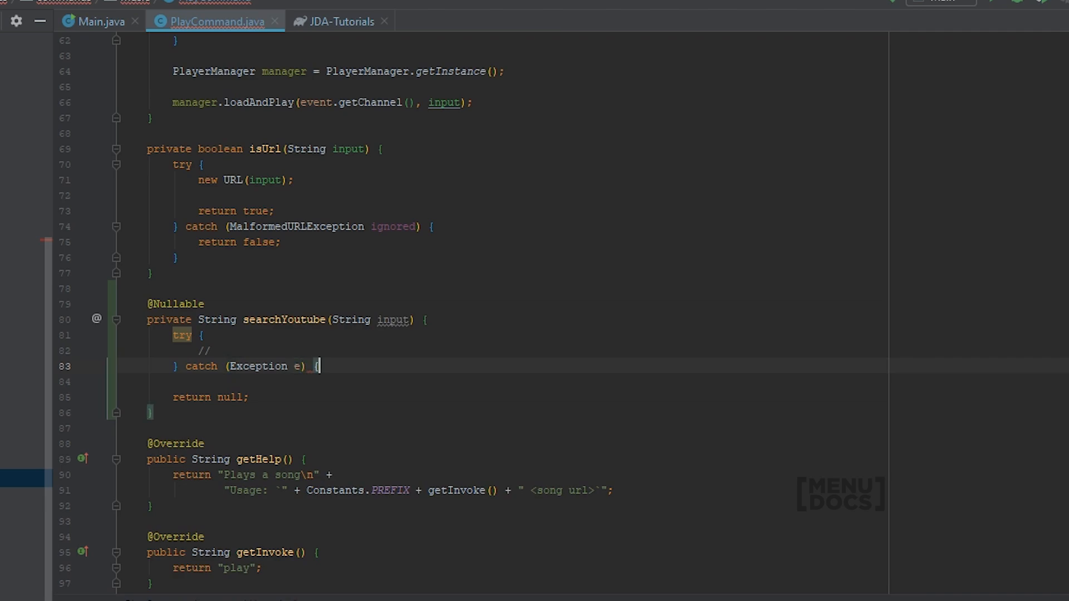
pyautogui.press('enter')
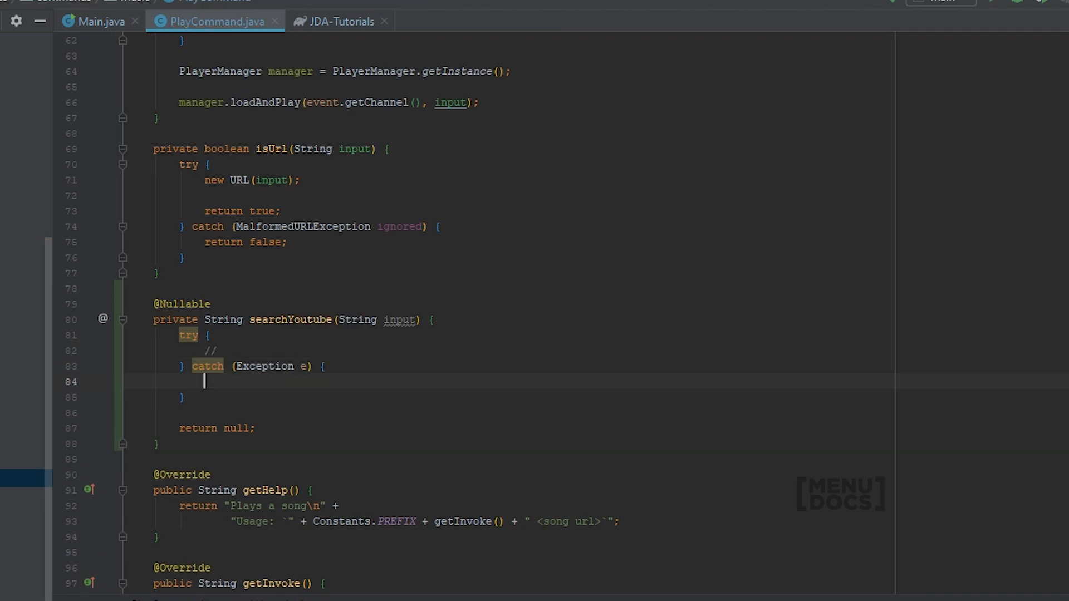
pyautogui.write('e.printStackTrace();')
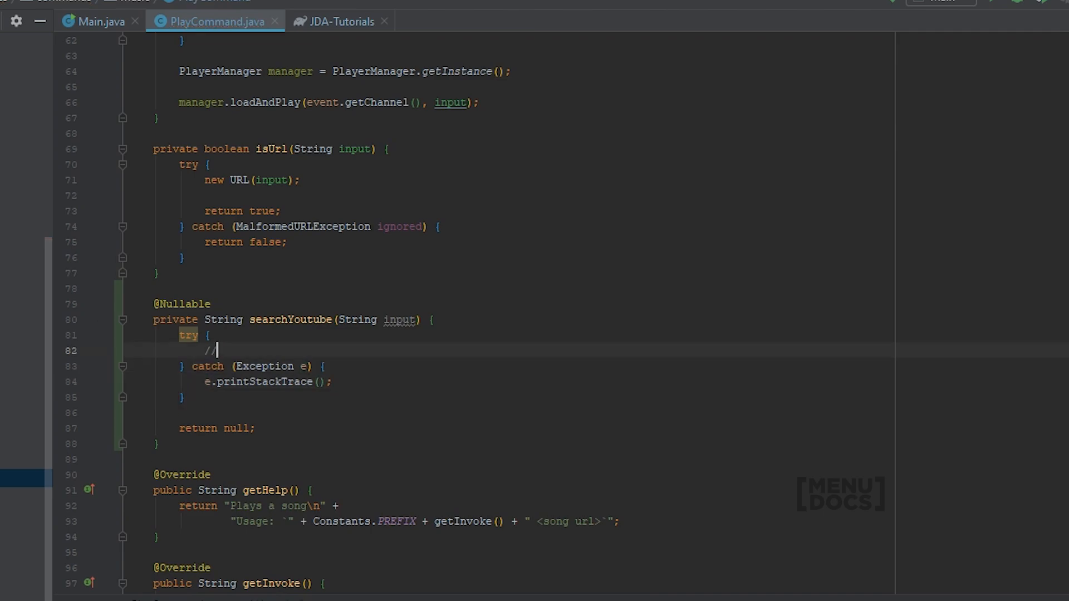
pyautogui.press('Backspace')
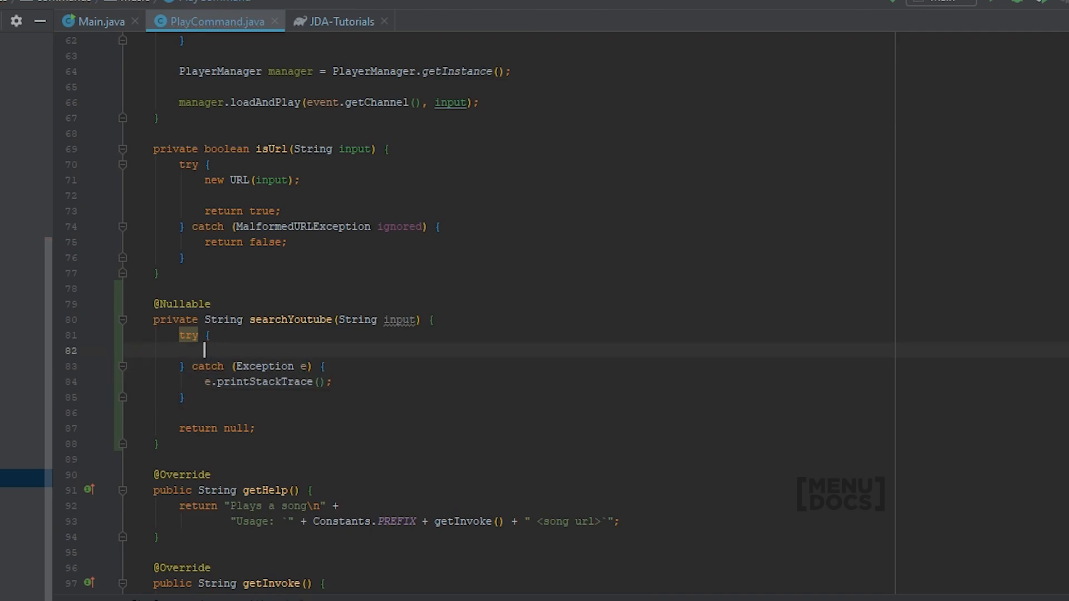
pyautogui.write('List<SearchResult>')
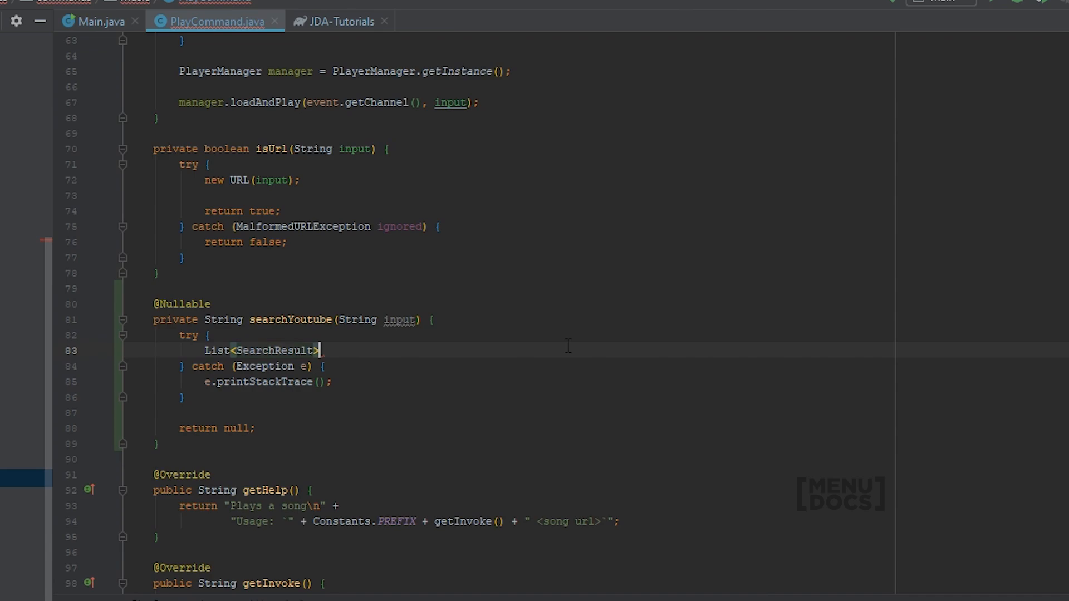
# - Declare List<SearchResult> results = youTube.search().list("id.snippet")
pyautogui.write('results =')
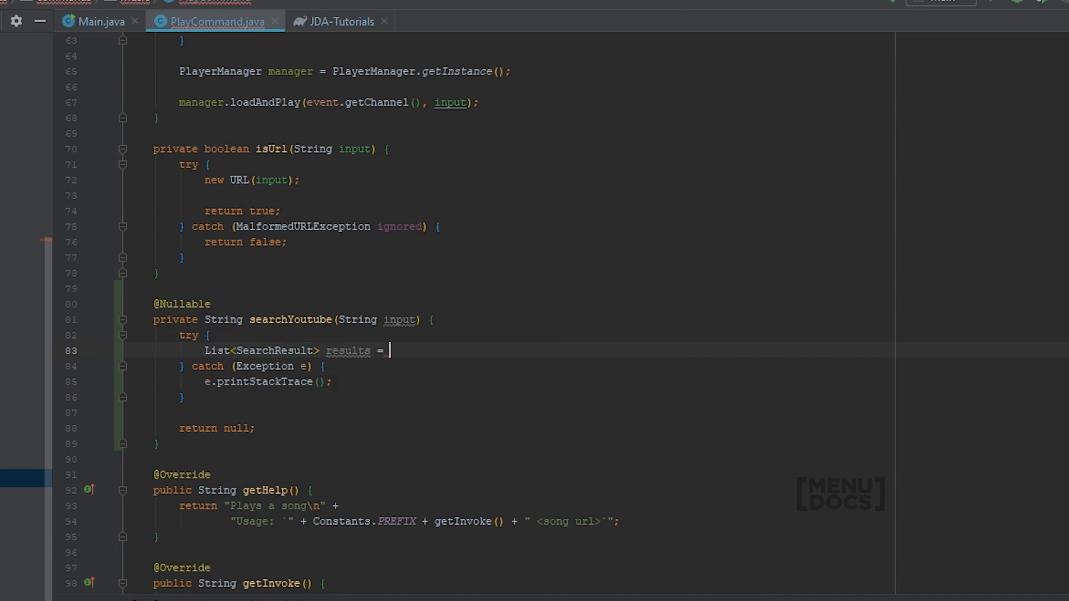
pyautogui.write('youTube.')
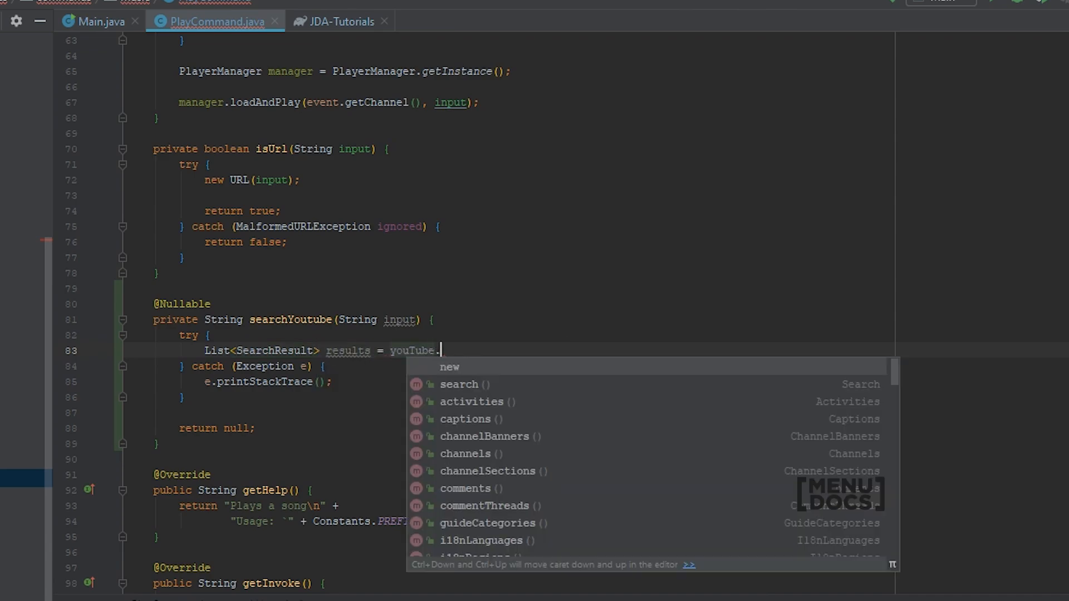
pyautogui.click(459, 383)
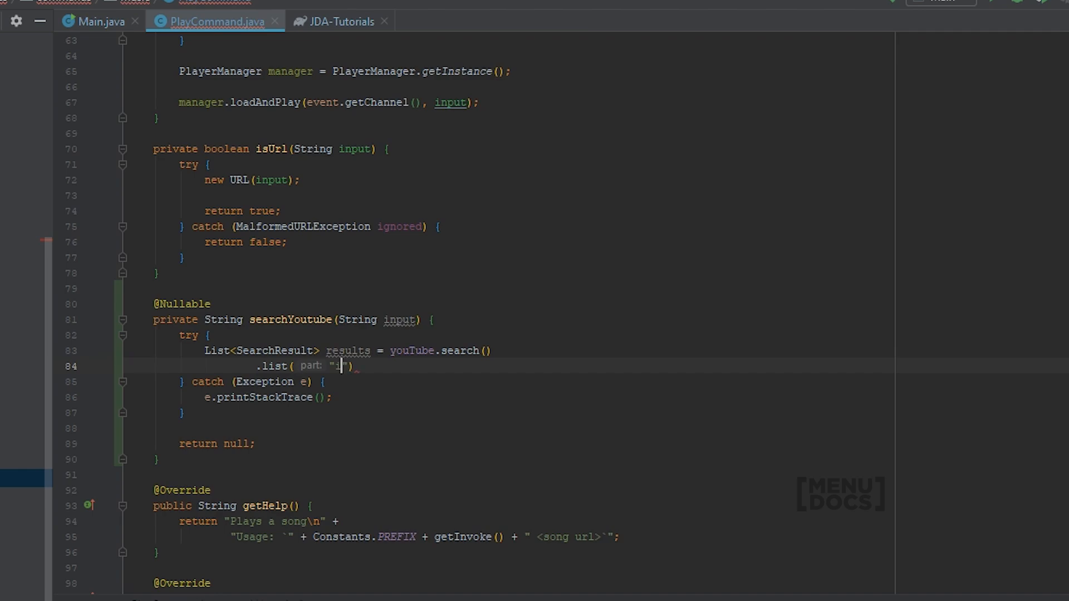
pyautogui.write('id.snipp')
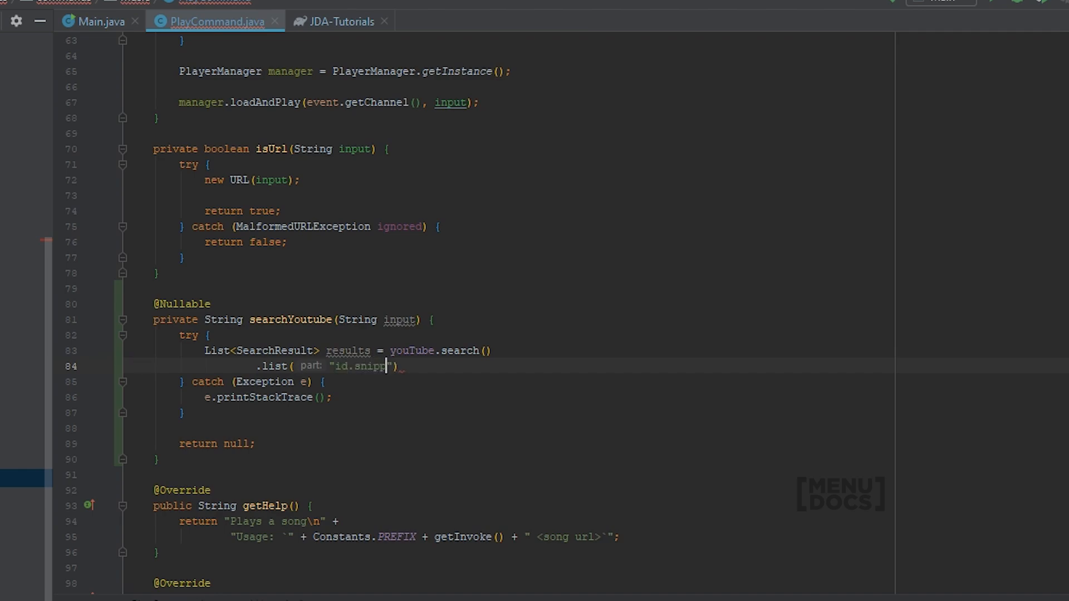
pyautogui.write('et')
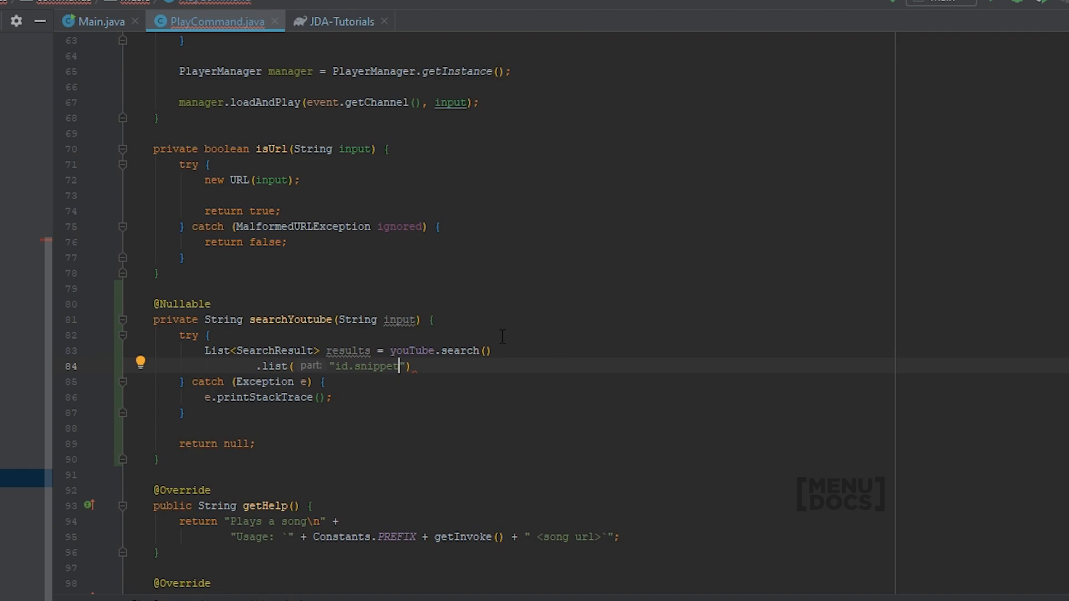
pyautogui.moveTo(423, 442)
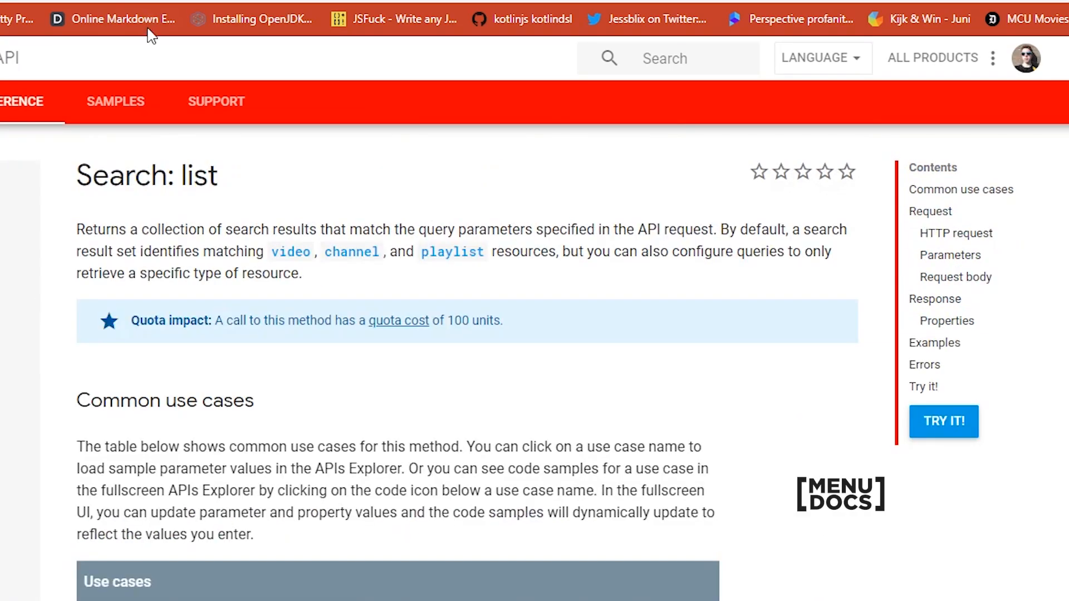
# - Review the YouTube Data API Search: list reference down to its keyword search example
pyautogui.doubleClick(198, 176)
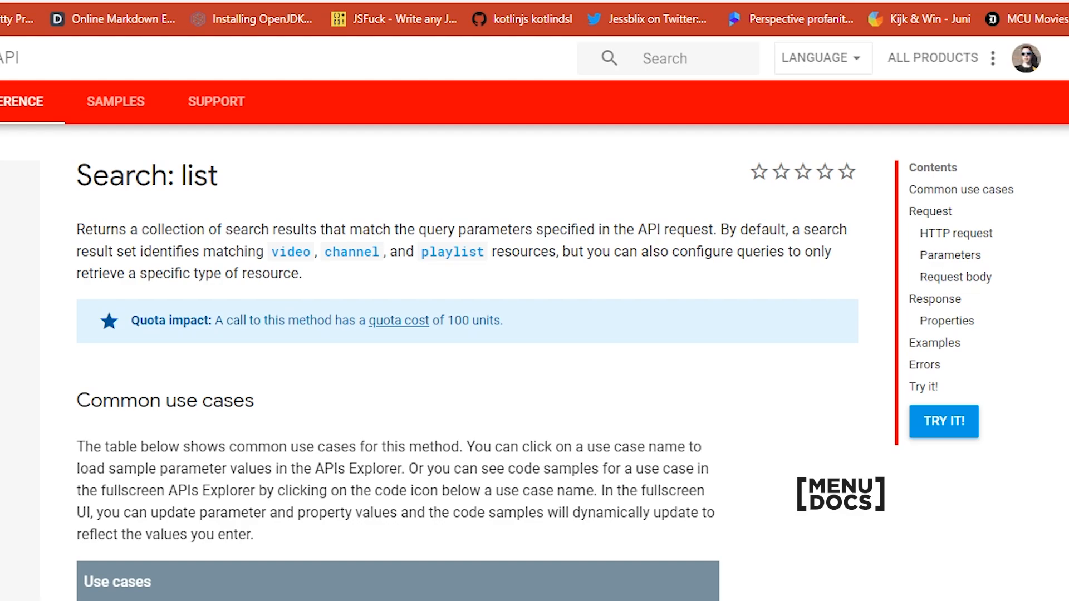
pyautogui.moveTo(277, 349)
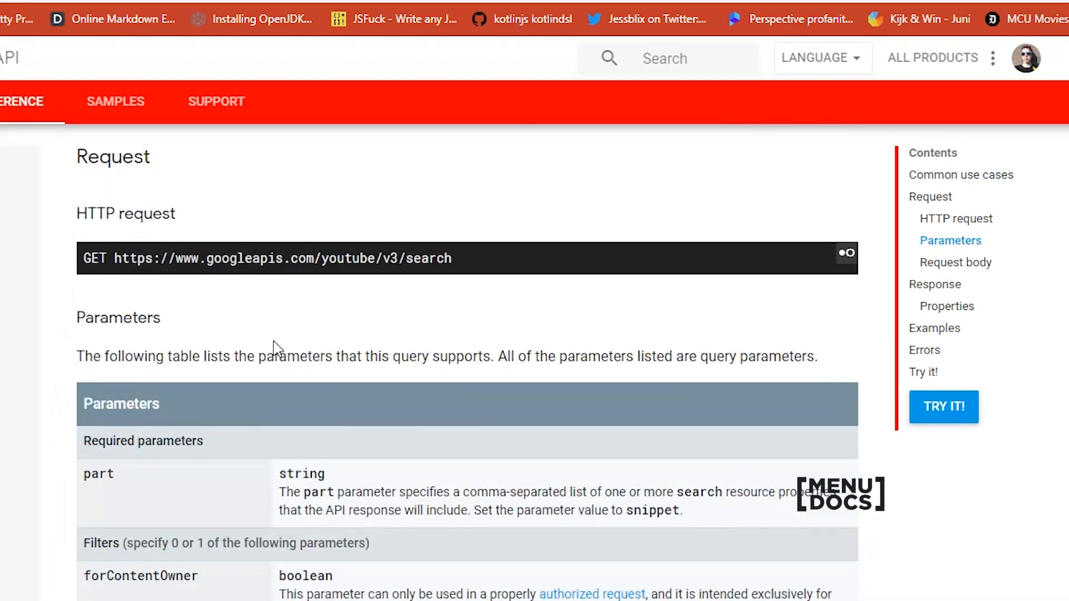
pyautogui.scroll(-3)
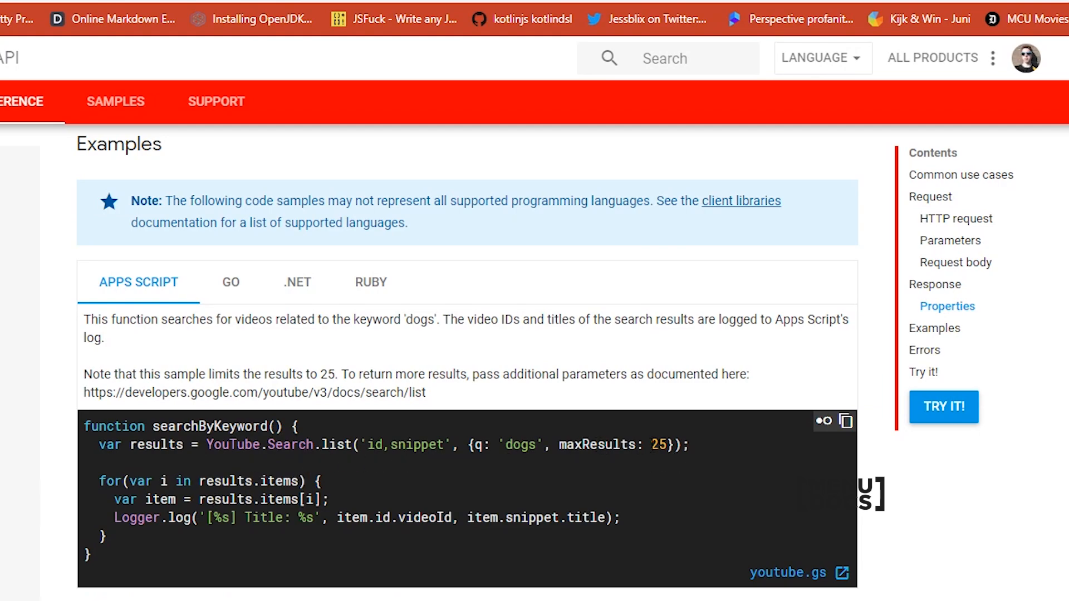
pyautogui.moveTo(591, 442)
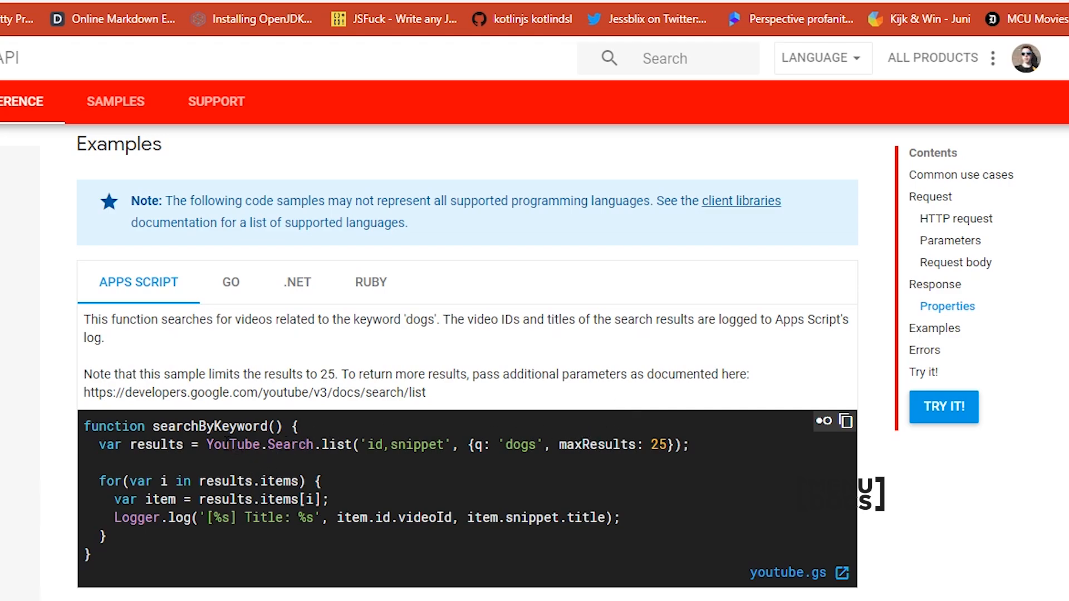
pyautogui.doubleClick(287, 444)
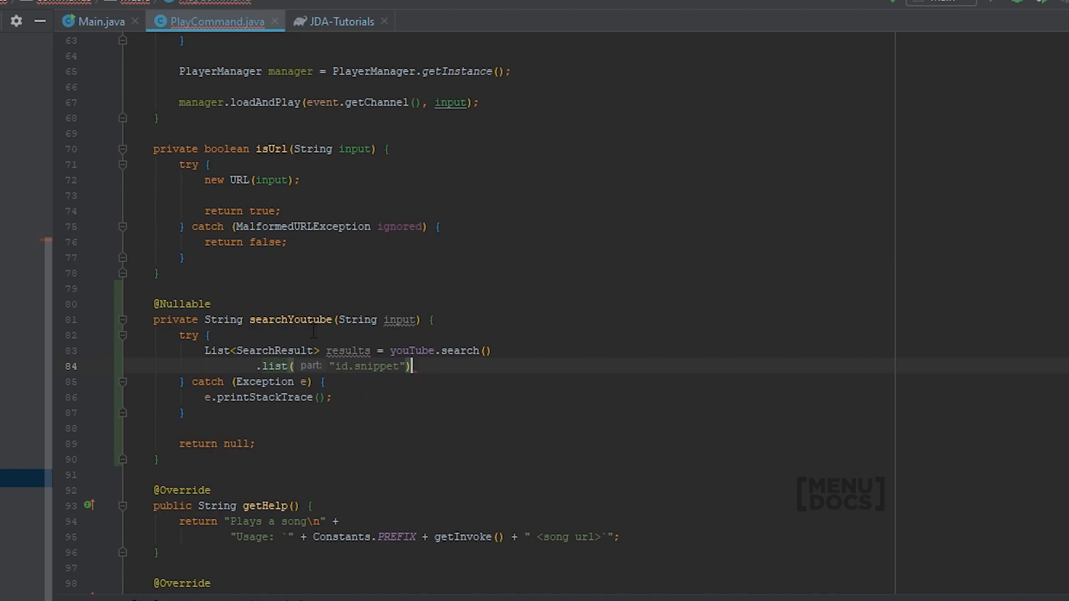
# - Chain setQ(input), setMaxResults(1L), setType("video") and setFields for id, title and thumbnail URL
pyautogui.write('.set')
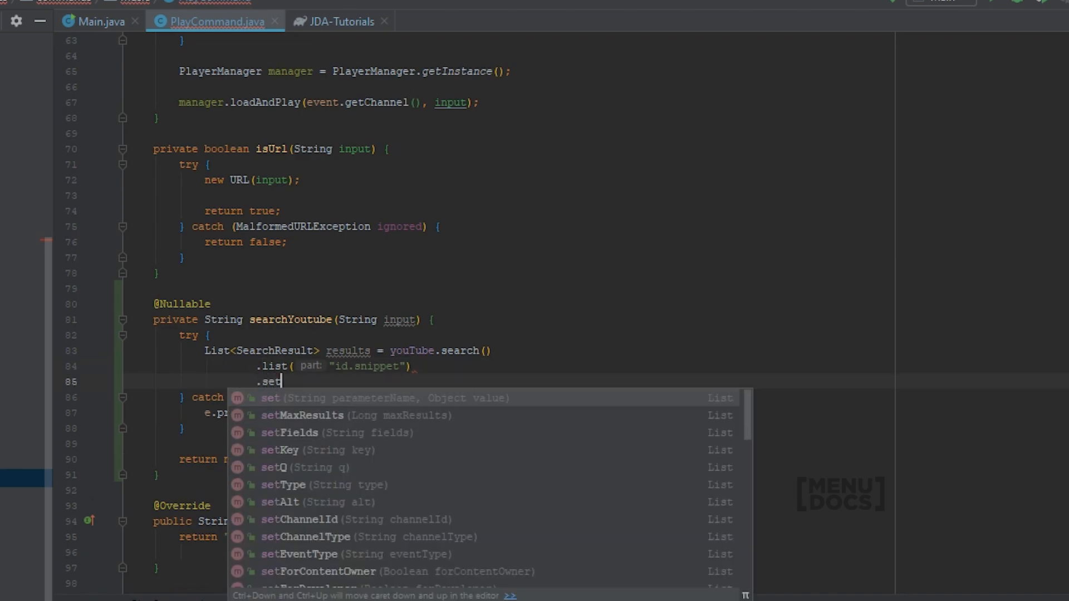
pyautogui.click(276, 467)
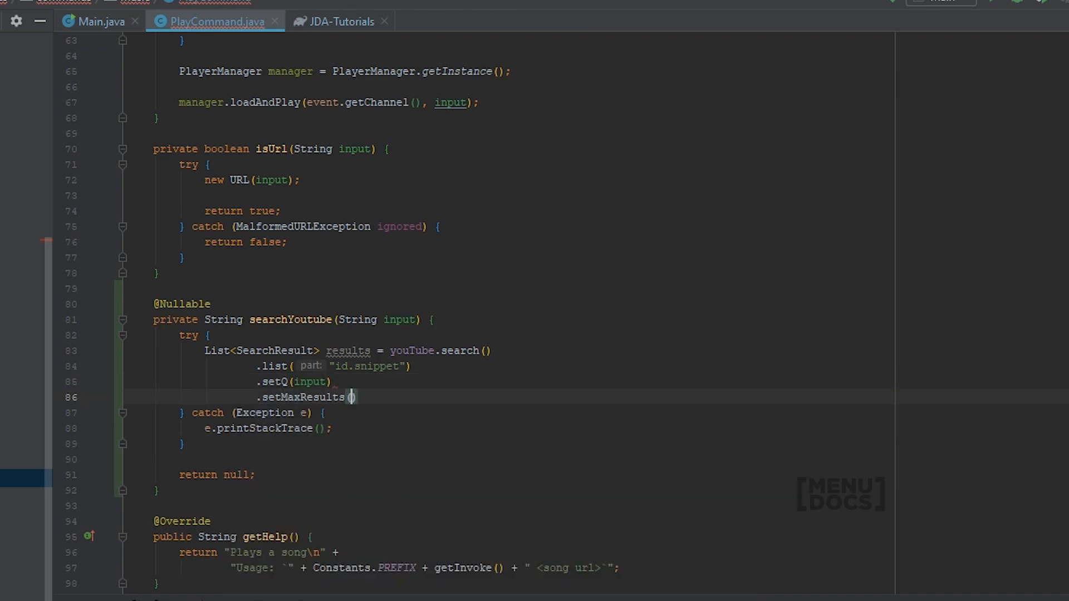
pyautogui.write('1L')
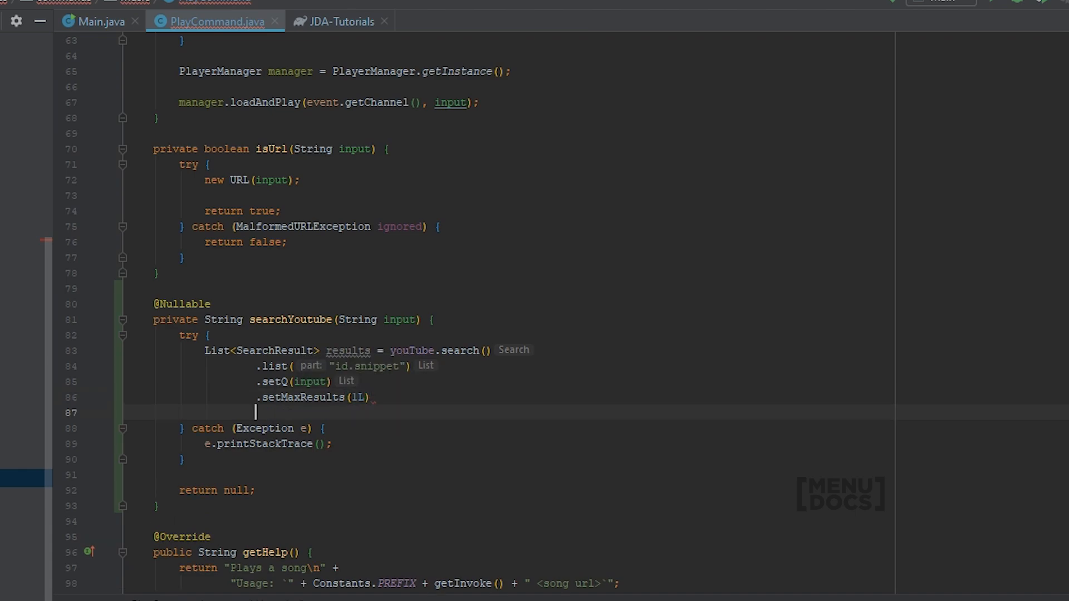
pyautogui.write('.setType("")')
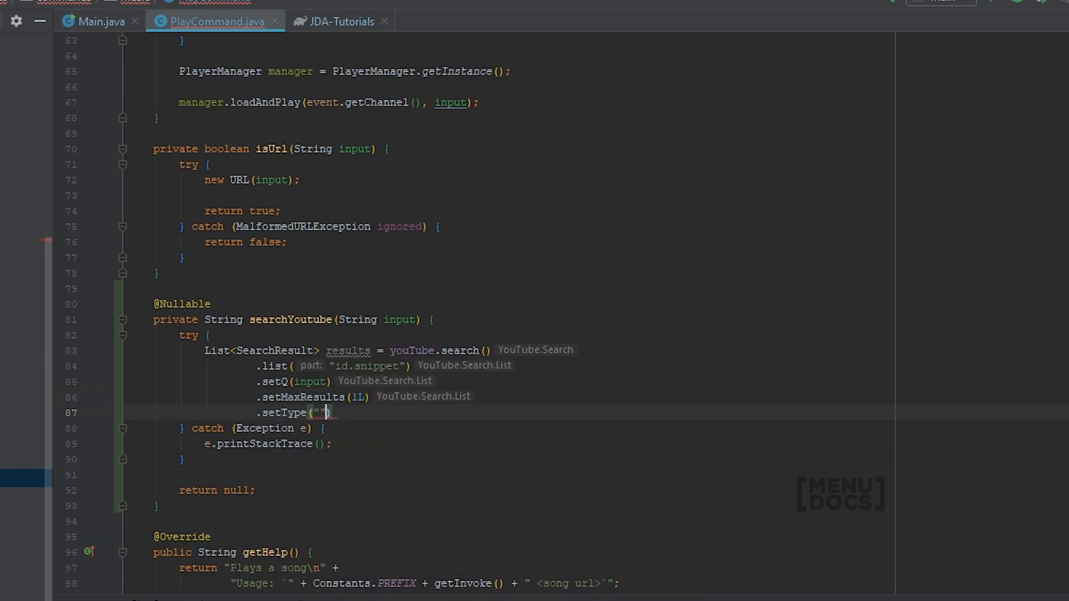
pyautogui.write('video')
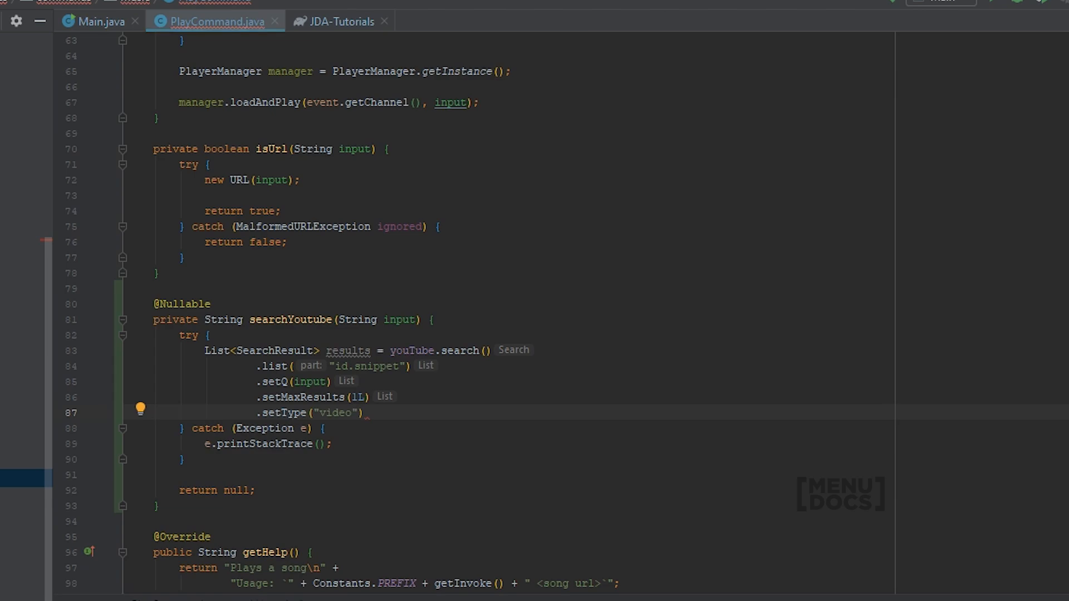
pyautogui.write('.setFields("items(id/kind,id/videoId,snippet/title,snippet/thumbnails/default/url)")')
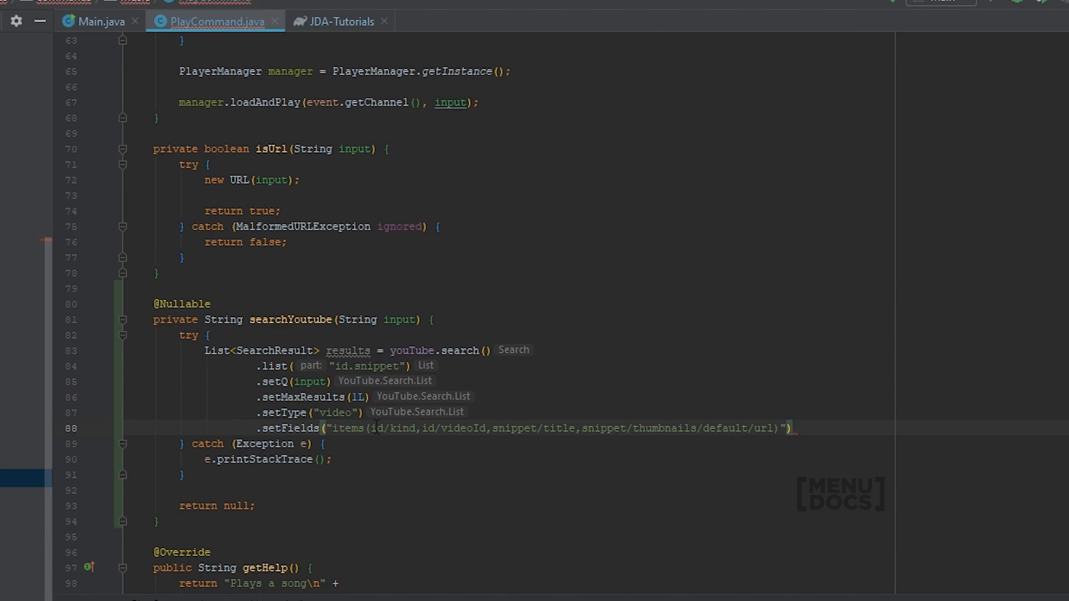
pyautogui.moveTo(728, 307)
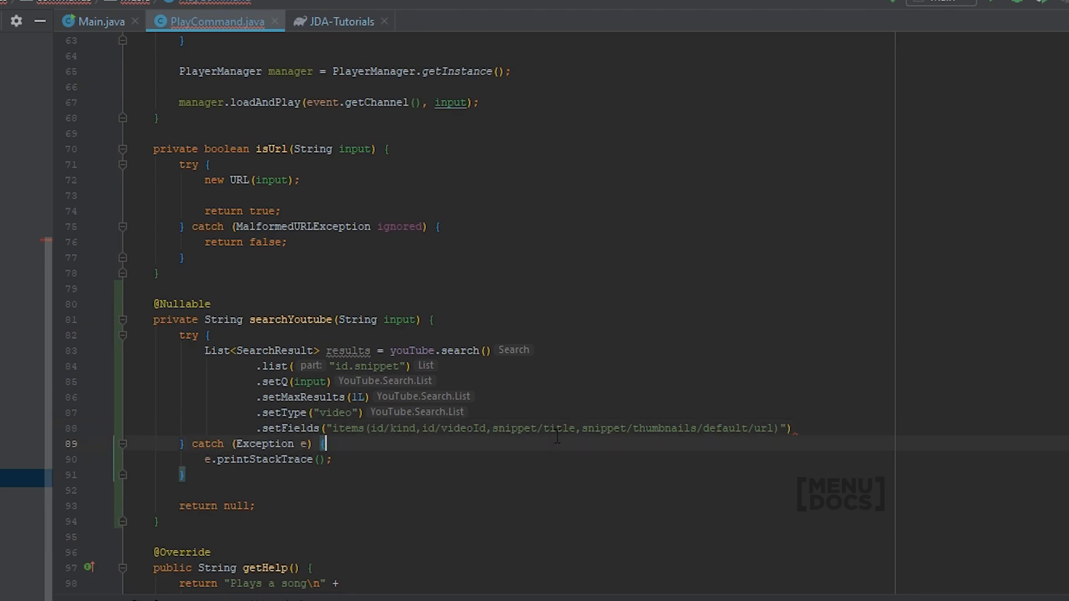
pyautogui.click(553, 428)
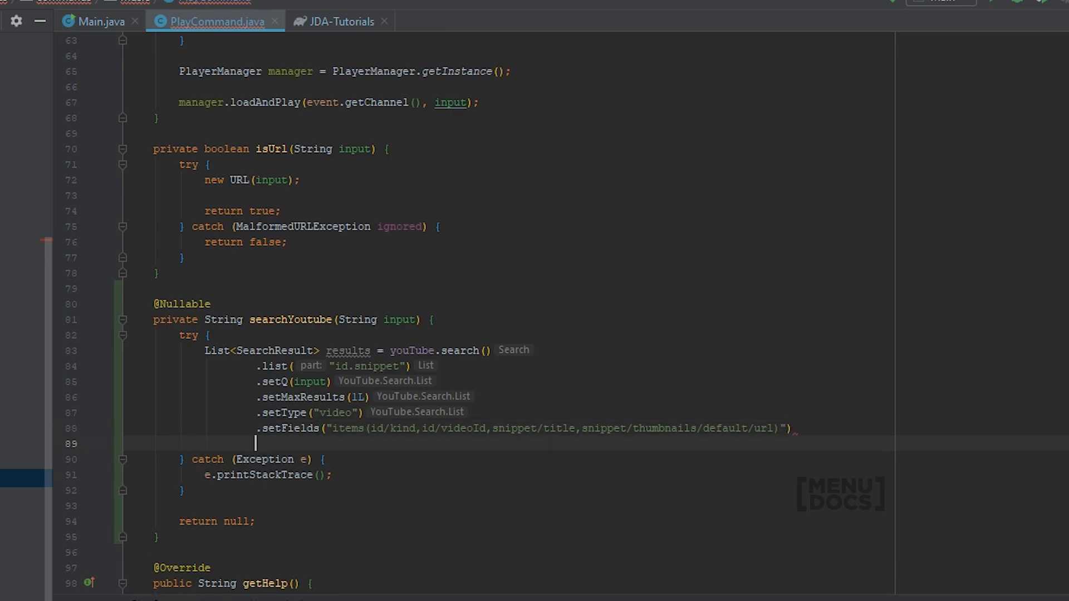
# - Chain setKey(Config.getInstance().getString("youtubekey")) after closing botconfig-example.json
pyautogui.write('.setK')
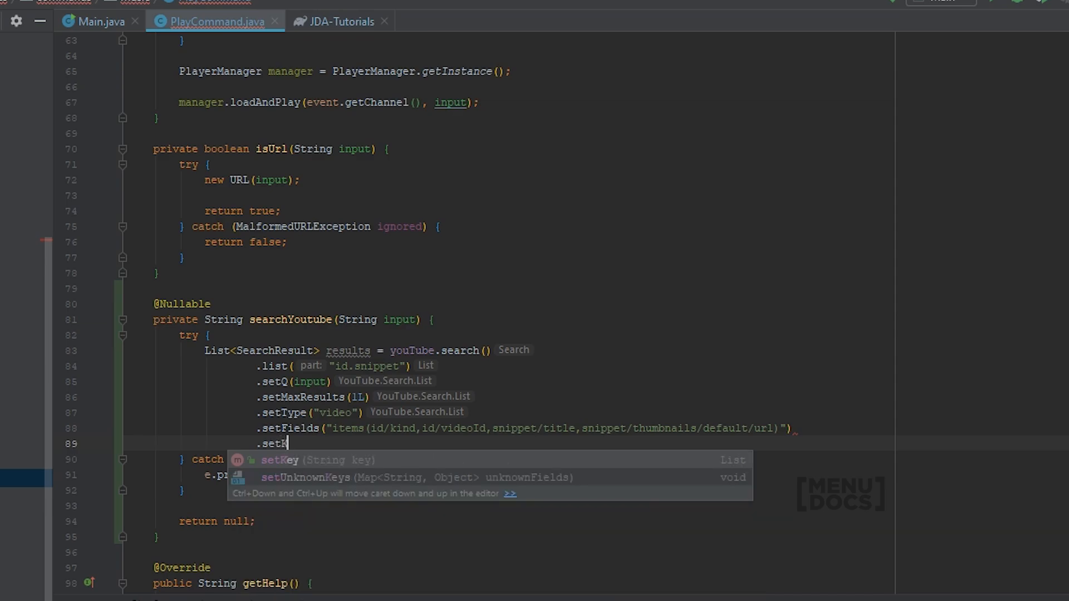
pyautogui.write('ey(Config.getInstance().')
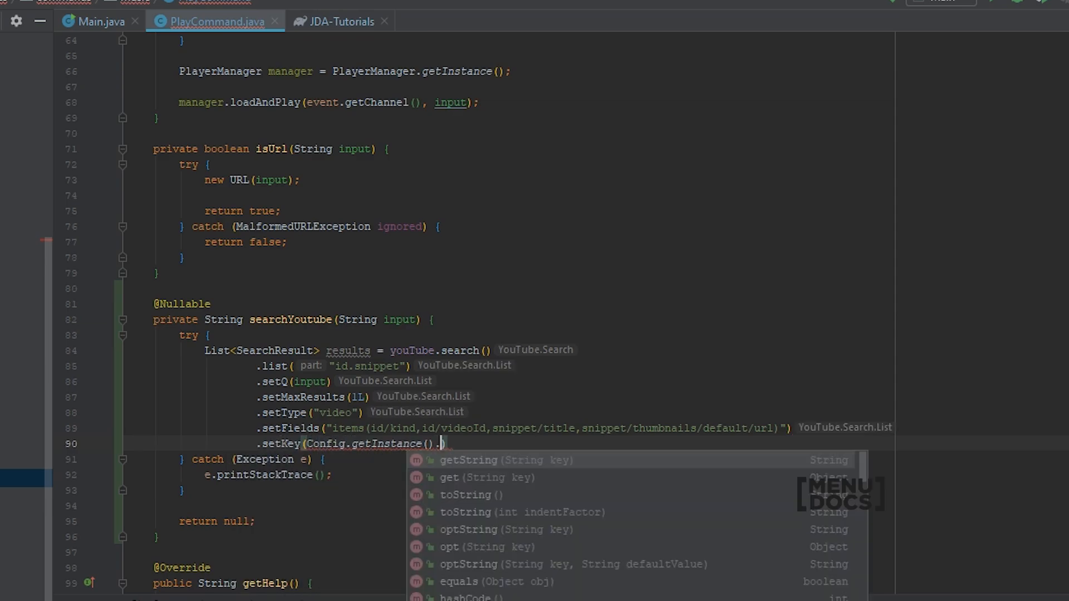
pyautogui.write('getS')
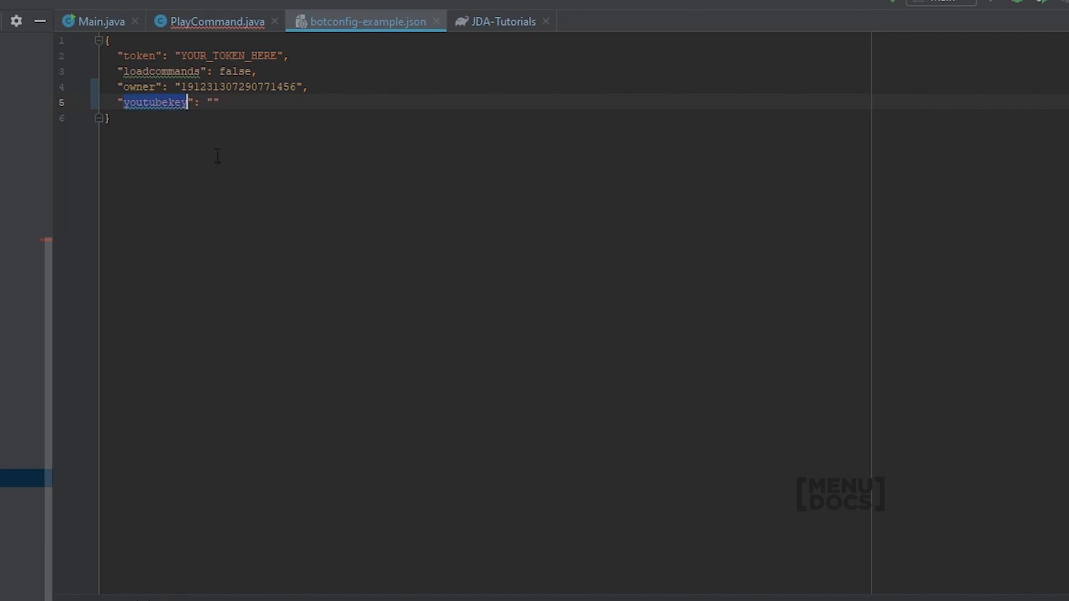
pyautogui.click(214, 21)
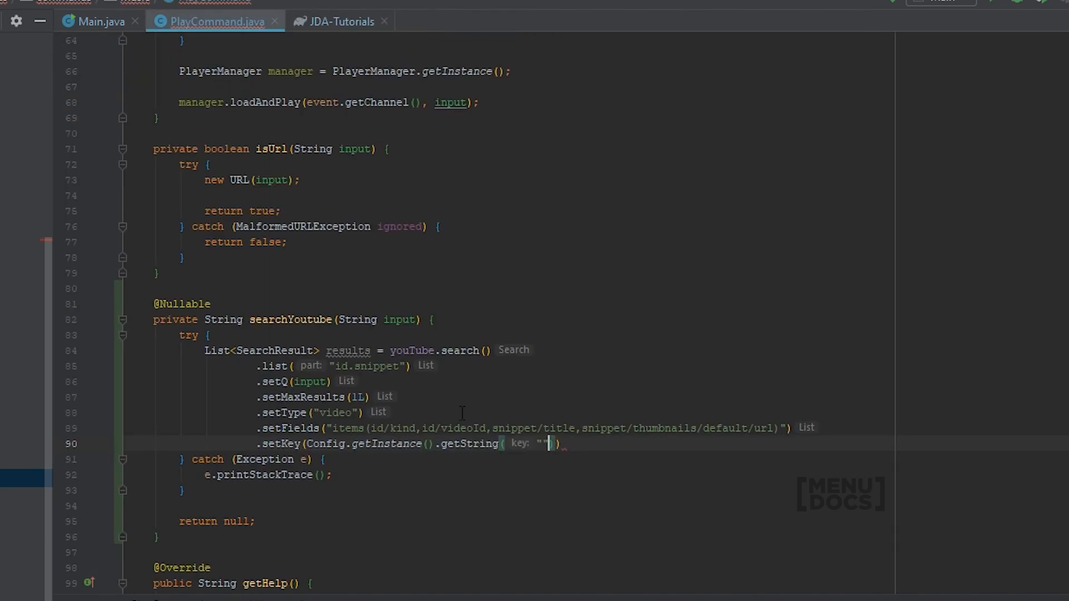
pyautogui.write('youtubekey')
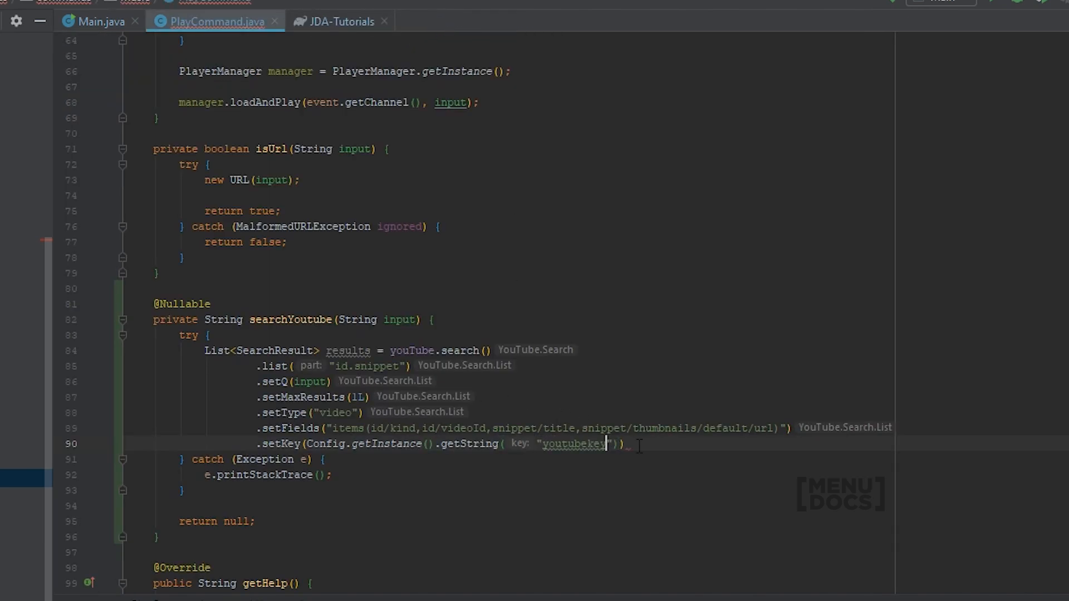
pyautogui.press('enter')
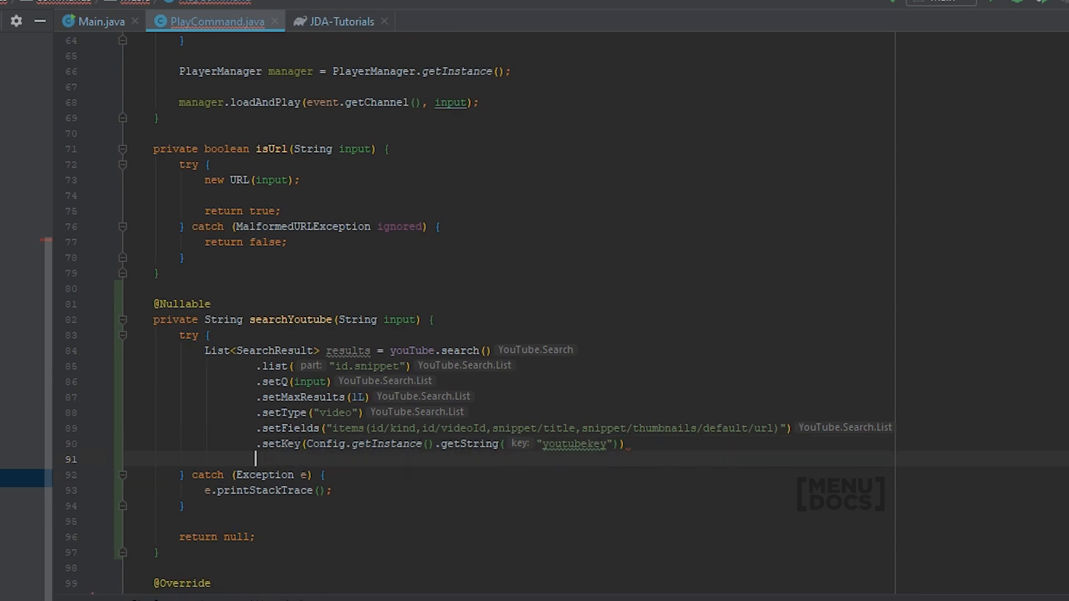
# - Execute the search, collect its items into results, and open an if (!results.isEmpty()) block
pyautogui.write('.execute(')
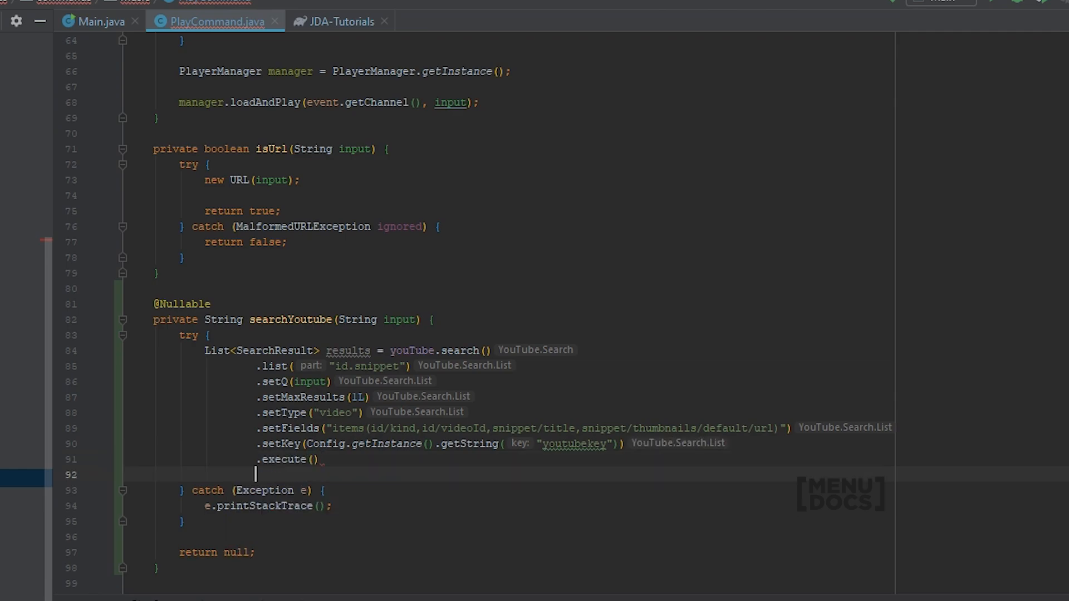
pyautogui.write('.getItems();')
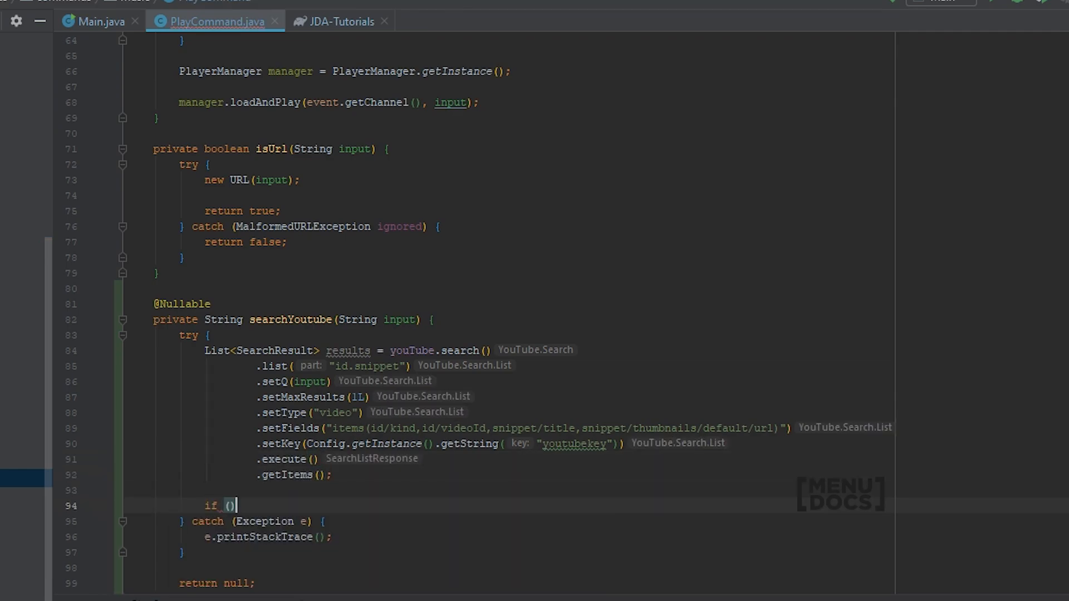
pyautogui.write('!')
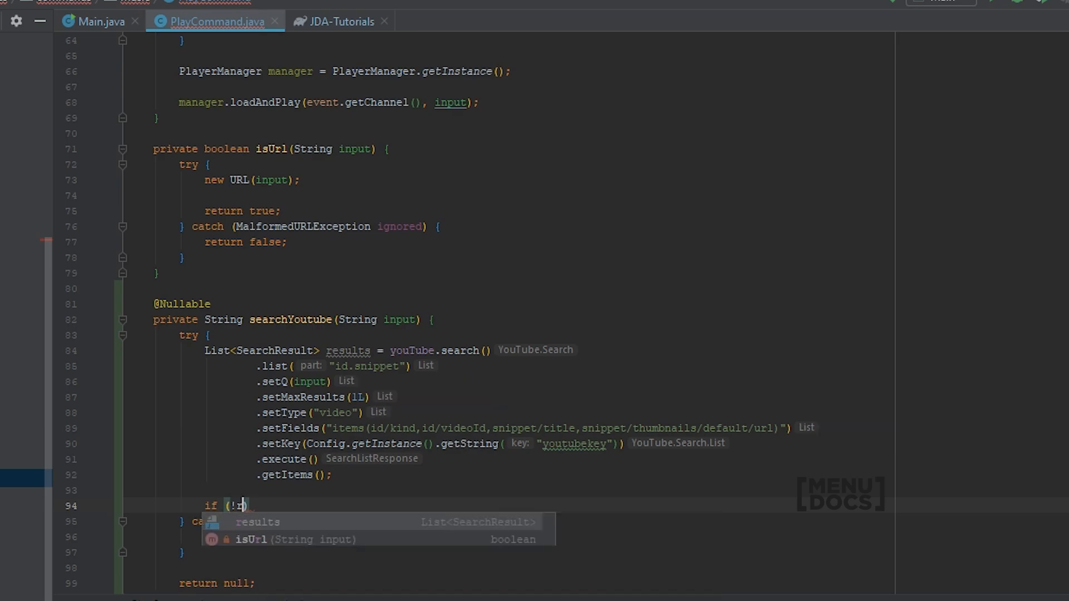
pyautogui.write('results.isEmpty()')
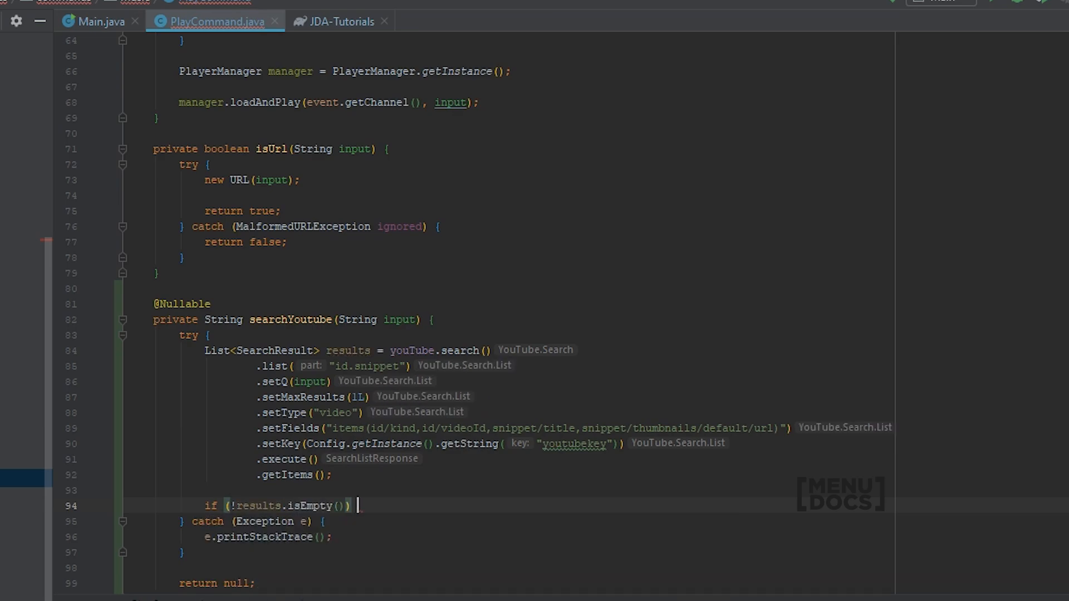
pyautogui.write('{')
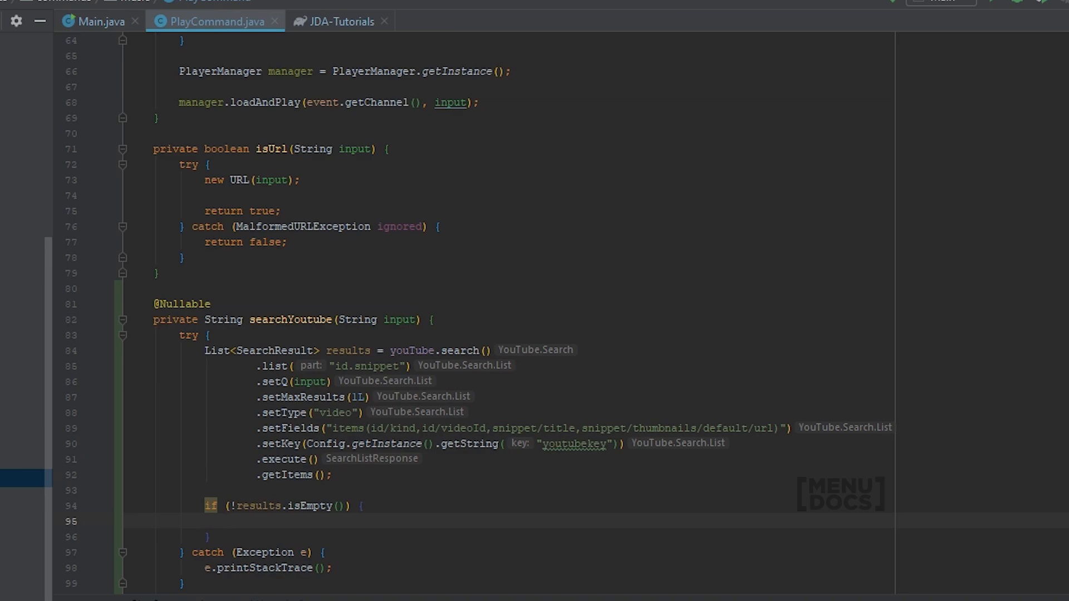
# - Set String videoId = results.get(0).getId().getVideoId() inside the check
pyautogui.write('String vide')
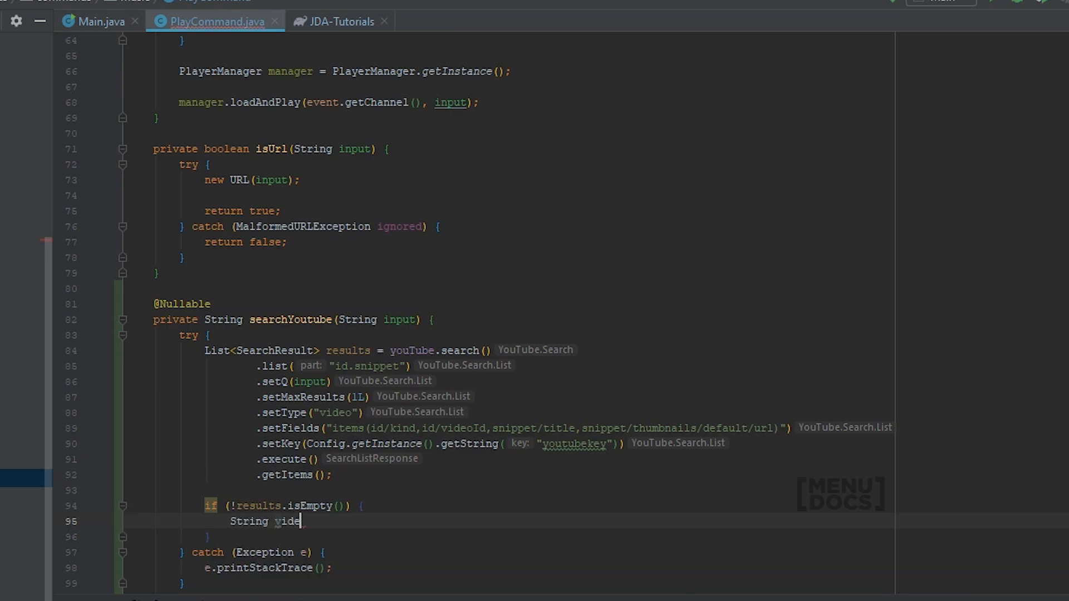
pyautogui.write('oId =')
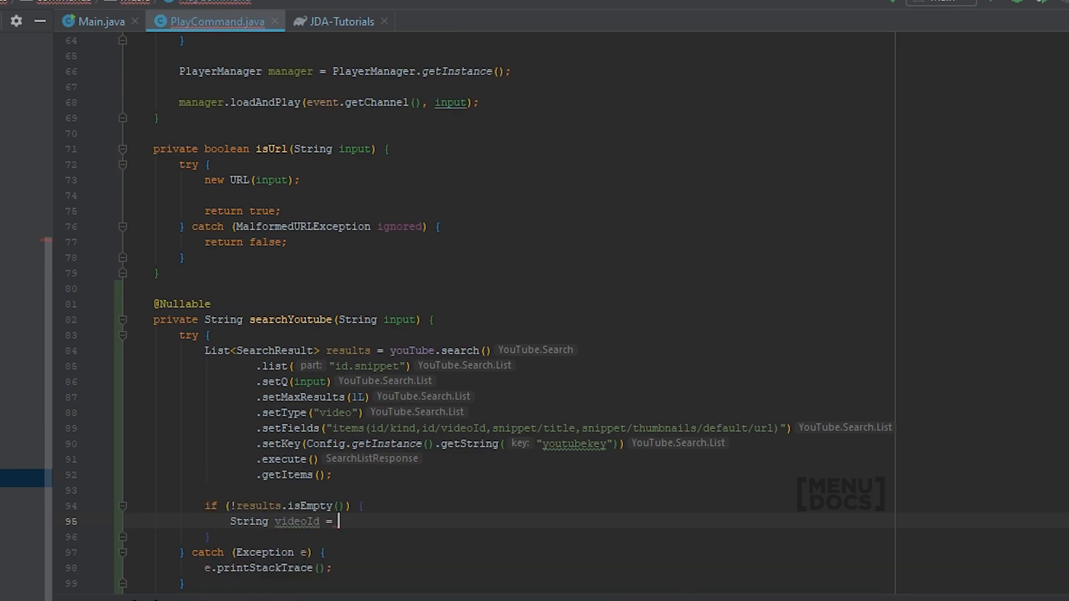
pyautogui.write('results')
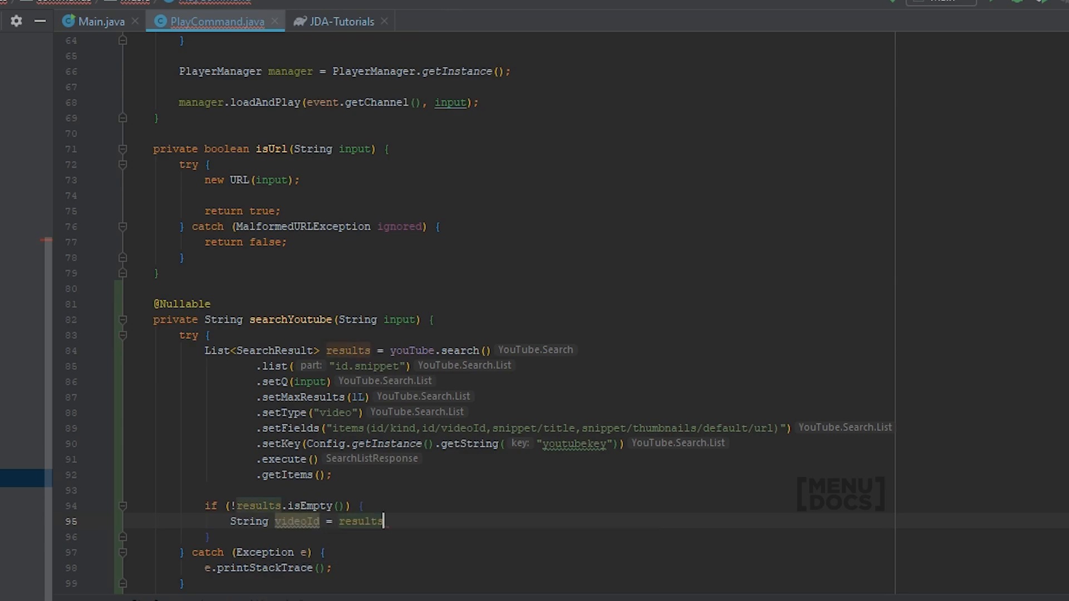
pyautogui.write('.get(0)')
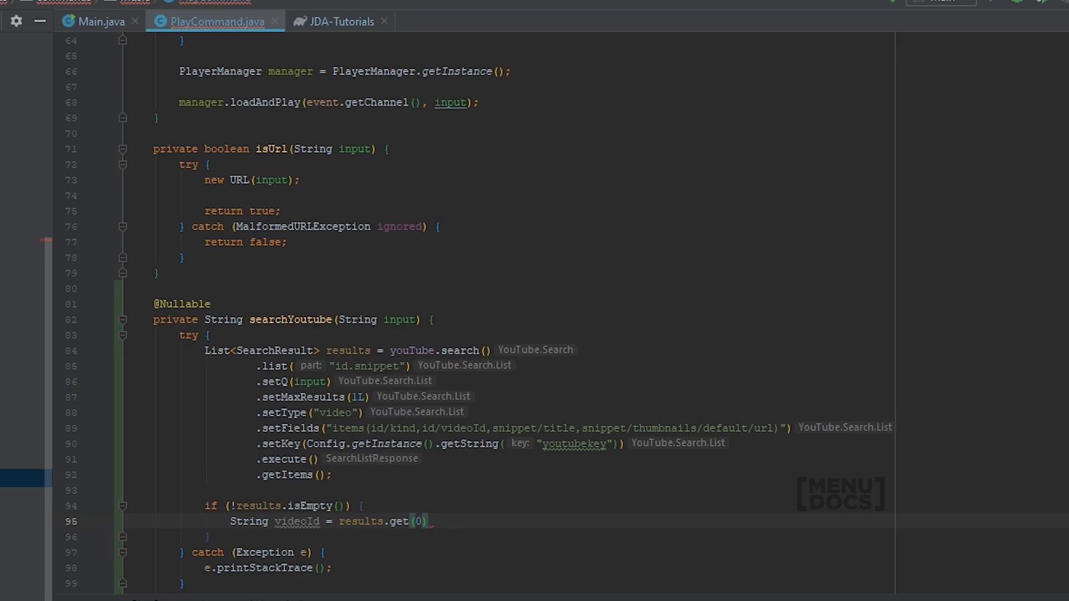
pyautogui.write('.getId()')
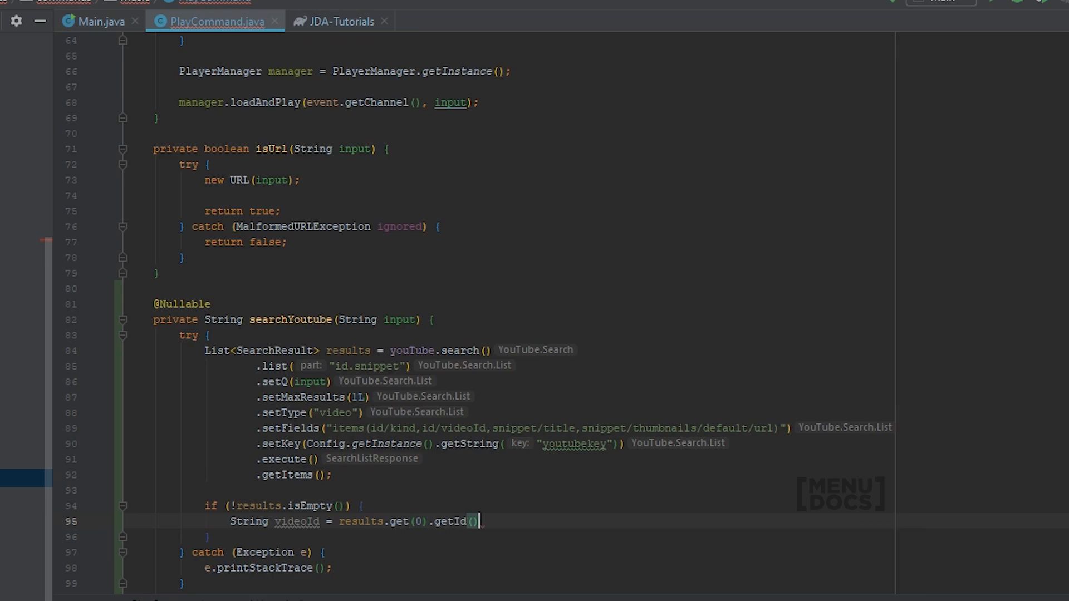
pyautogui.write('.getVideoId();')
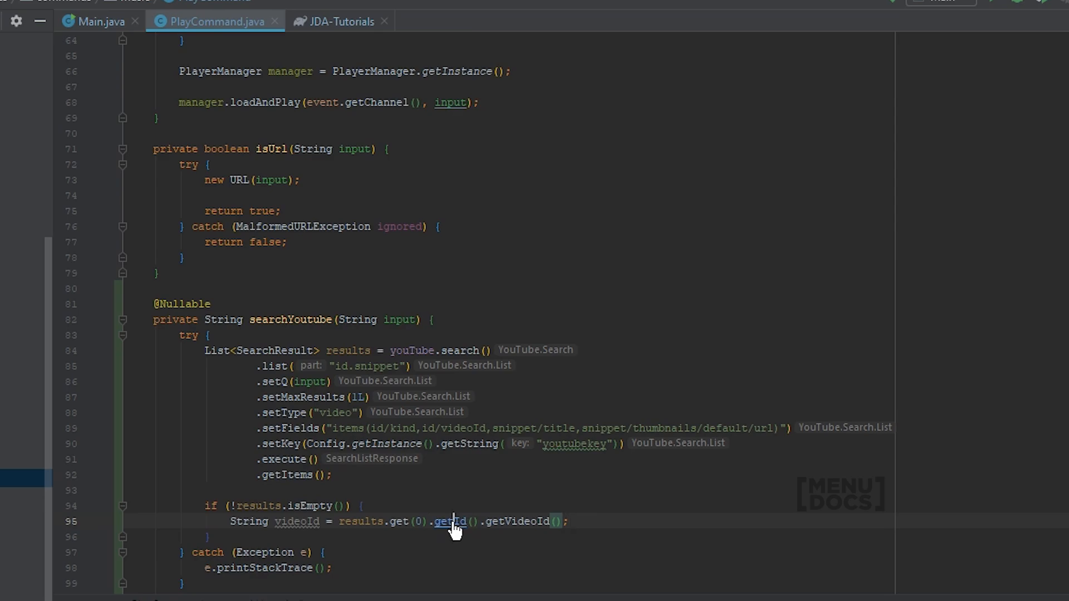
pyautogui.click(452, 521)
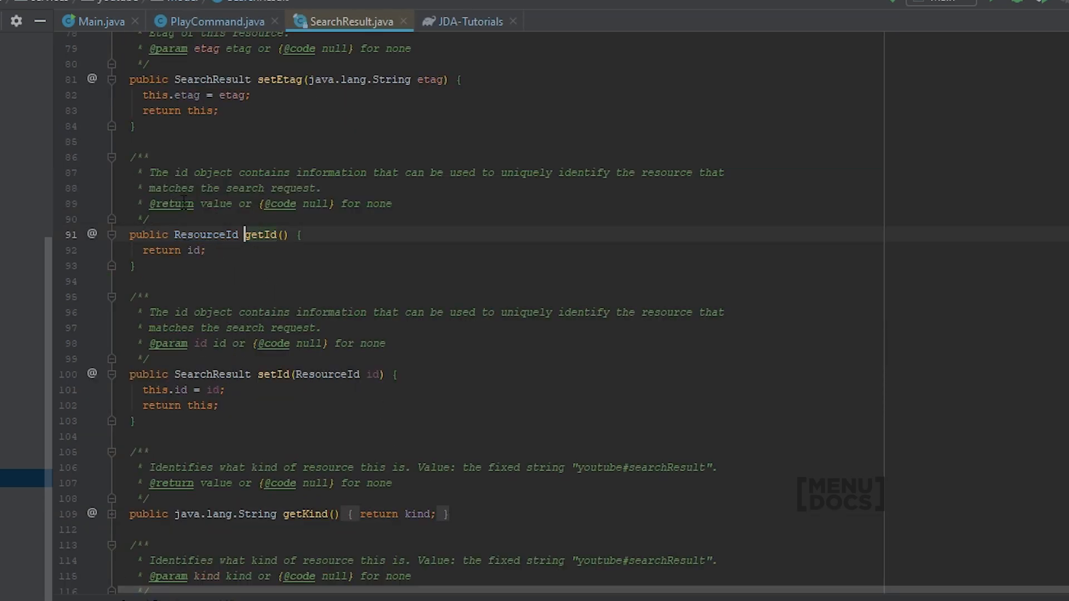
pyautogui.moveTo(409, 31)
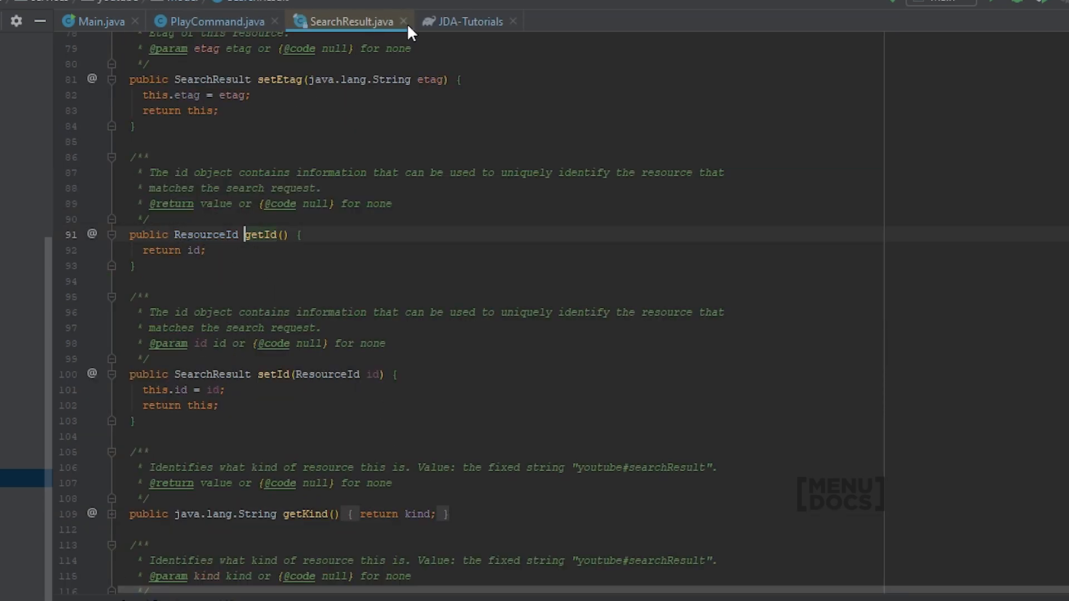
pyautogui.click(403, 21)
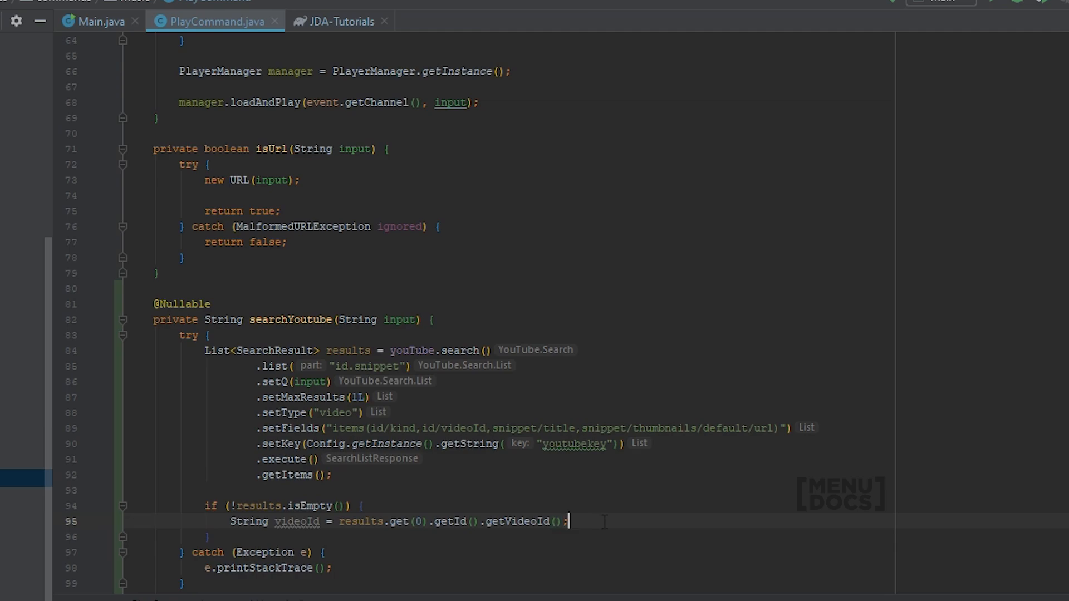
pyautogui.write('re')
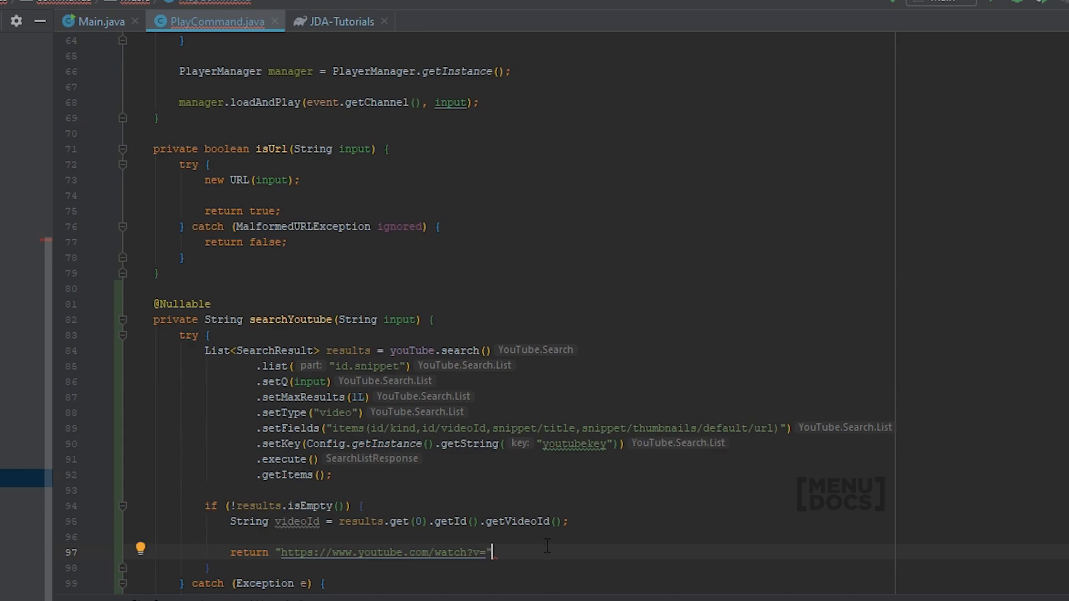
pyautogui.write('+')
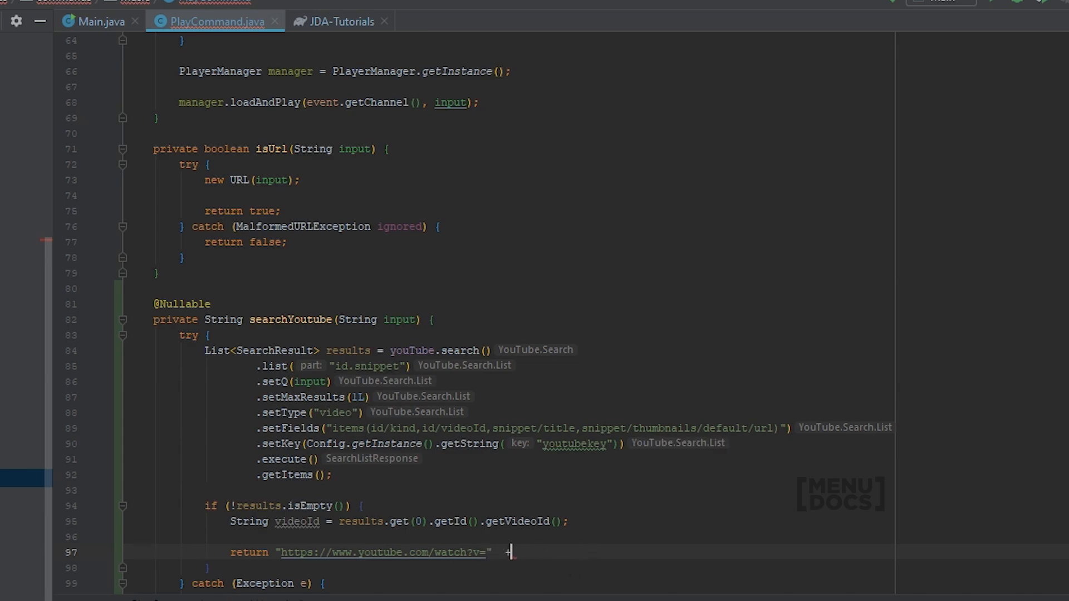
pyautogui.write('videoId')
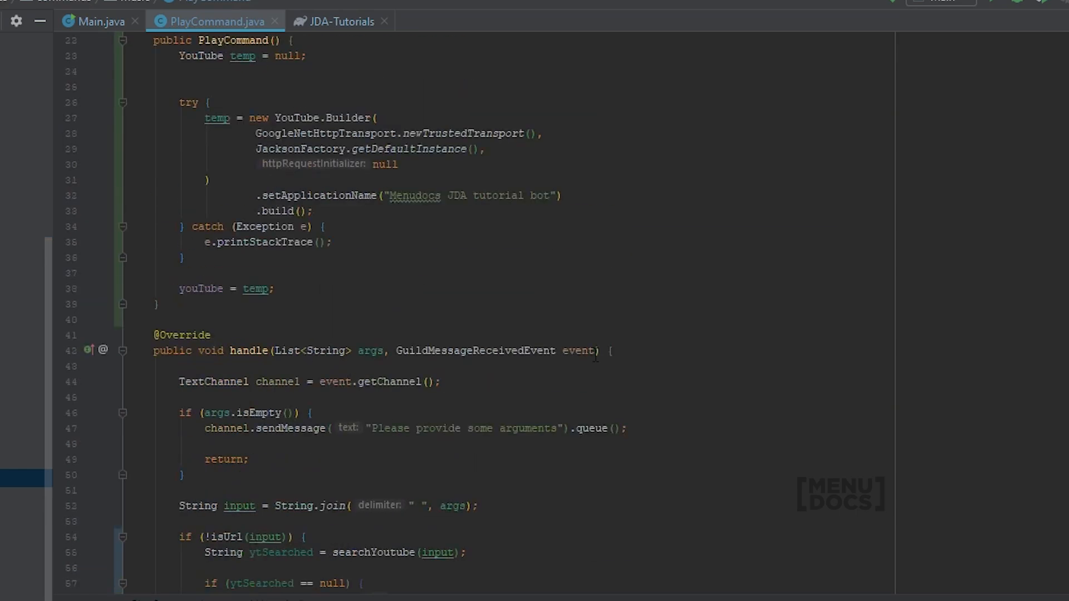
pyautogui.scroll(-3)
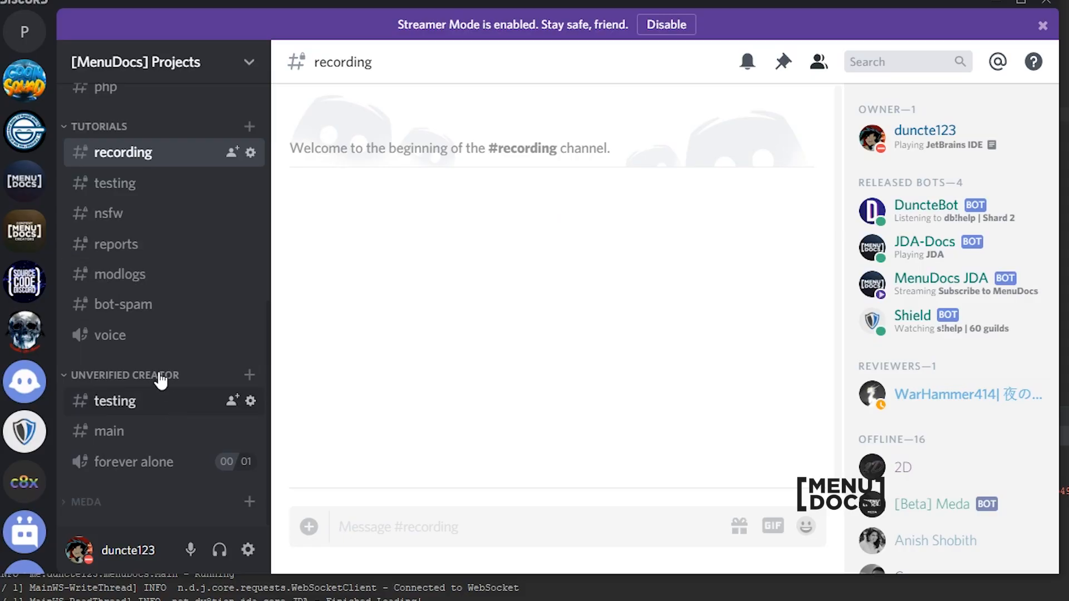
# - Connect to the voice channel and start a message in #recording
pyautogui.click(109, 335)
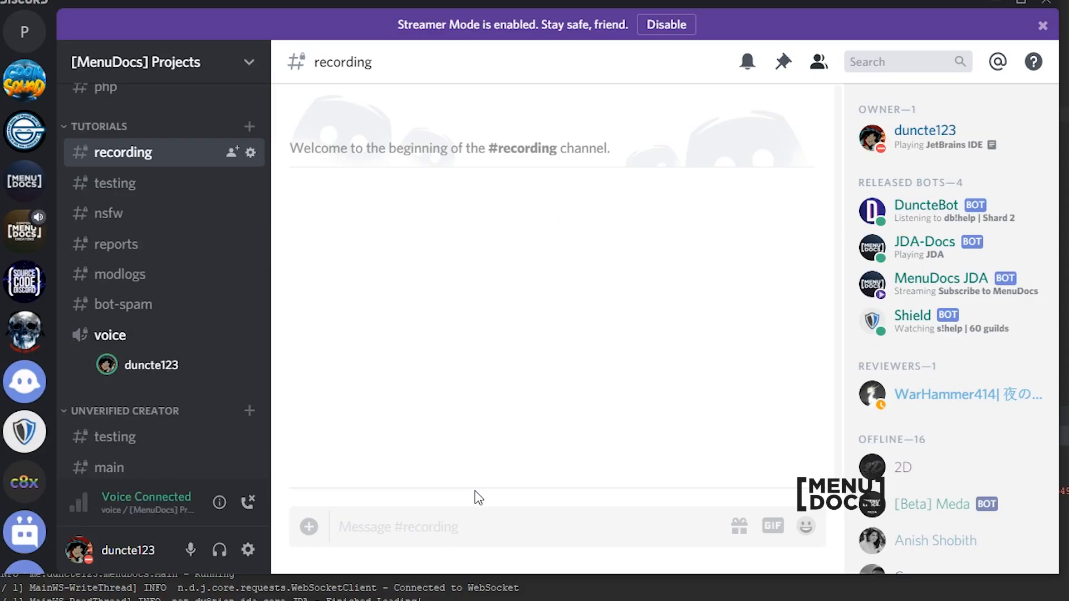
pyautogui.click(454, 527)
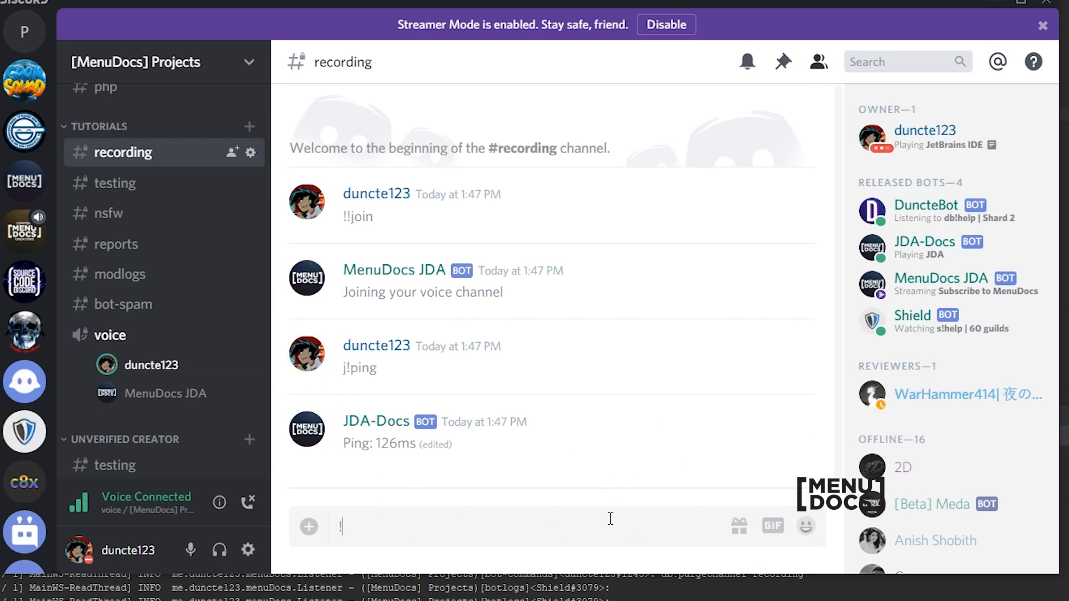
# - Send !!play with the song in #recording to queue Find A Way Out
pyautogui.write('!!p')
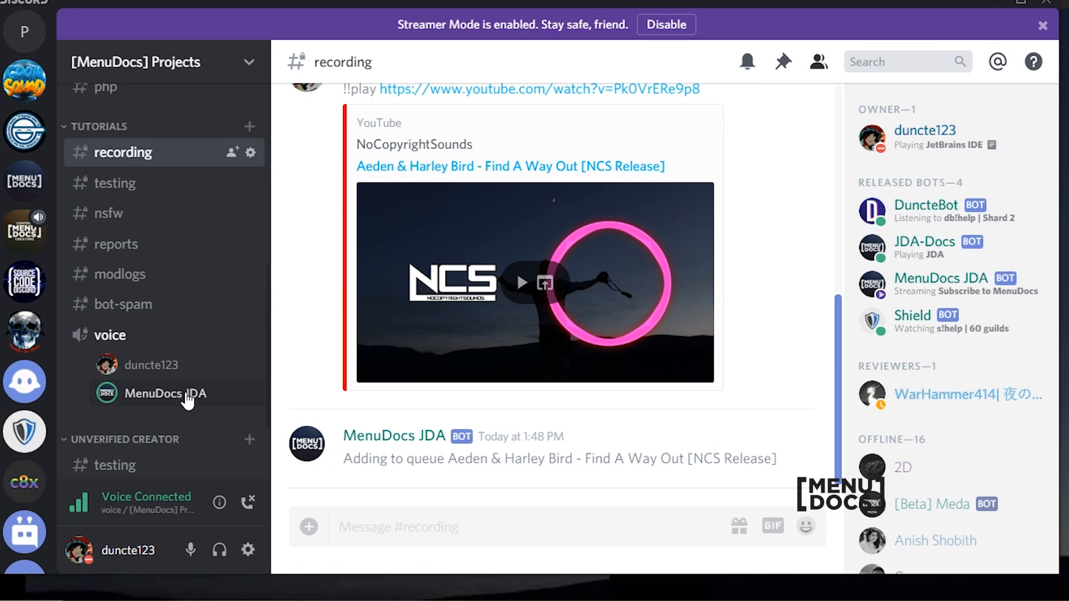
# - Lower the MenuDocs JDA bot's user volume to 3% from its voice-channel menu
pyautogui.rightClick(164, 392)
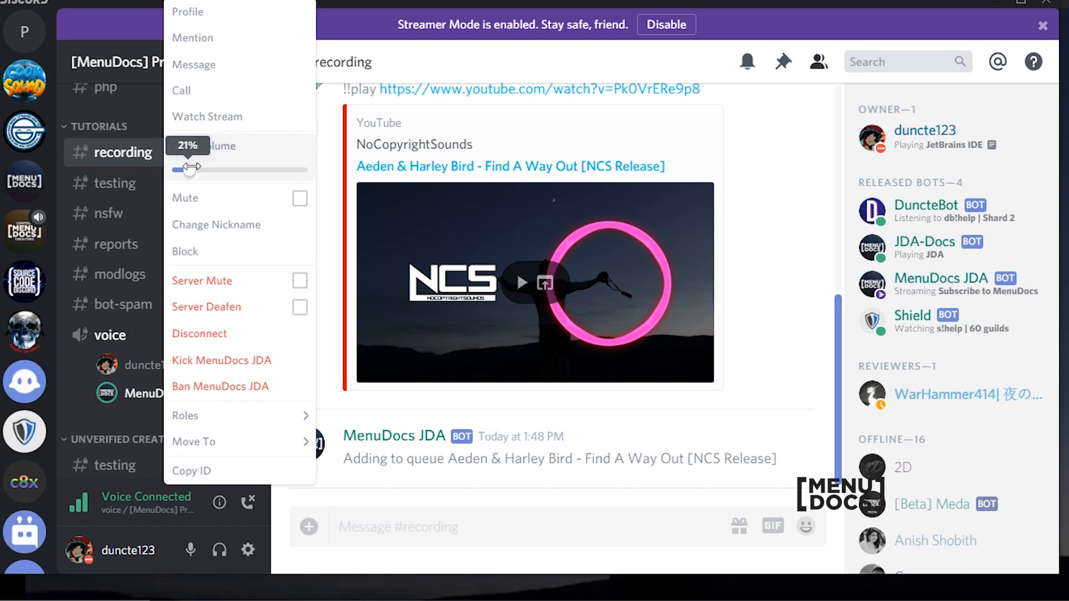
pyautogui.moveTo(189, 168); pyautogui.dragTo(180, 168)
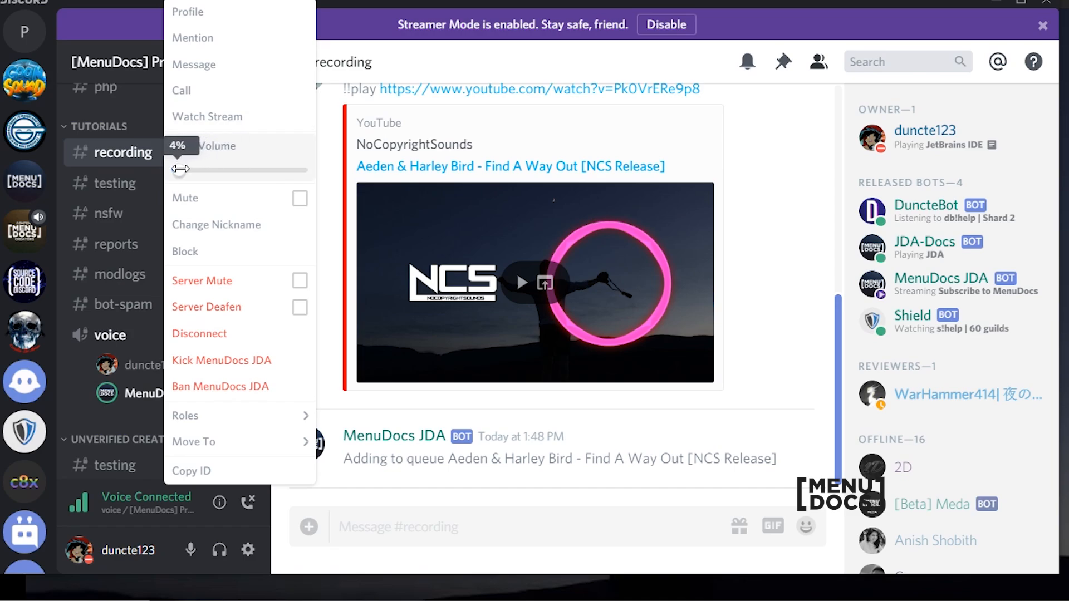
pyautogui.moveTo(182, 169); pyautogui.dragTo(178, 169)
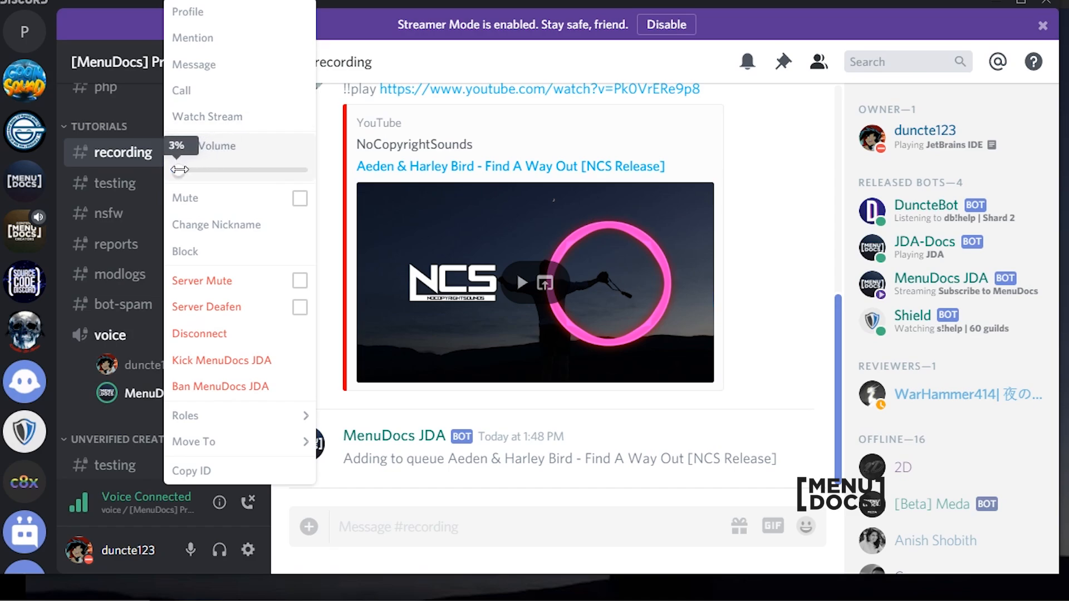
pyautogui.click(594, 496)
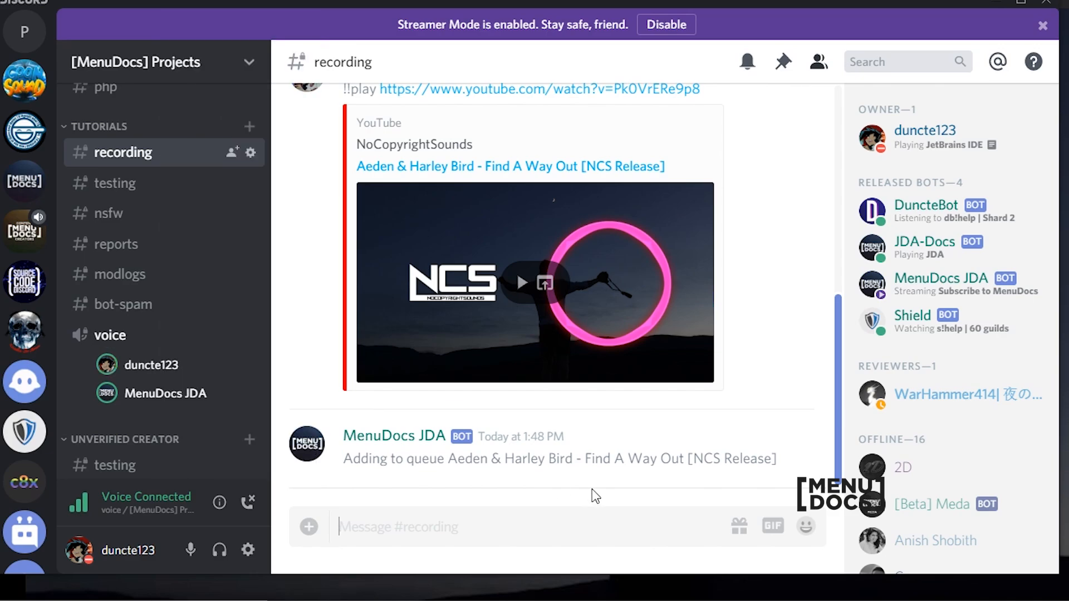